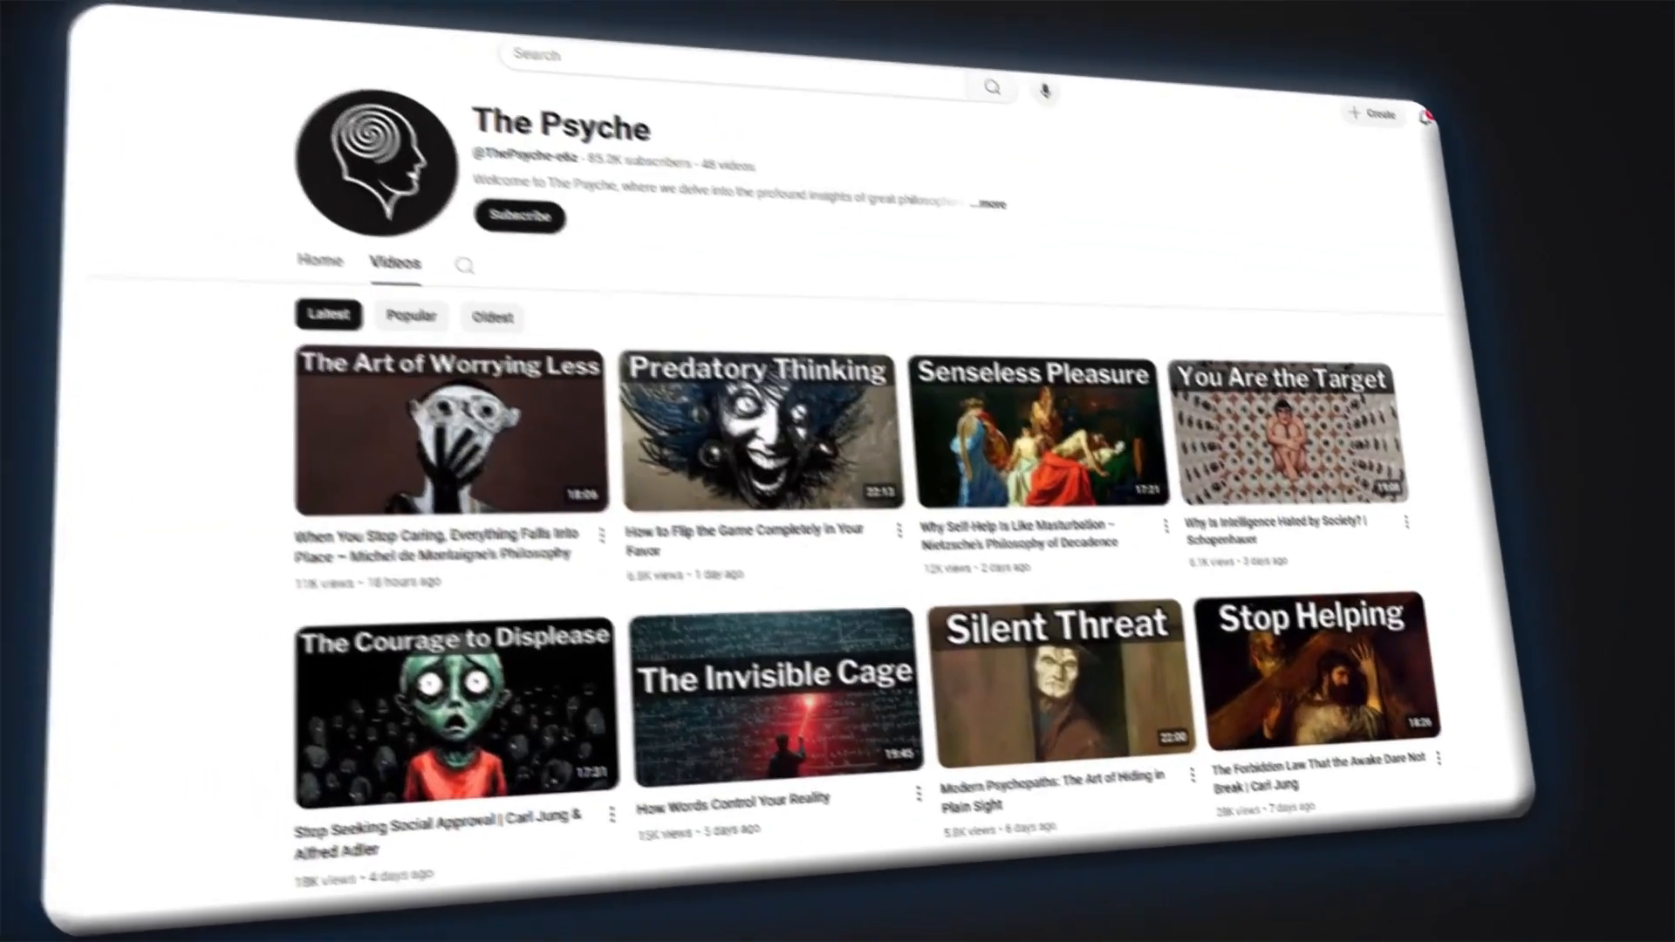
Send ChatGPT the request for 25 surreal photo prompts and highlight its '25 photo prompts' wording
click(410, 315)
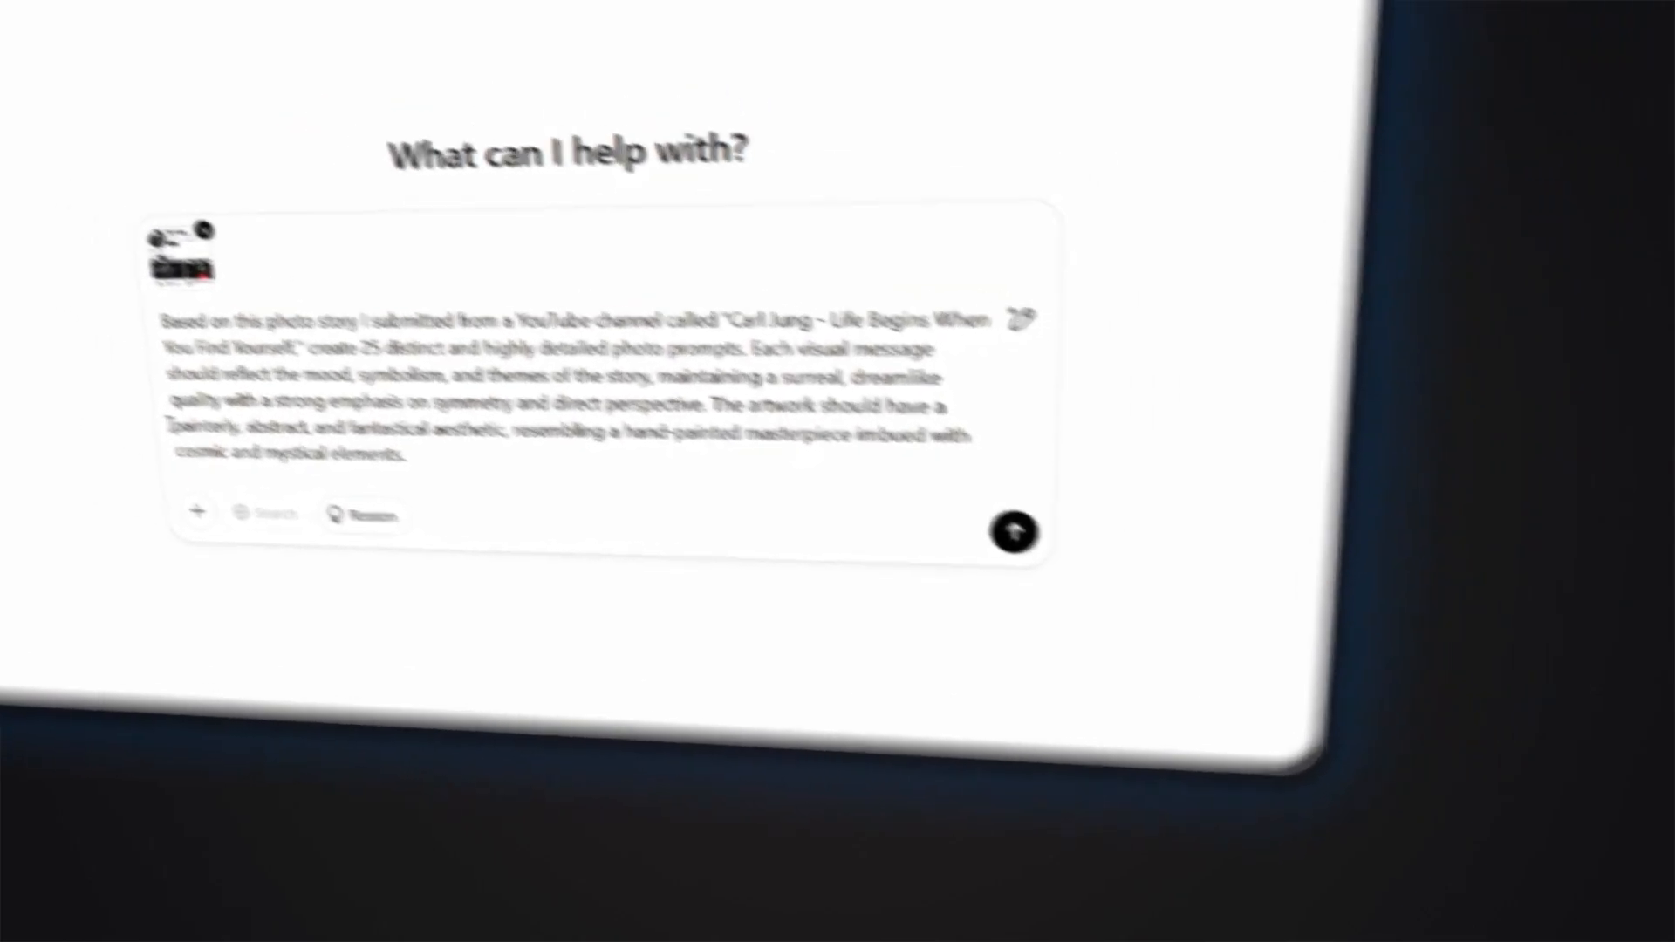
click(1013, 534)
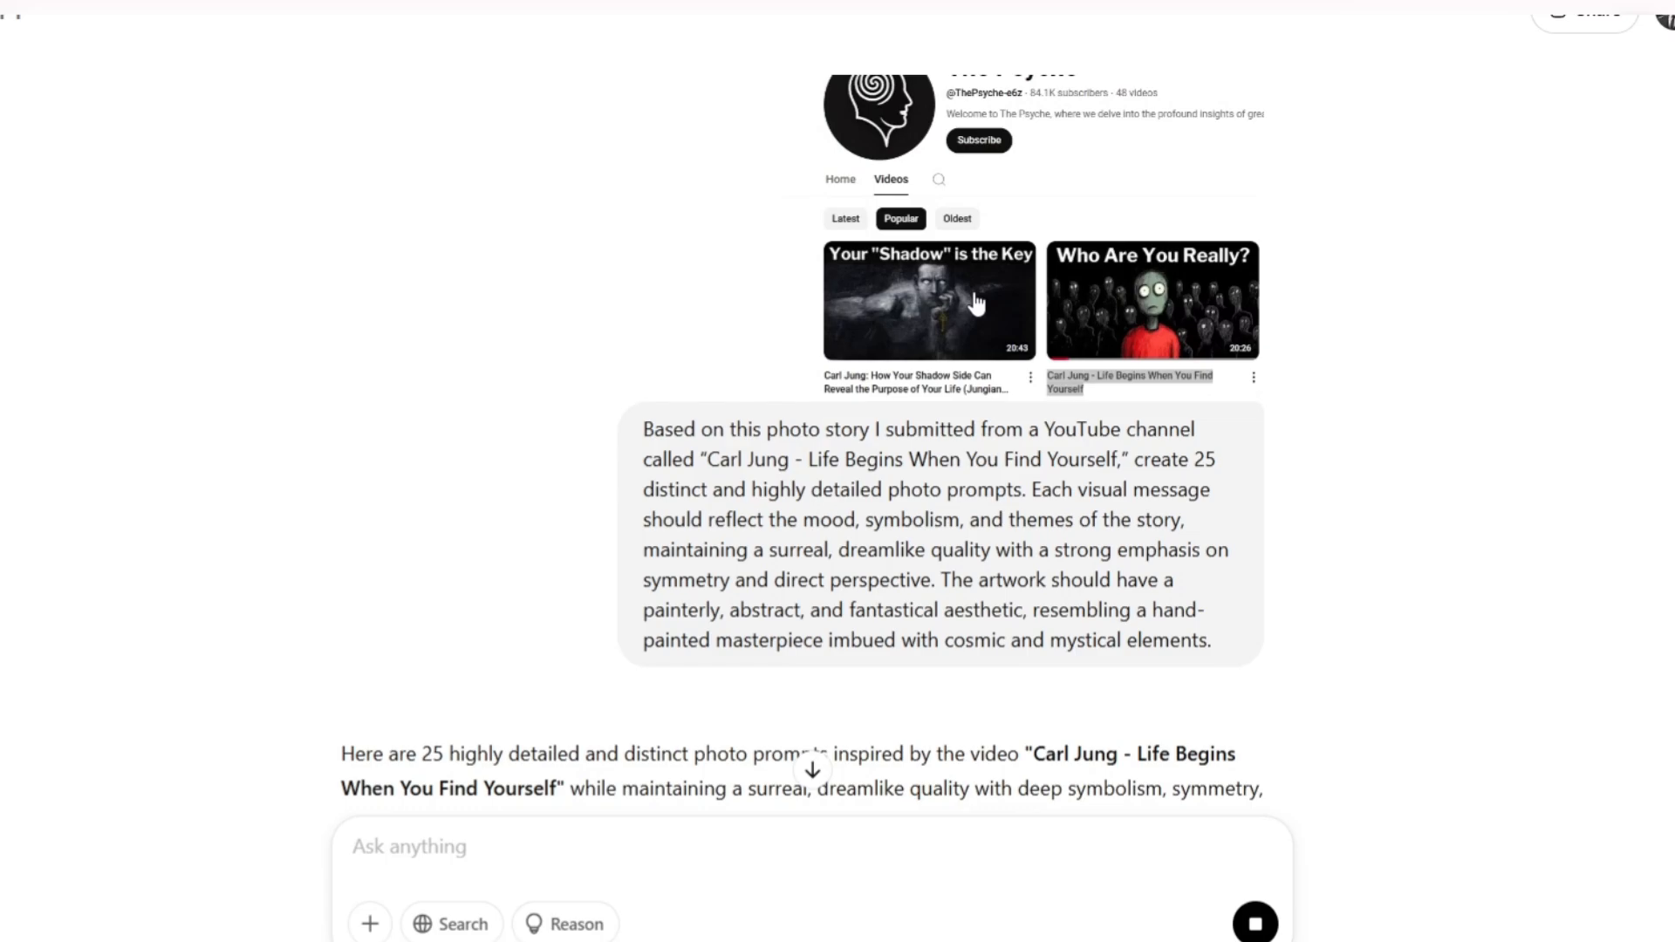
mouse_move(630, 475)
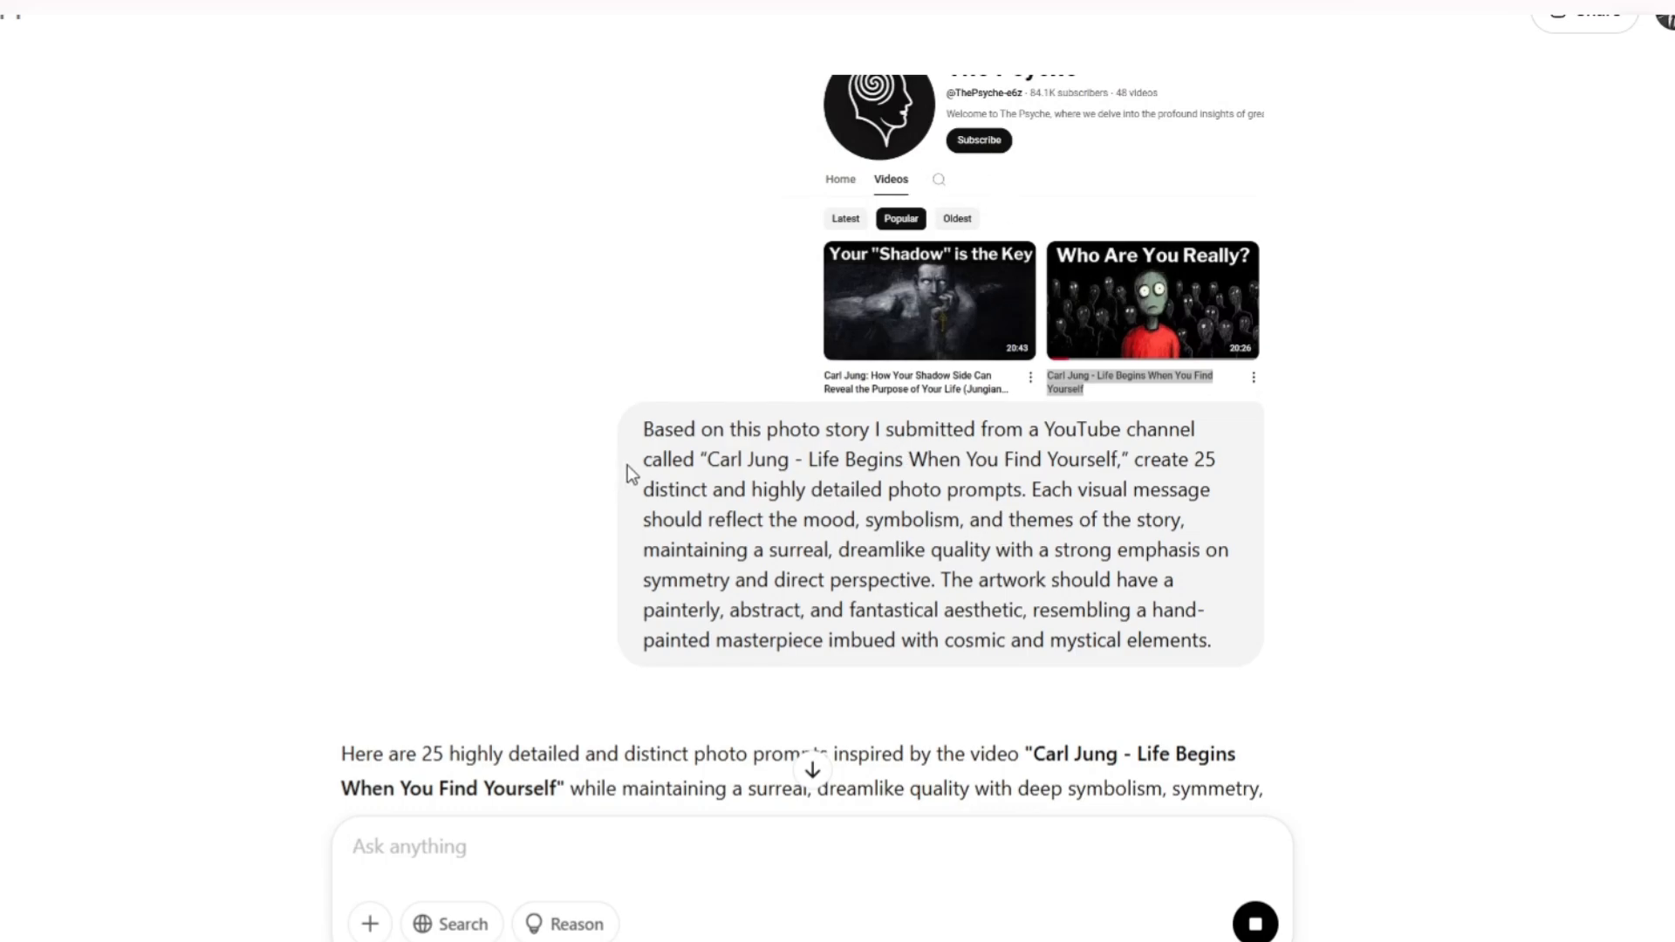
double_click(1171, 460)
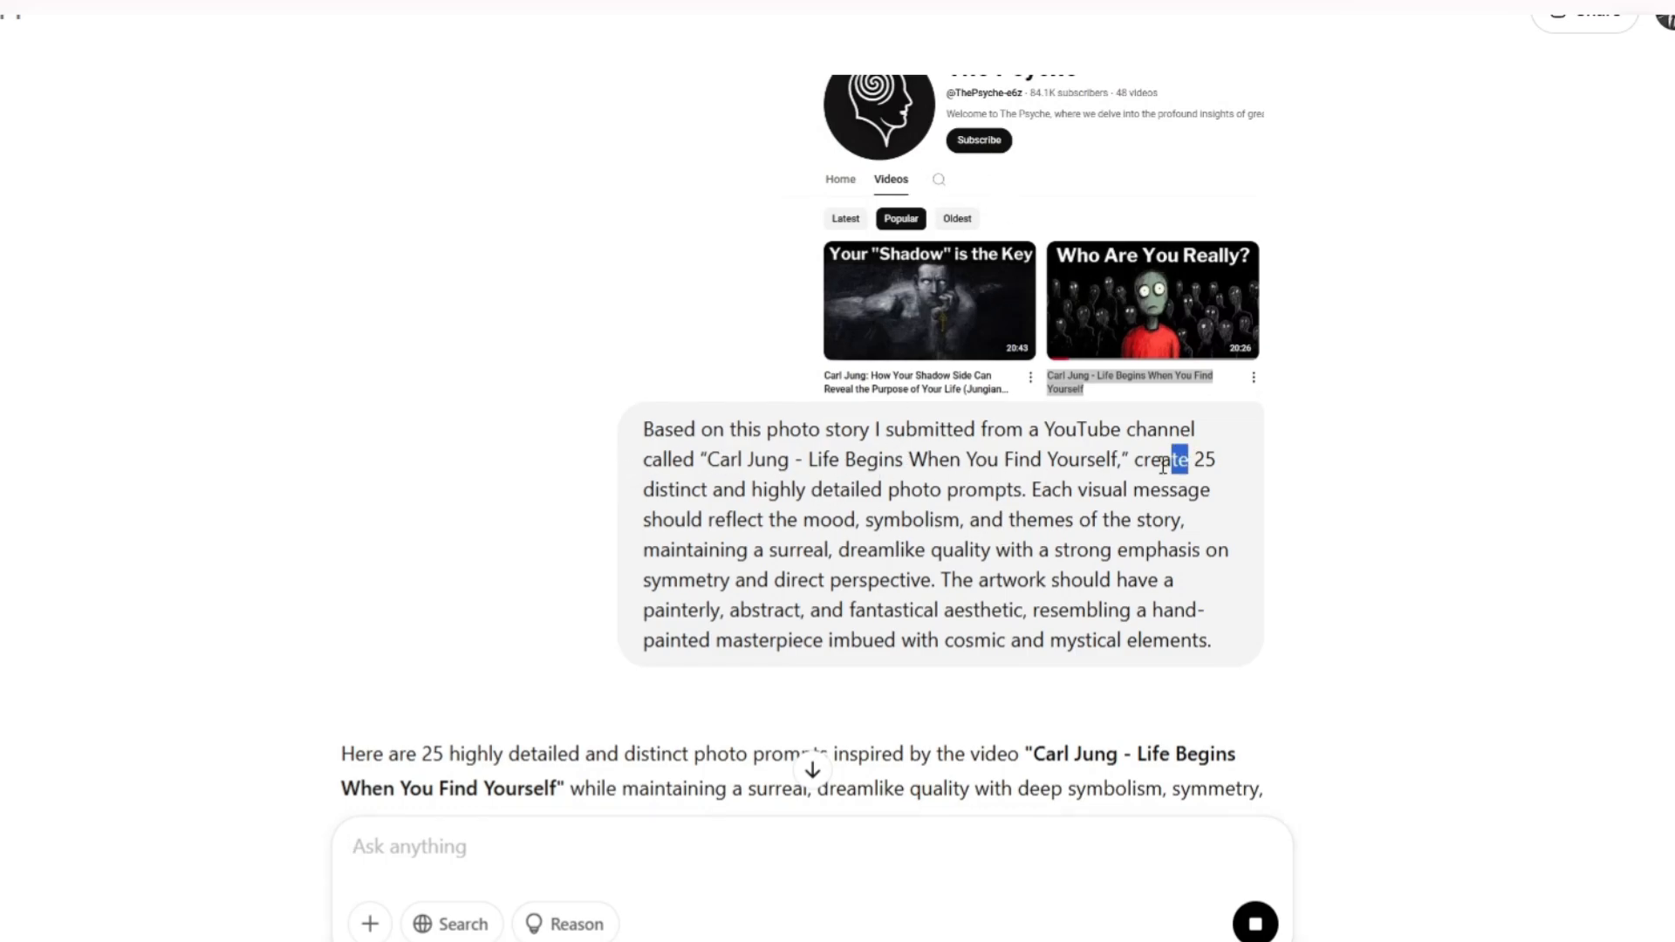
drag(1170, 459, 1020, 490)
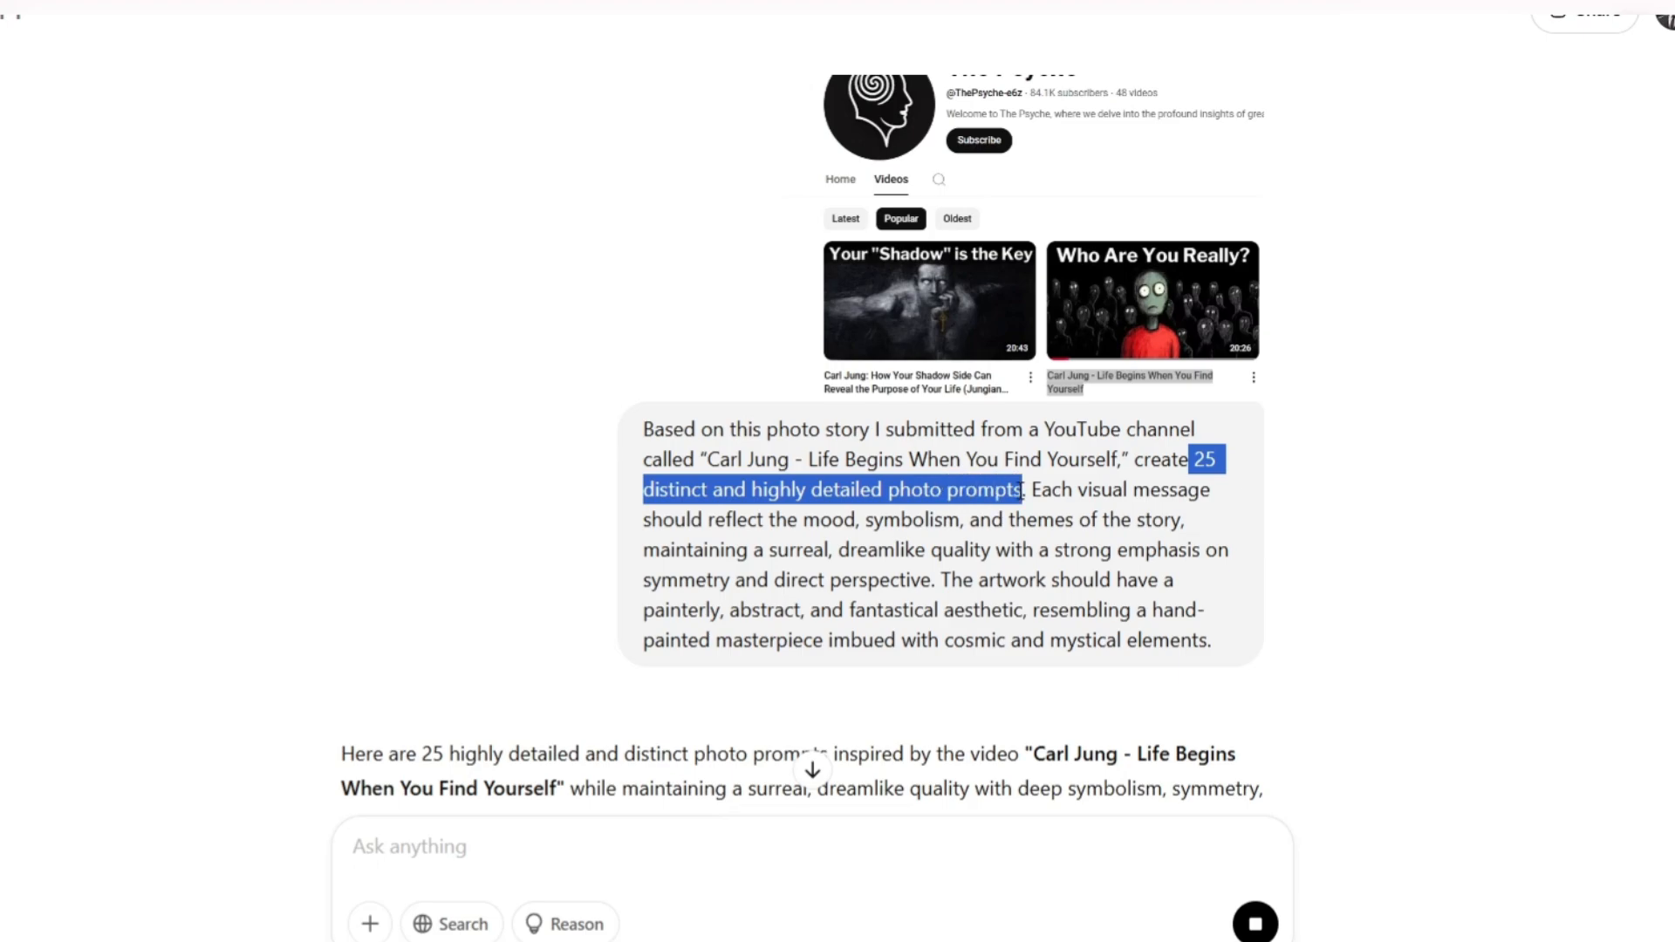
scroll(down, 3)
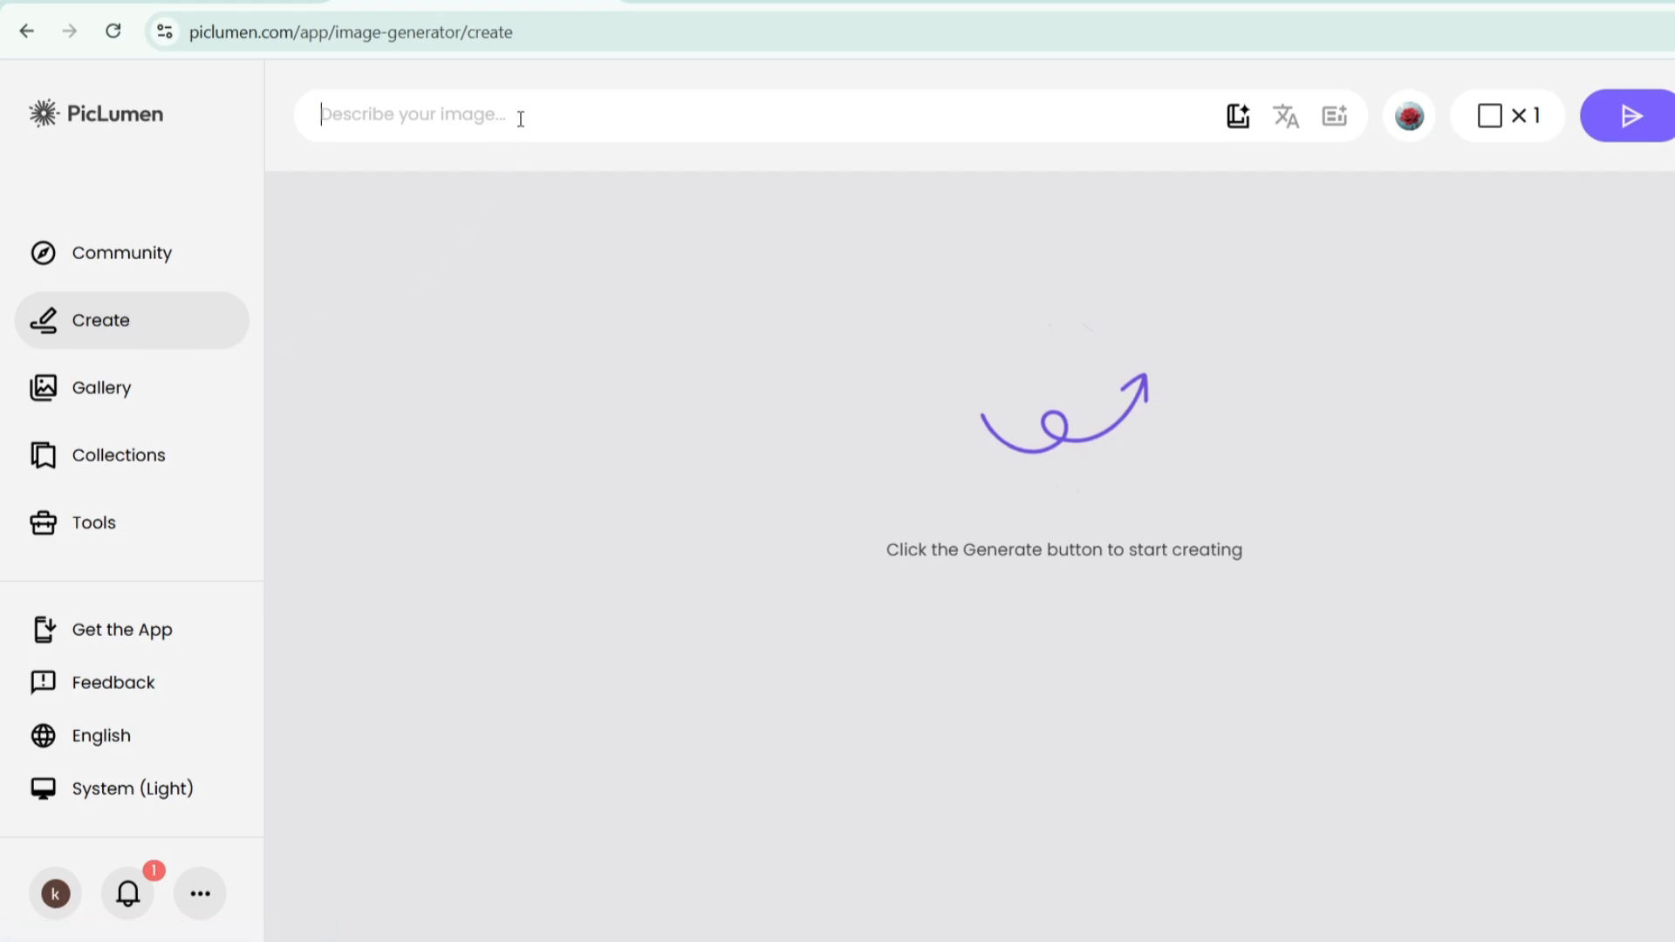
Set PicLumen to a landscape image shape with 2 images per batch
click(1508, 115)
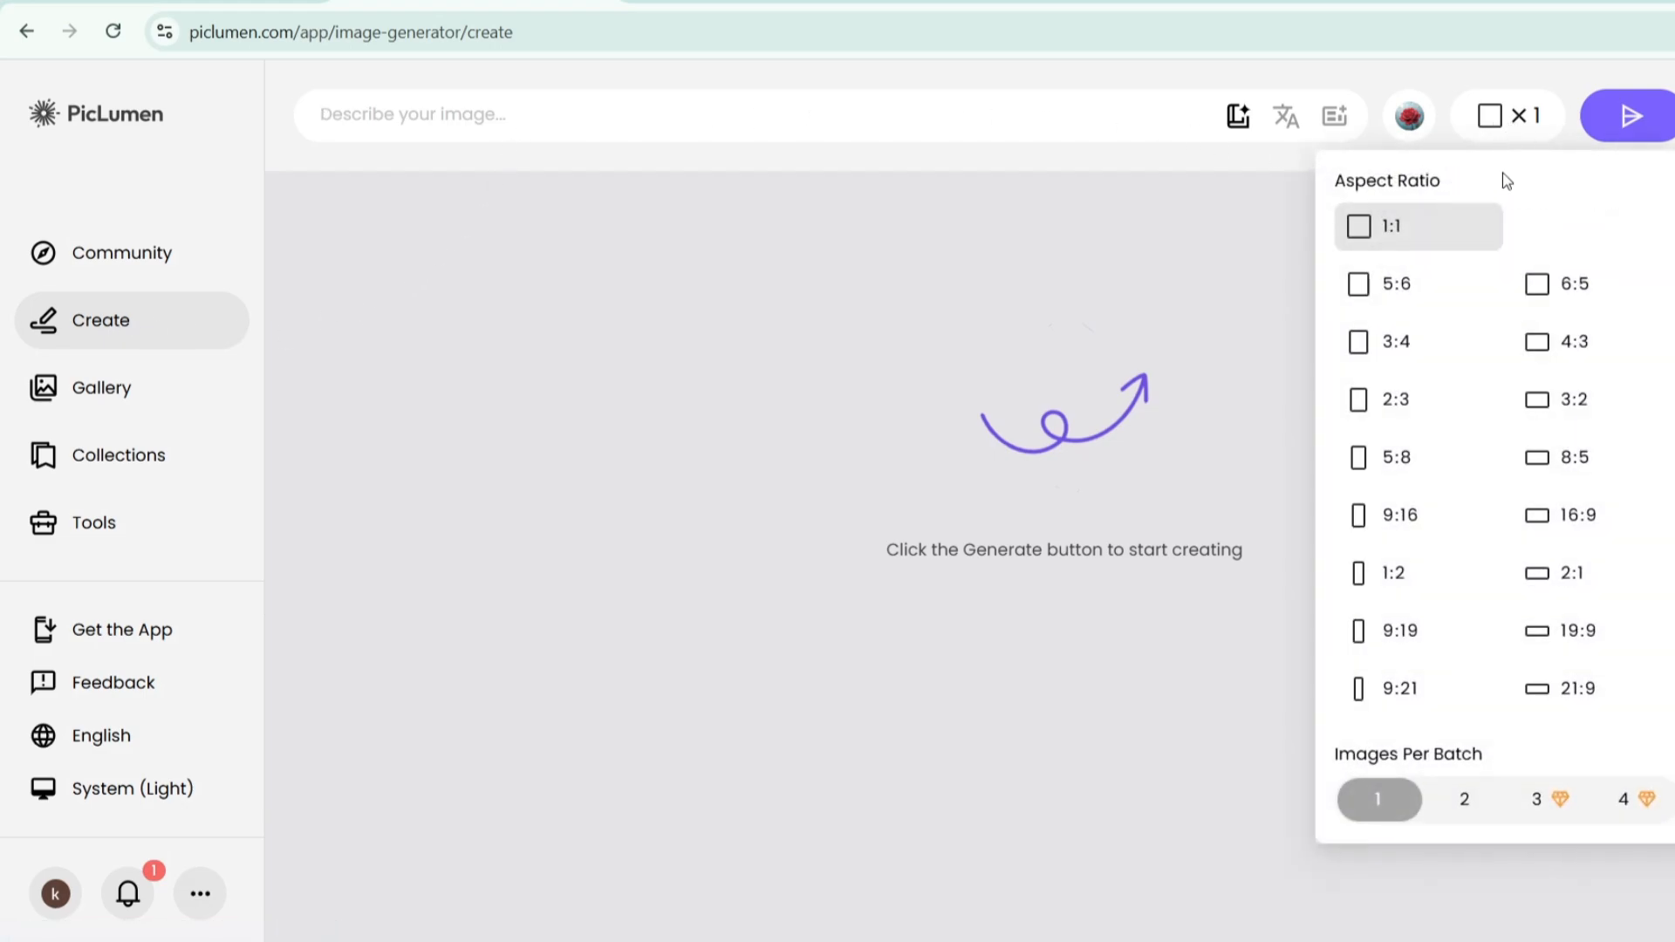
mouse_move(1324, 187)
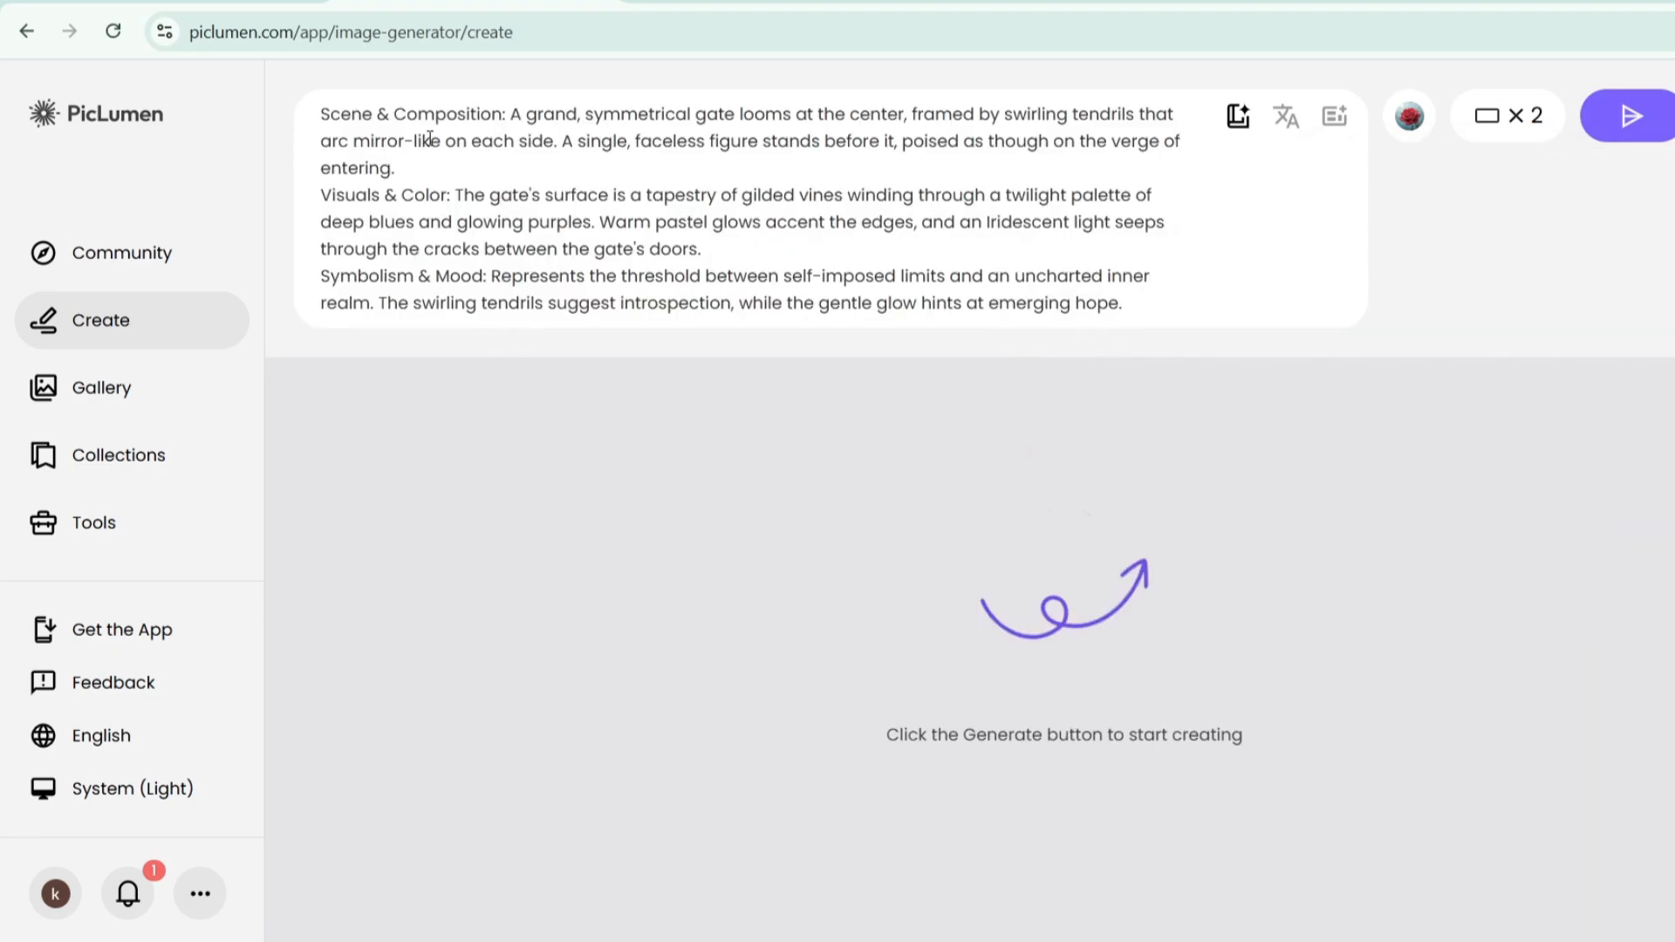
click(1628, 115)
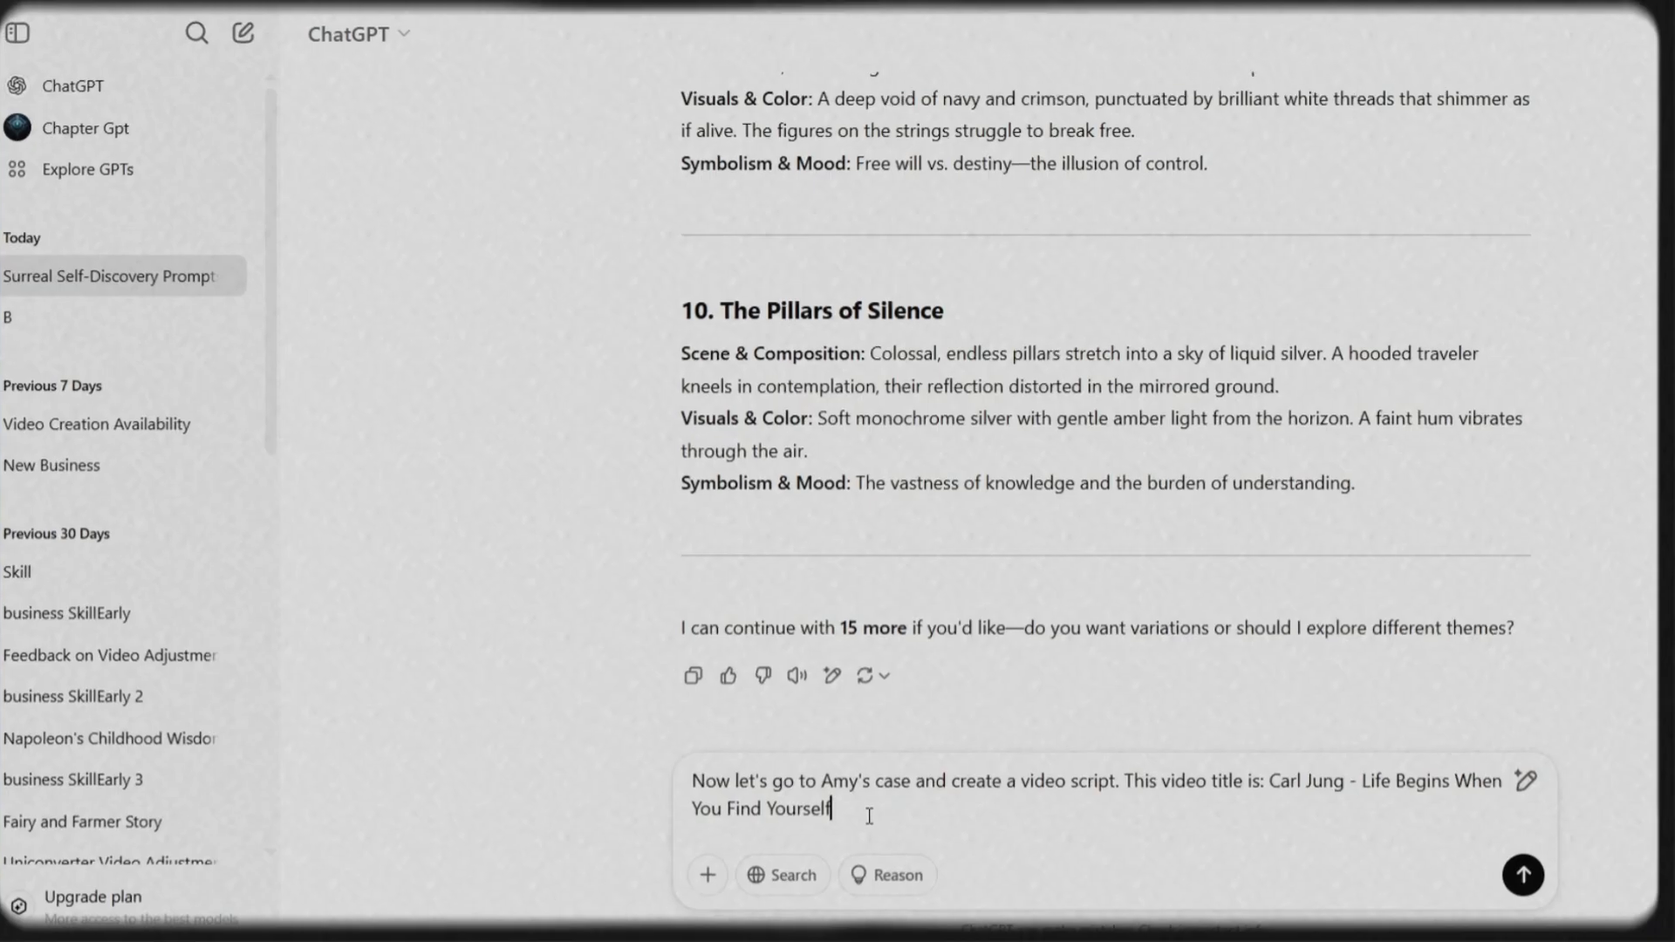
Send the Carl Jung video script request and scroll through the generated script
click(1521, 874)
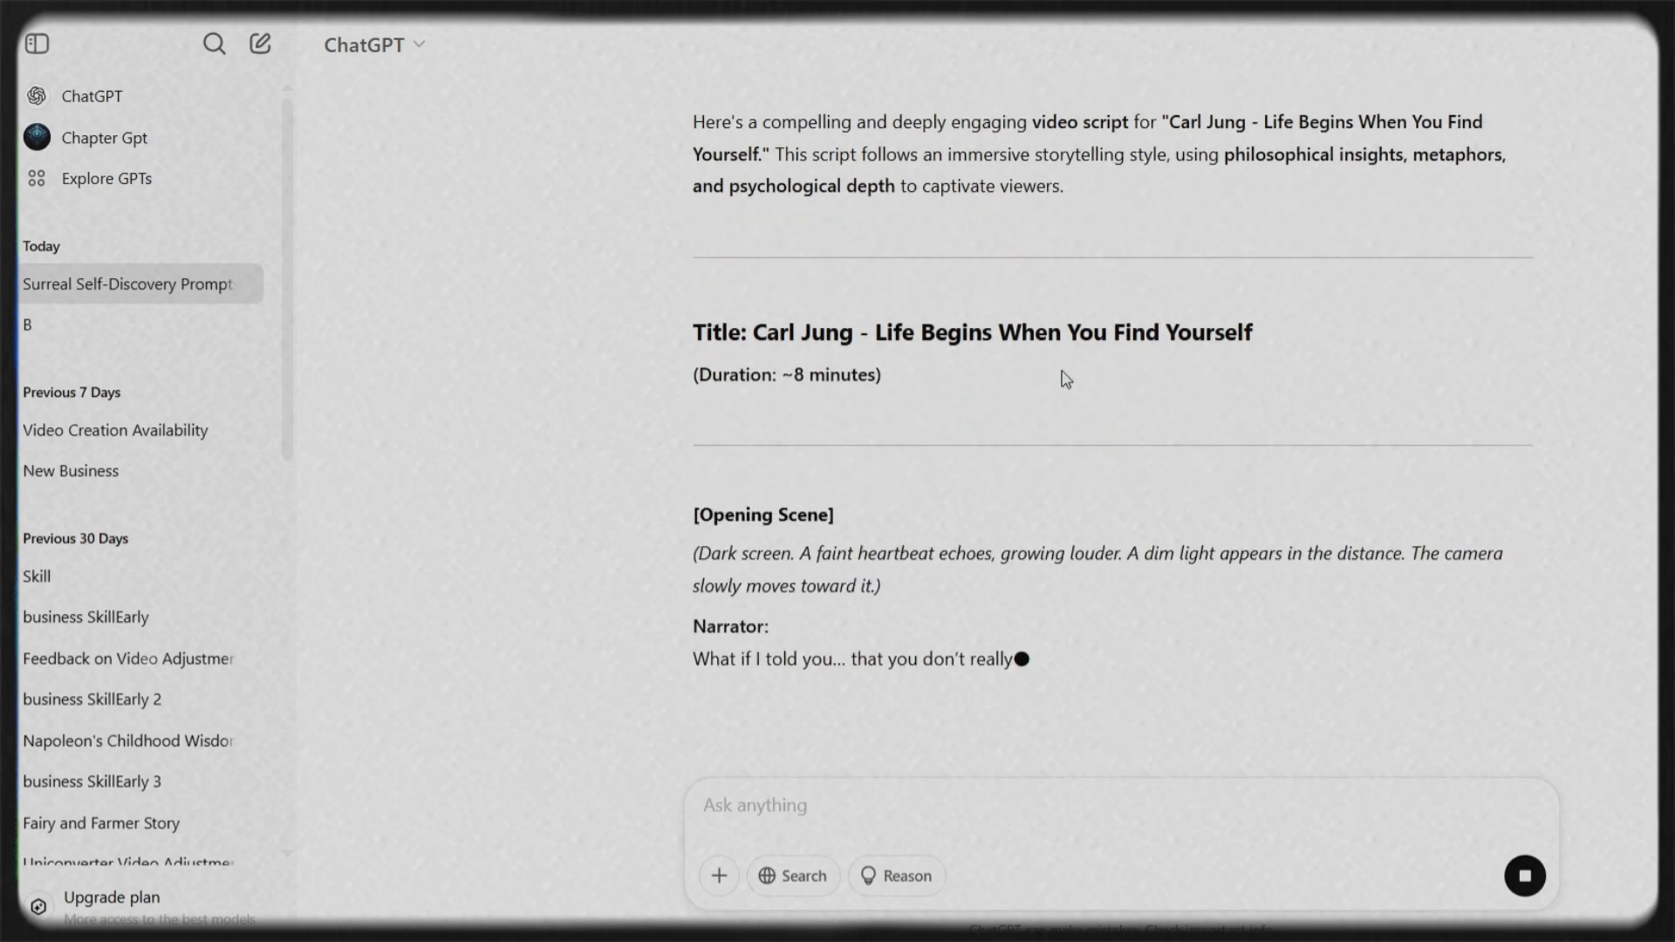
scroll(down, 3)
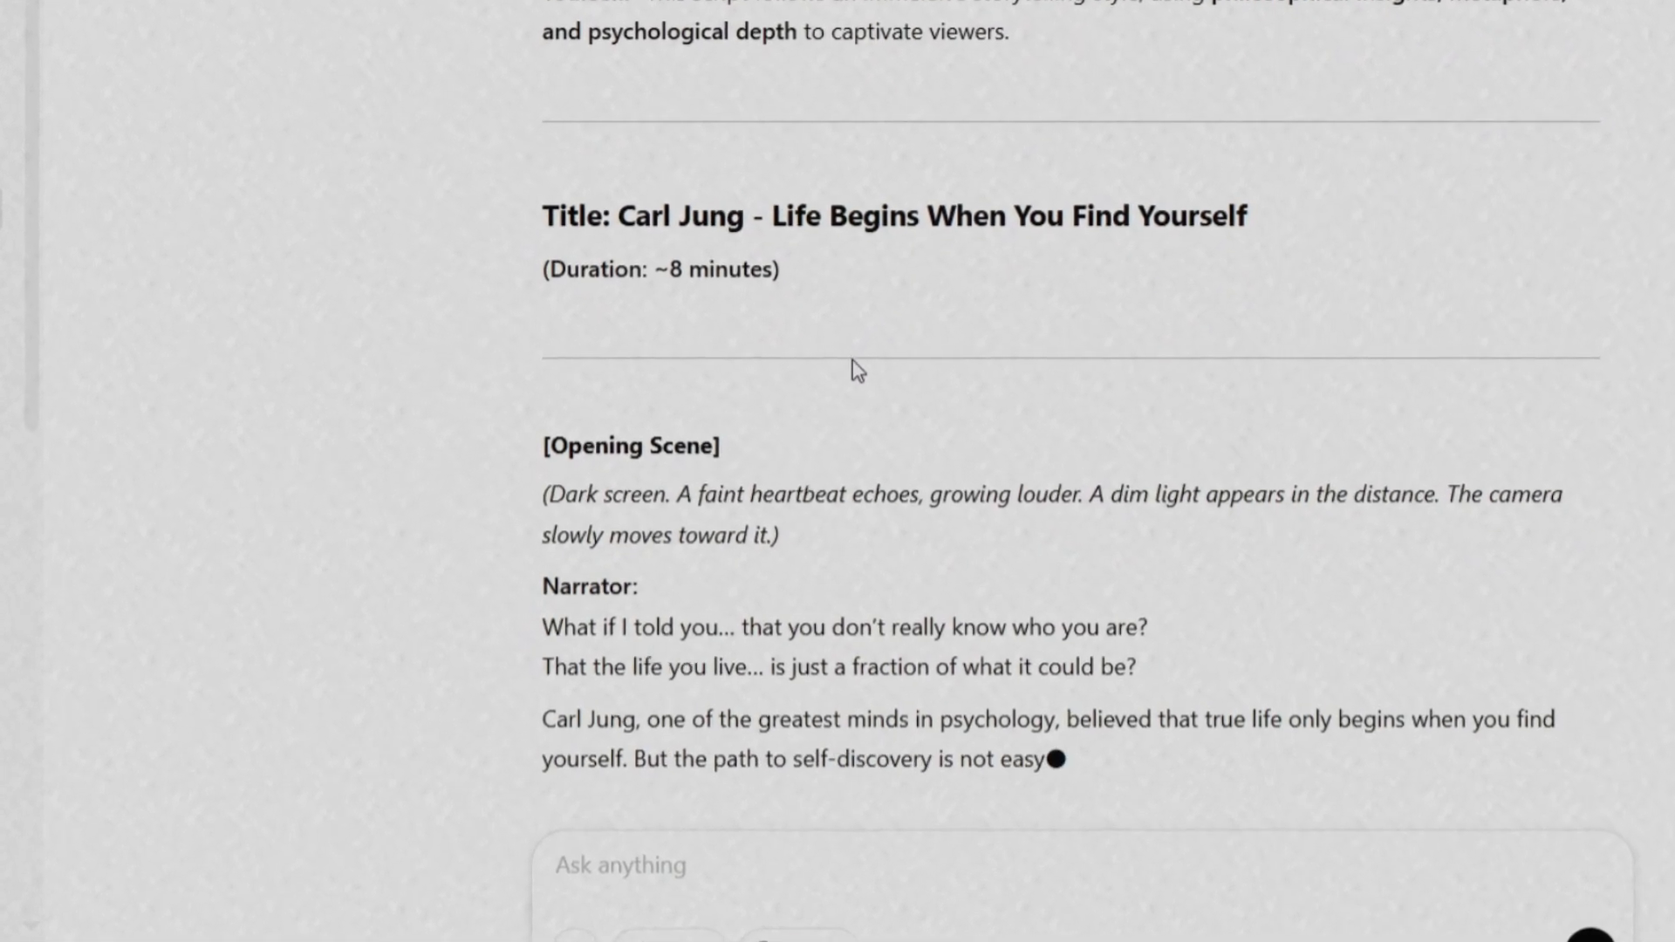
scroll(down, 3)
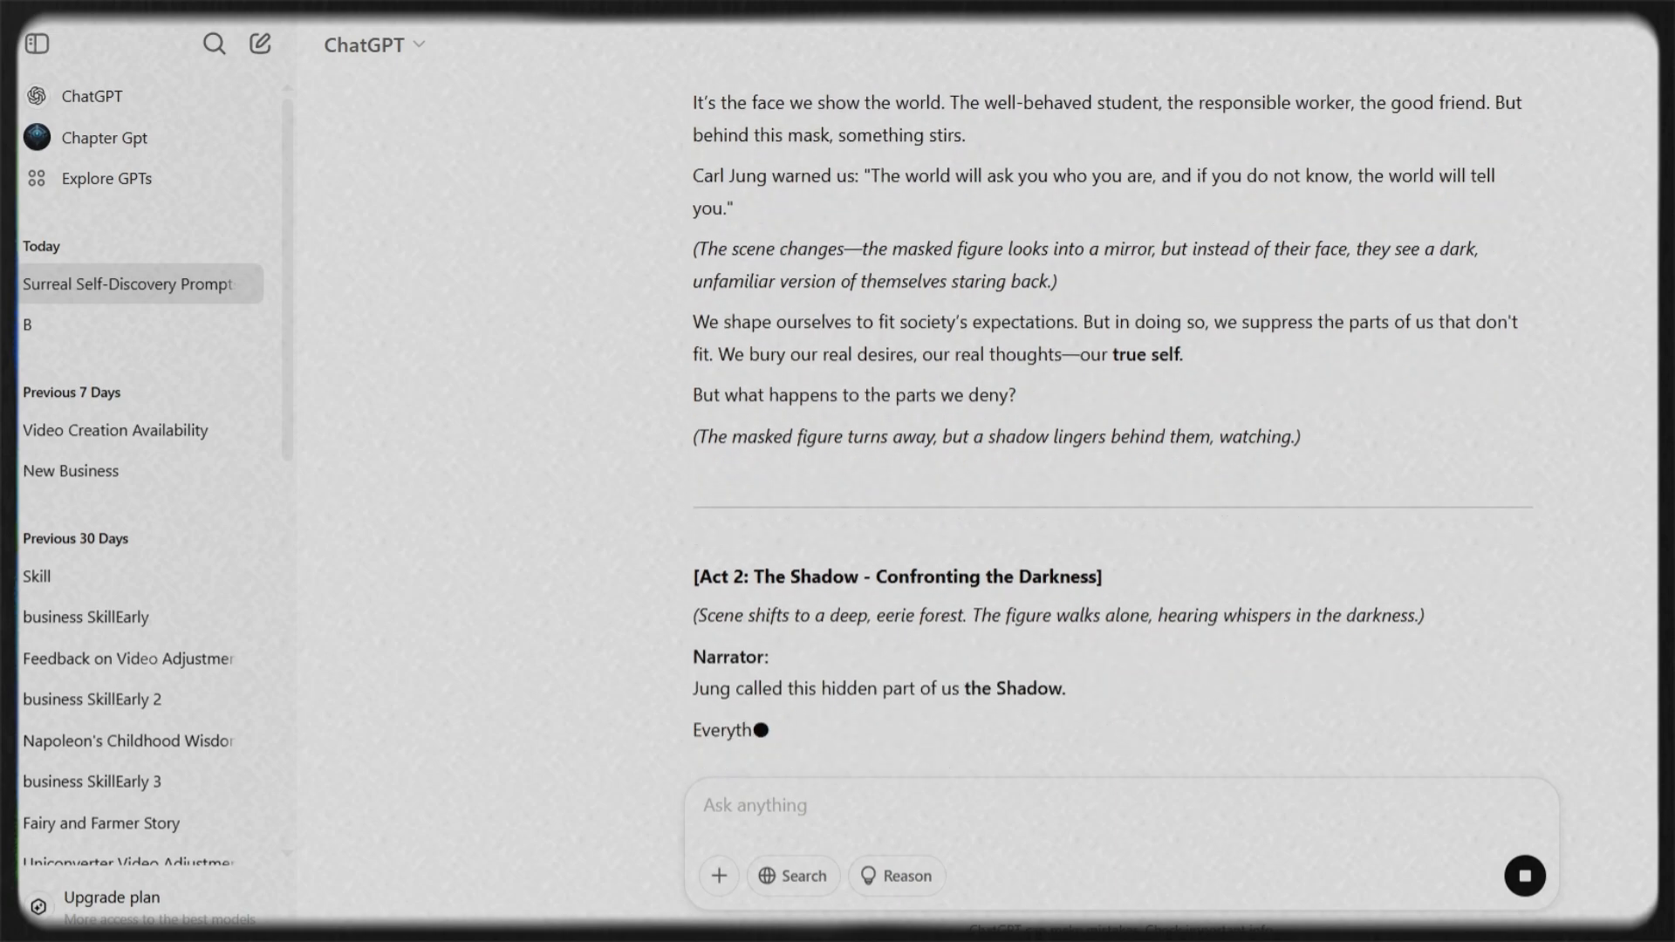
scroll(down, 3)
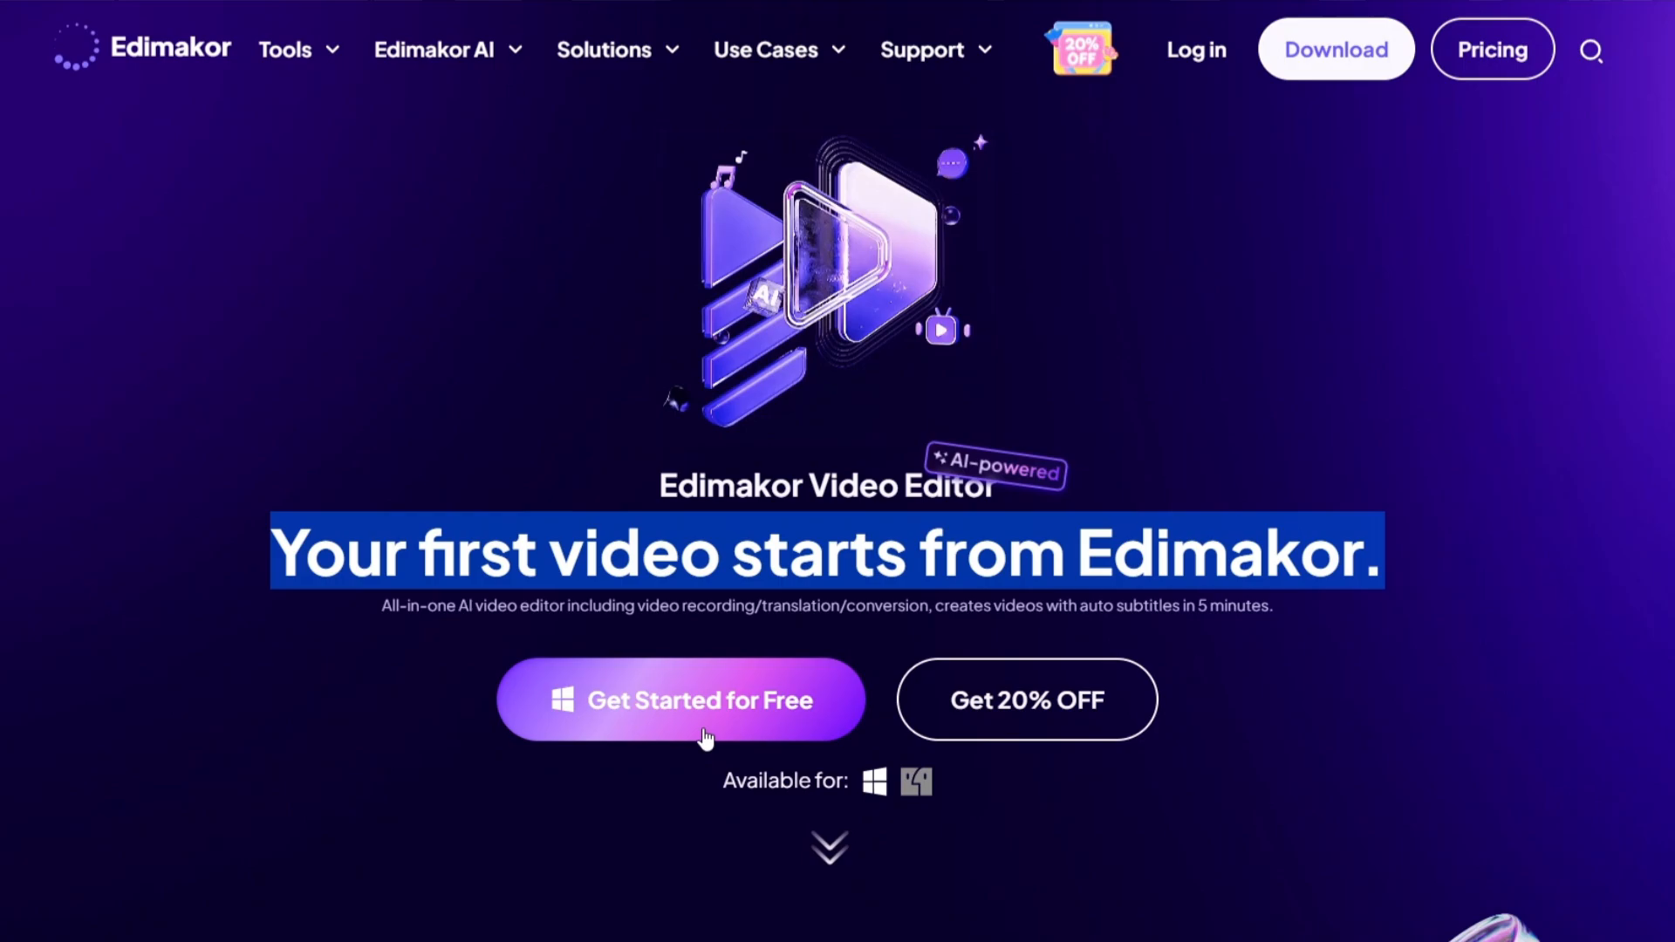
Click Get Started for Free on the Edimakor homepage
click(680, 699)
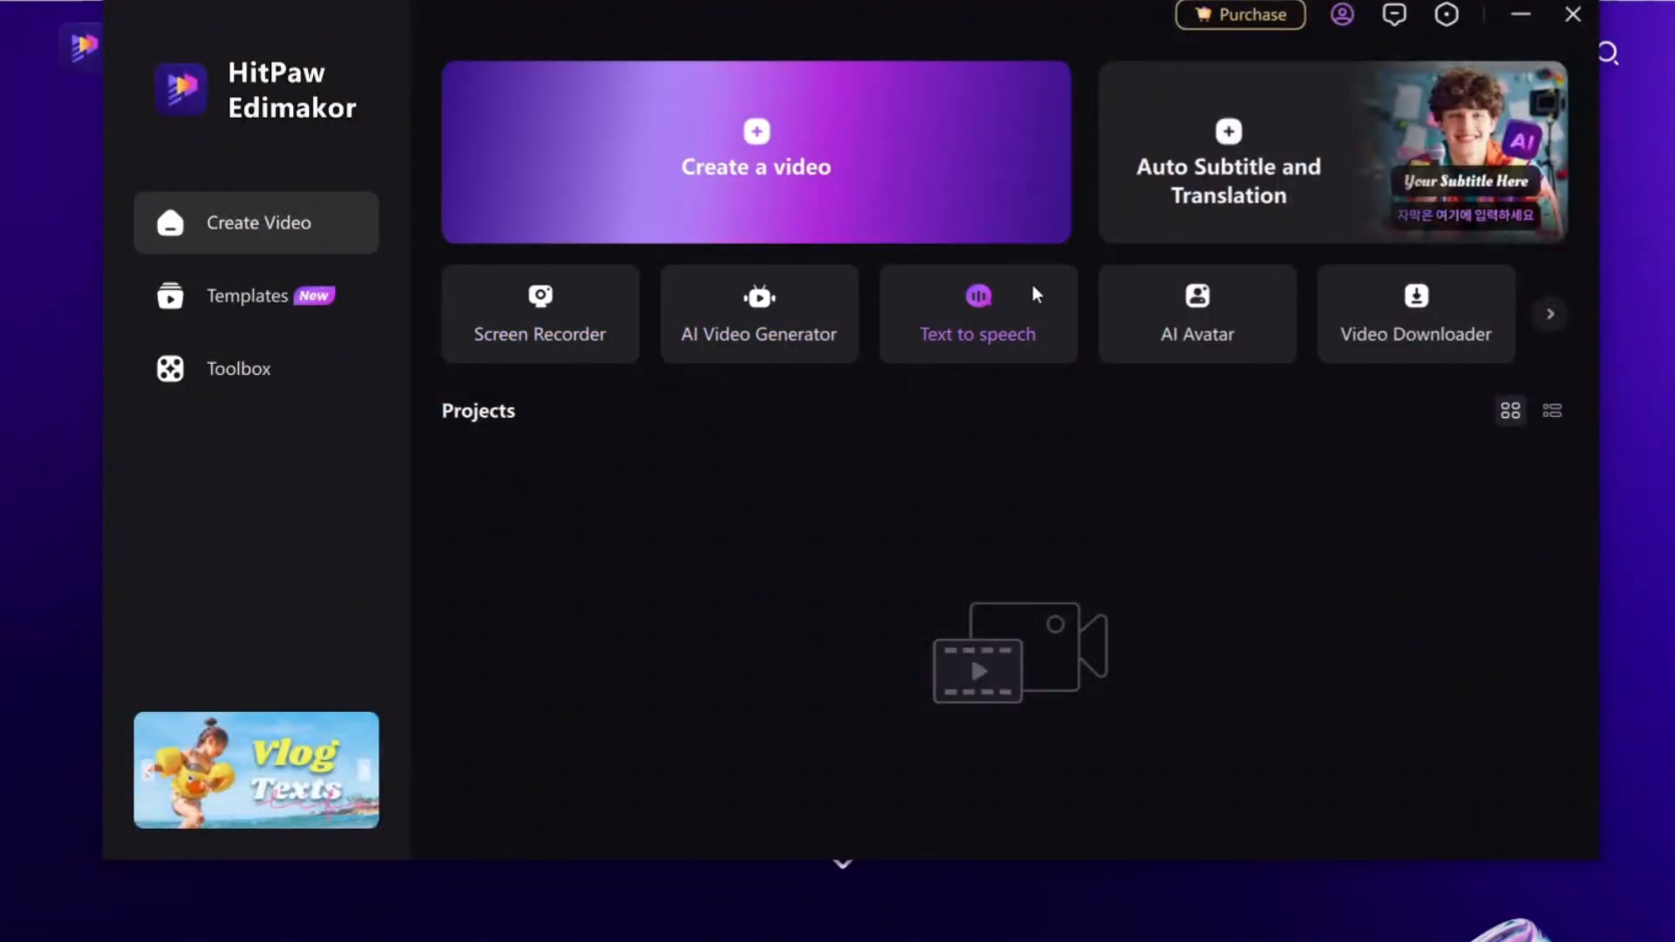
Open text to speech and preview the Walter and Bubba Marshal narrator voices
click(976, 314)
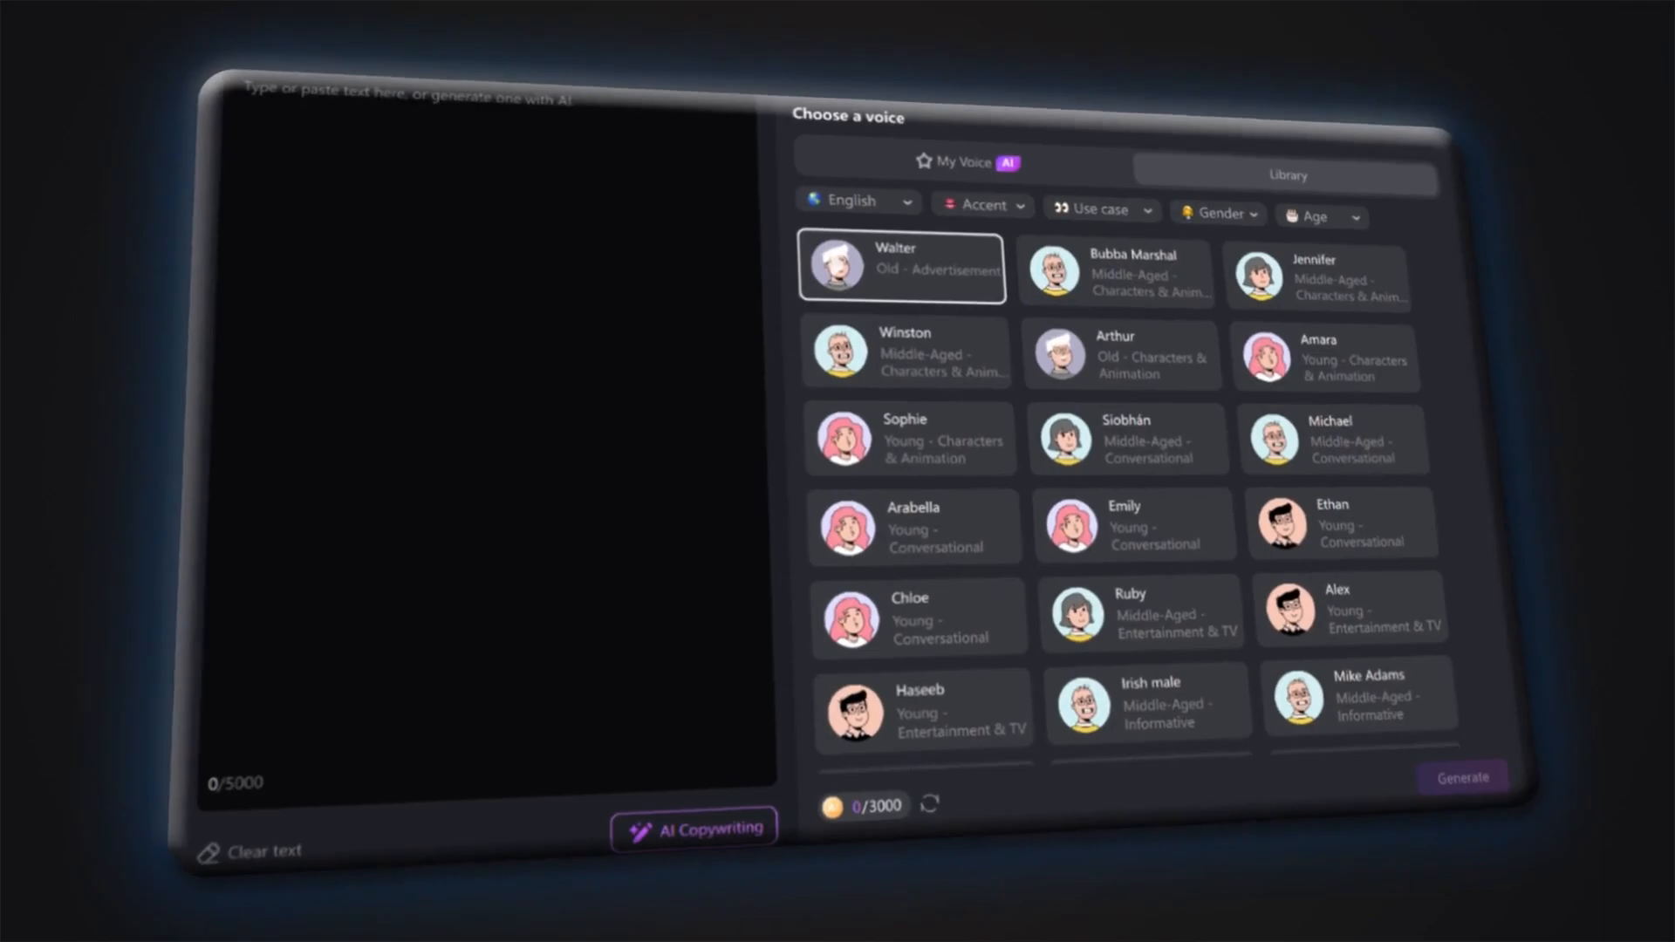
click(1318, 216)
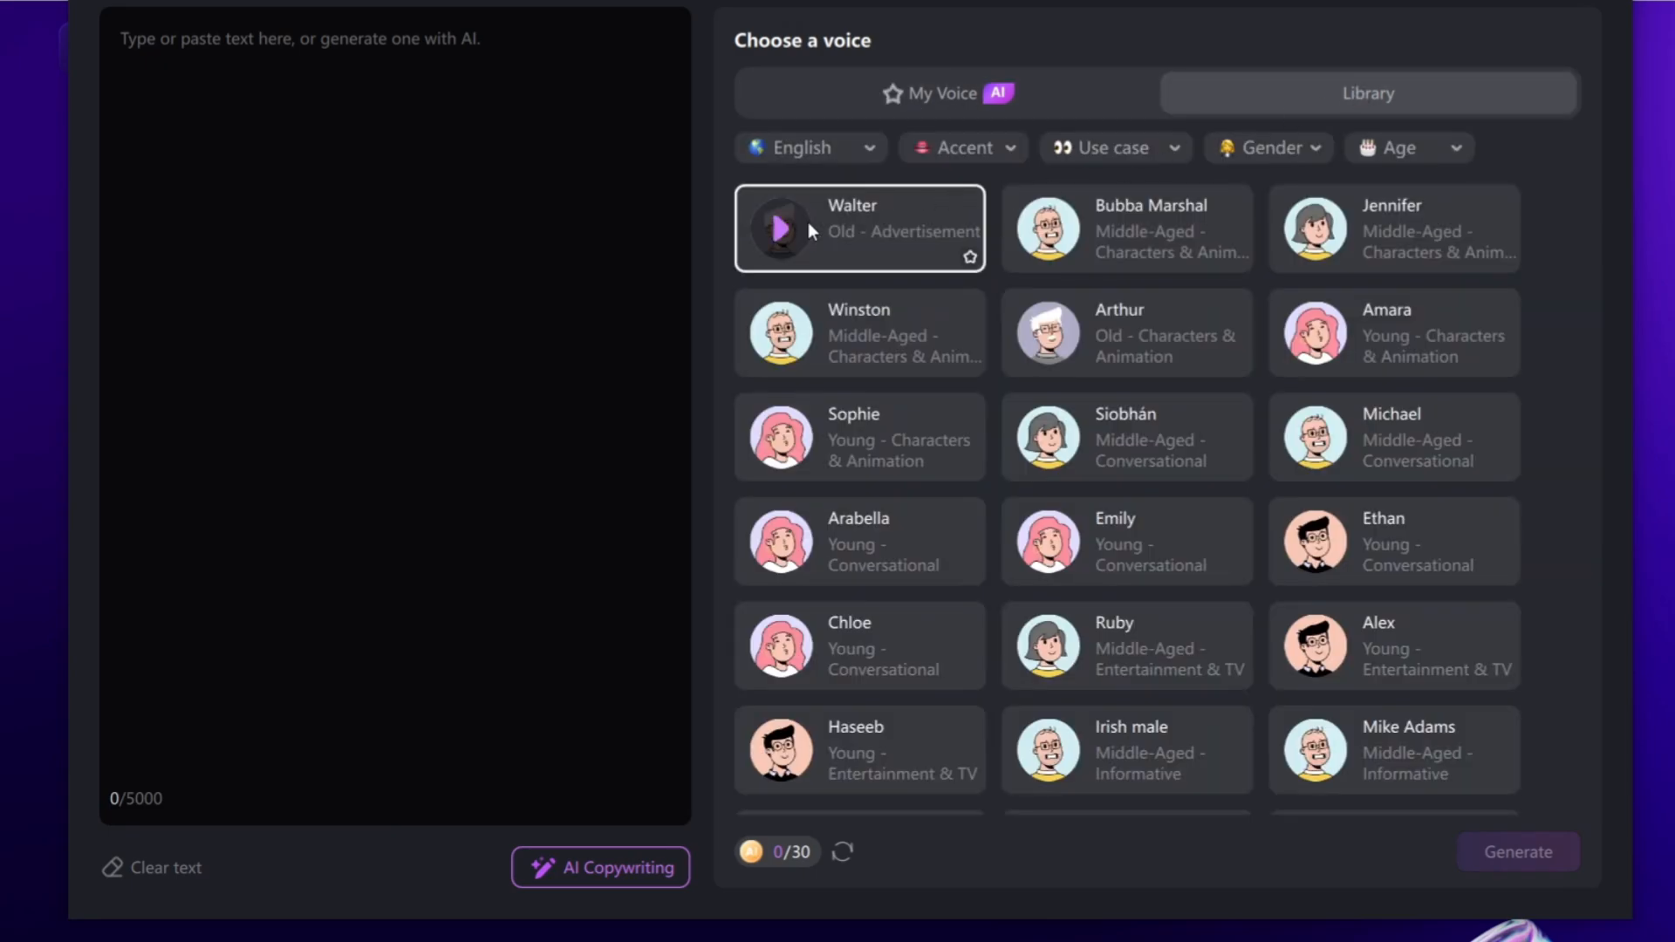
click(780, 229)
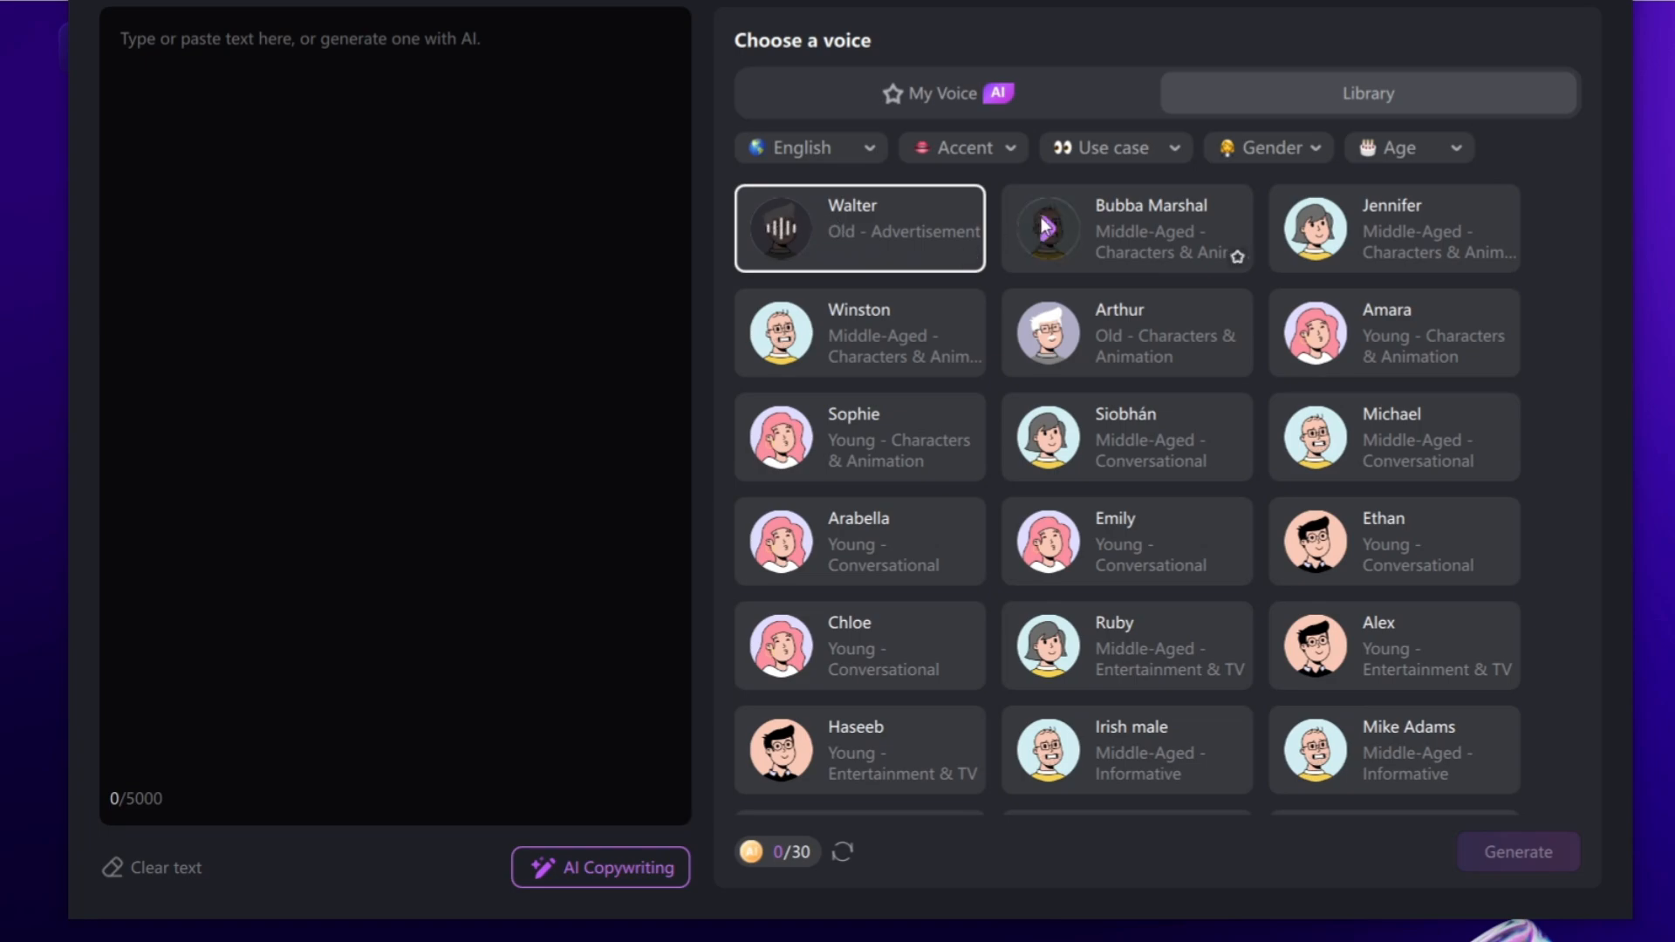
click(1125, 229)
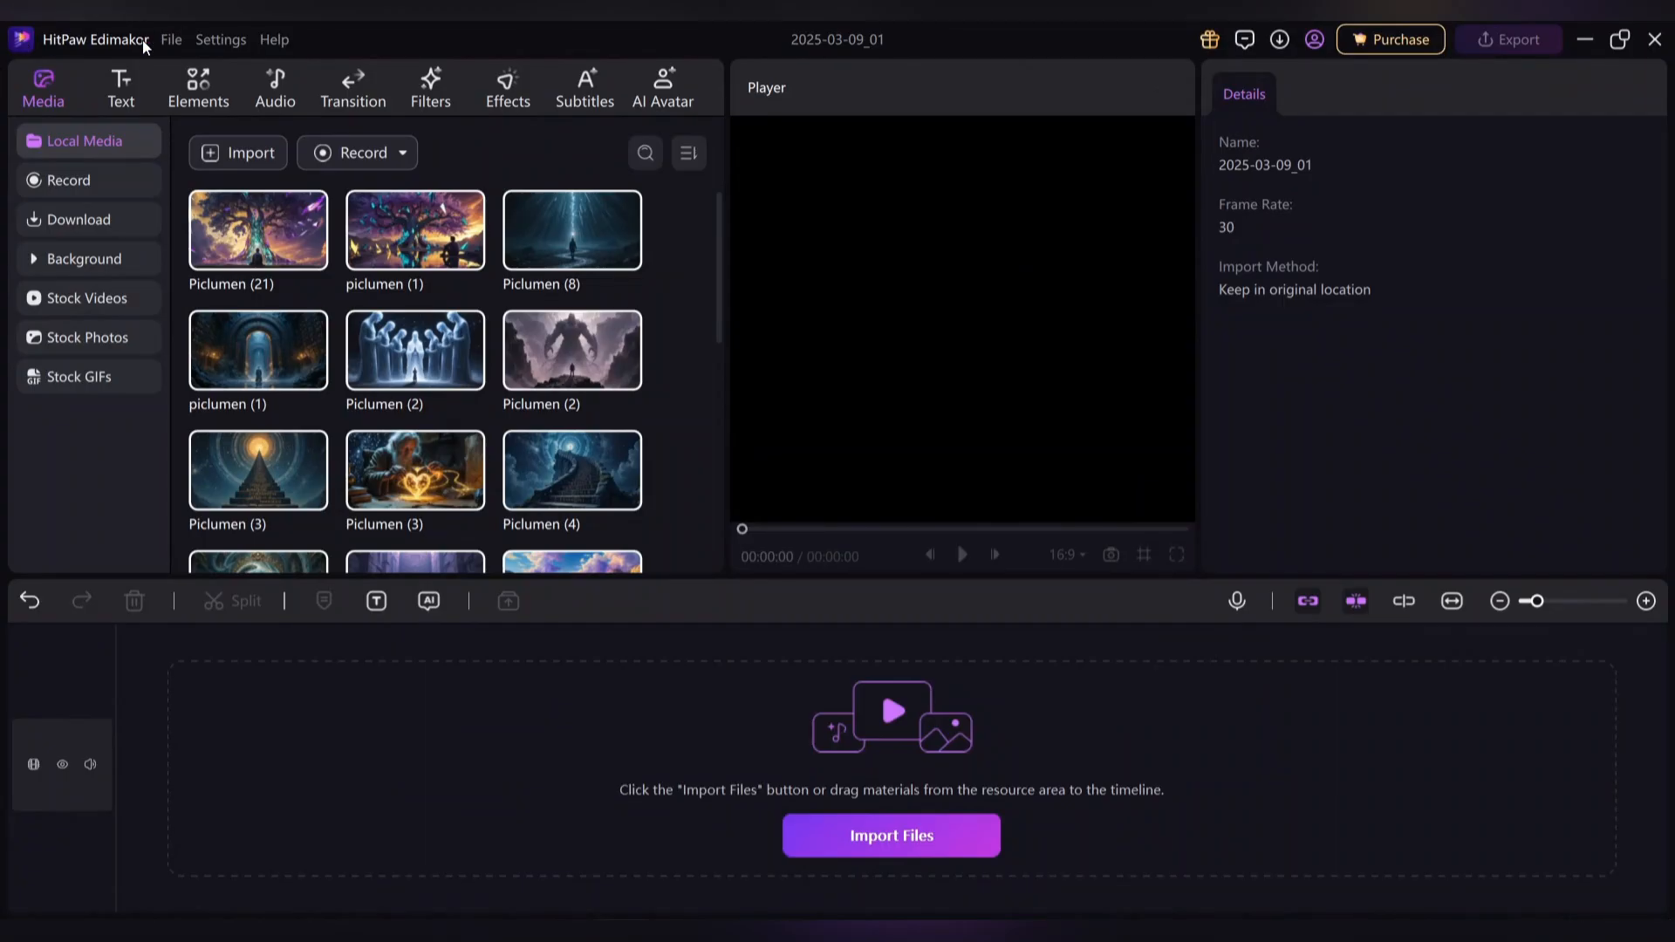
Scroll through the imported PicLumen images in Local Media
scroll(down, 3)
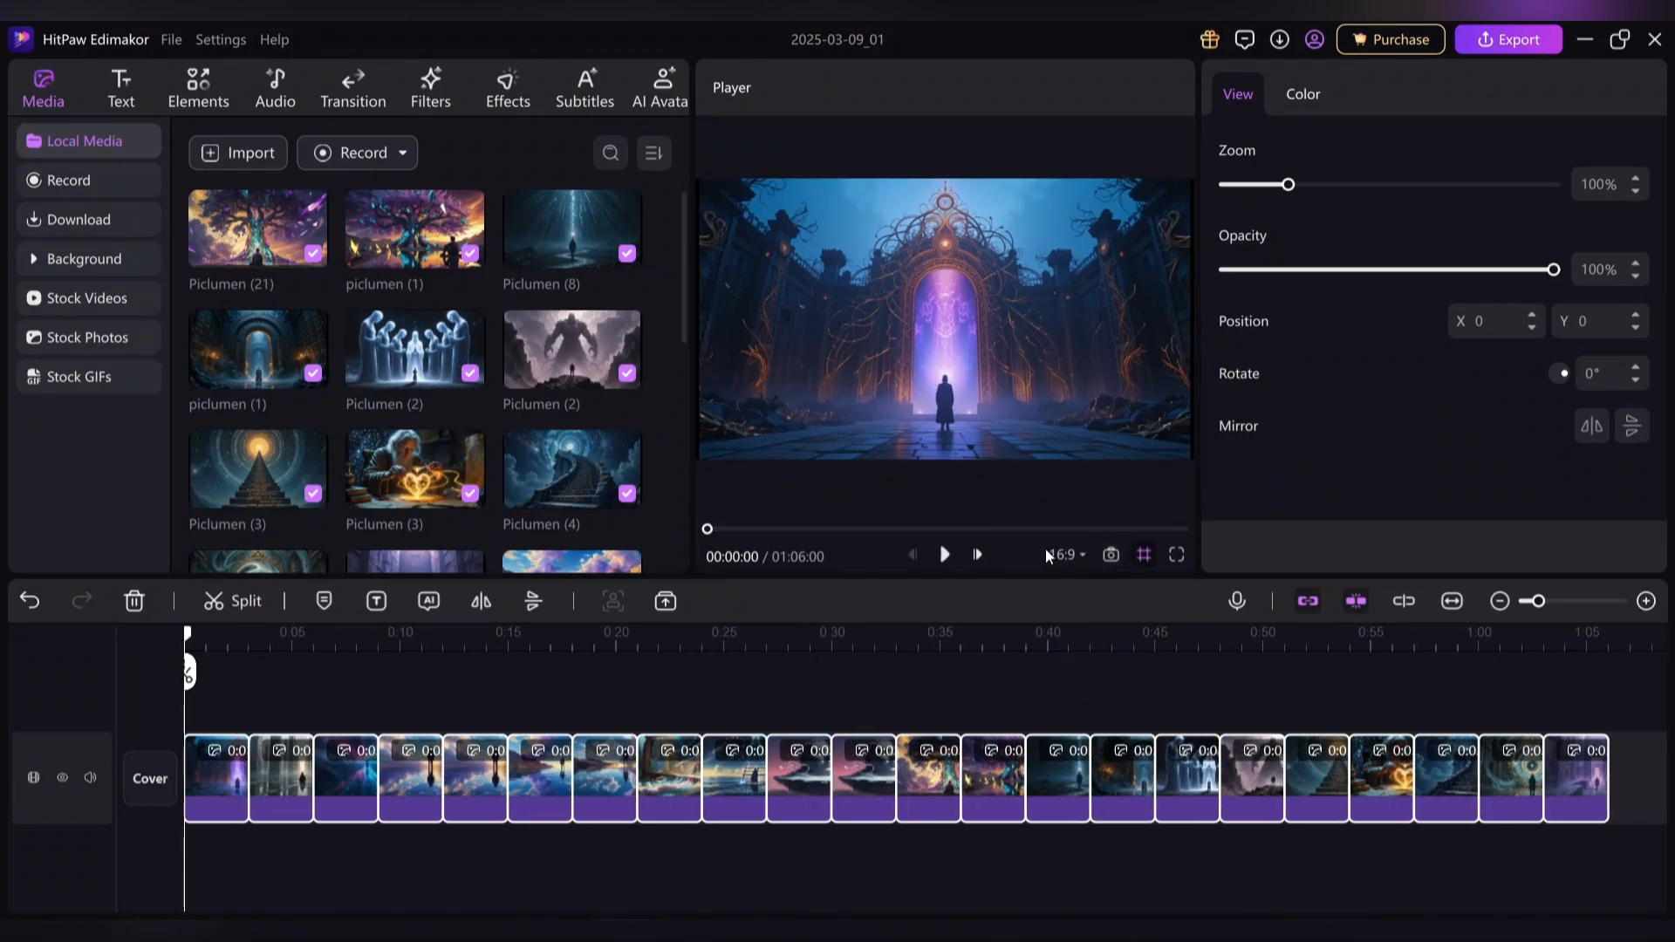
Preview the slideshow and delete two unwanted image clips
click(1065, 555)
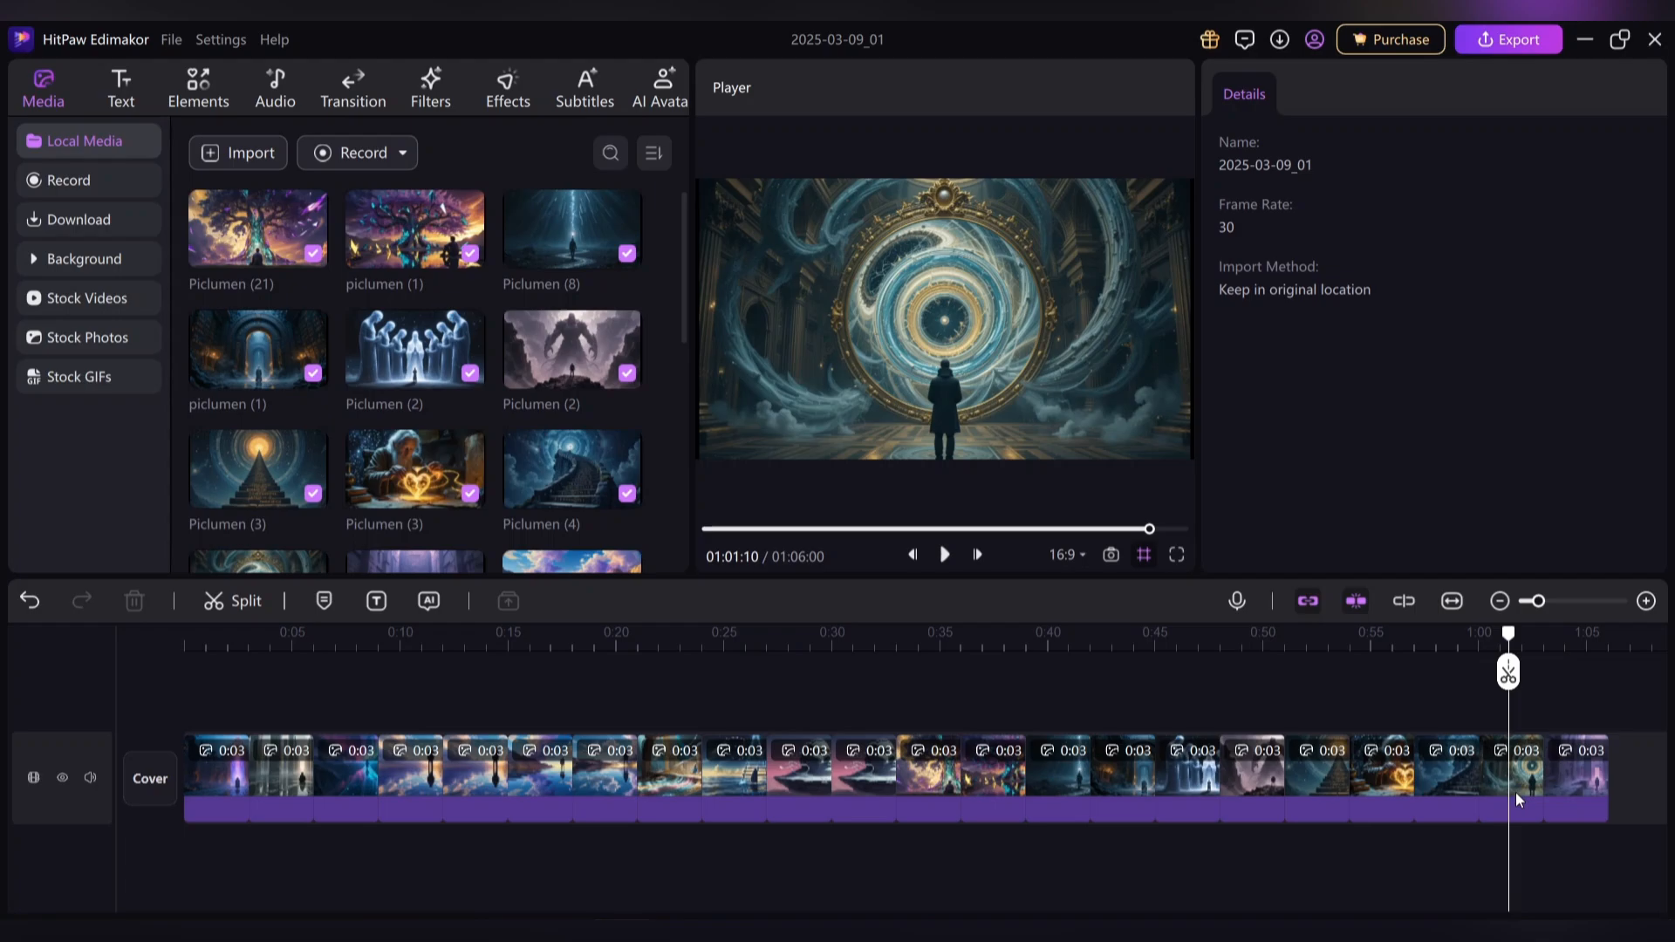
click(281, 765)
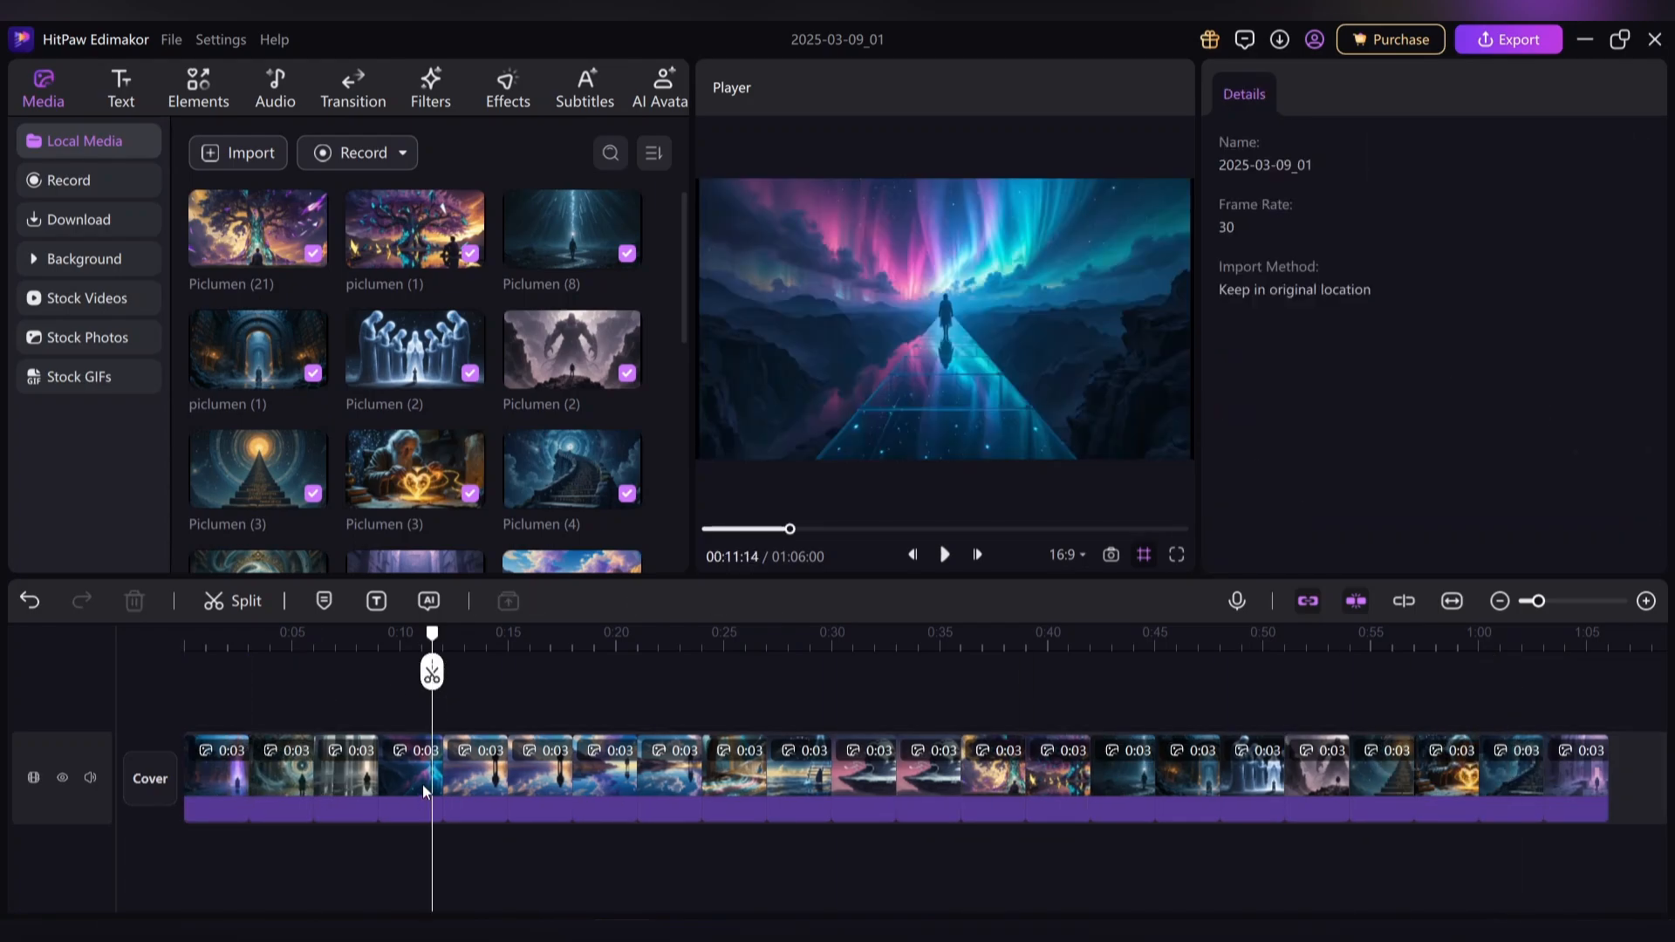
click(346, 764)
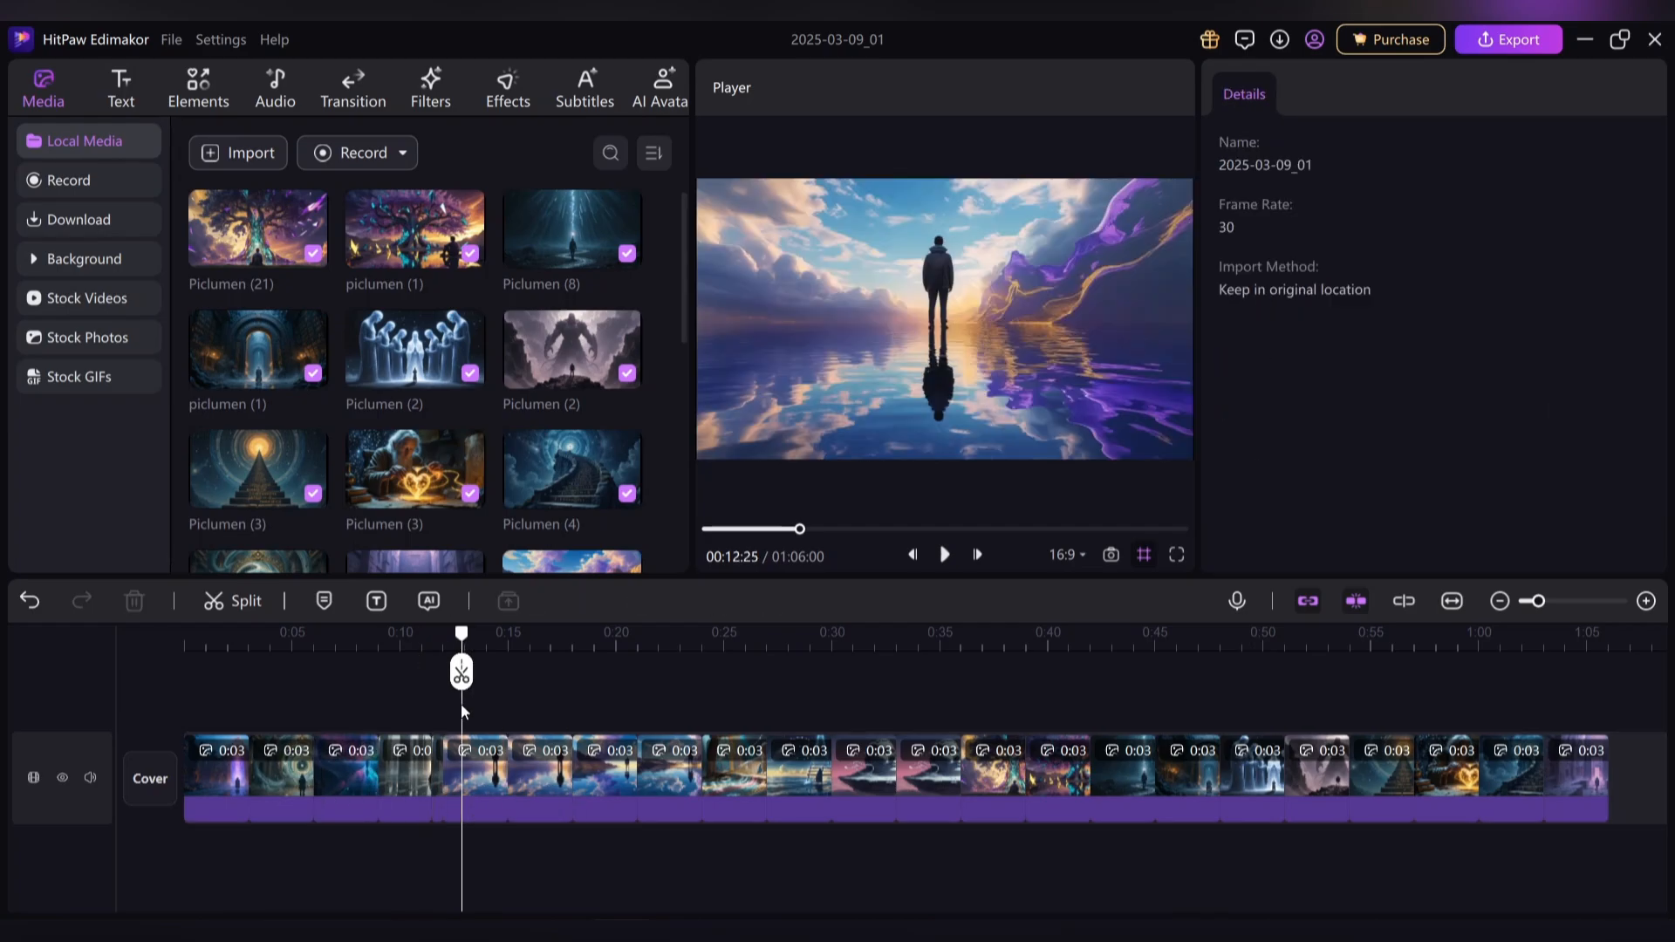
click(539, 776)
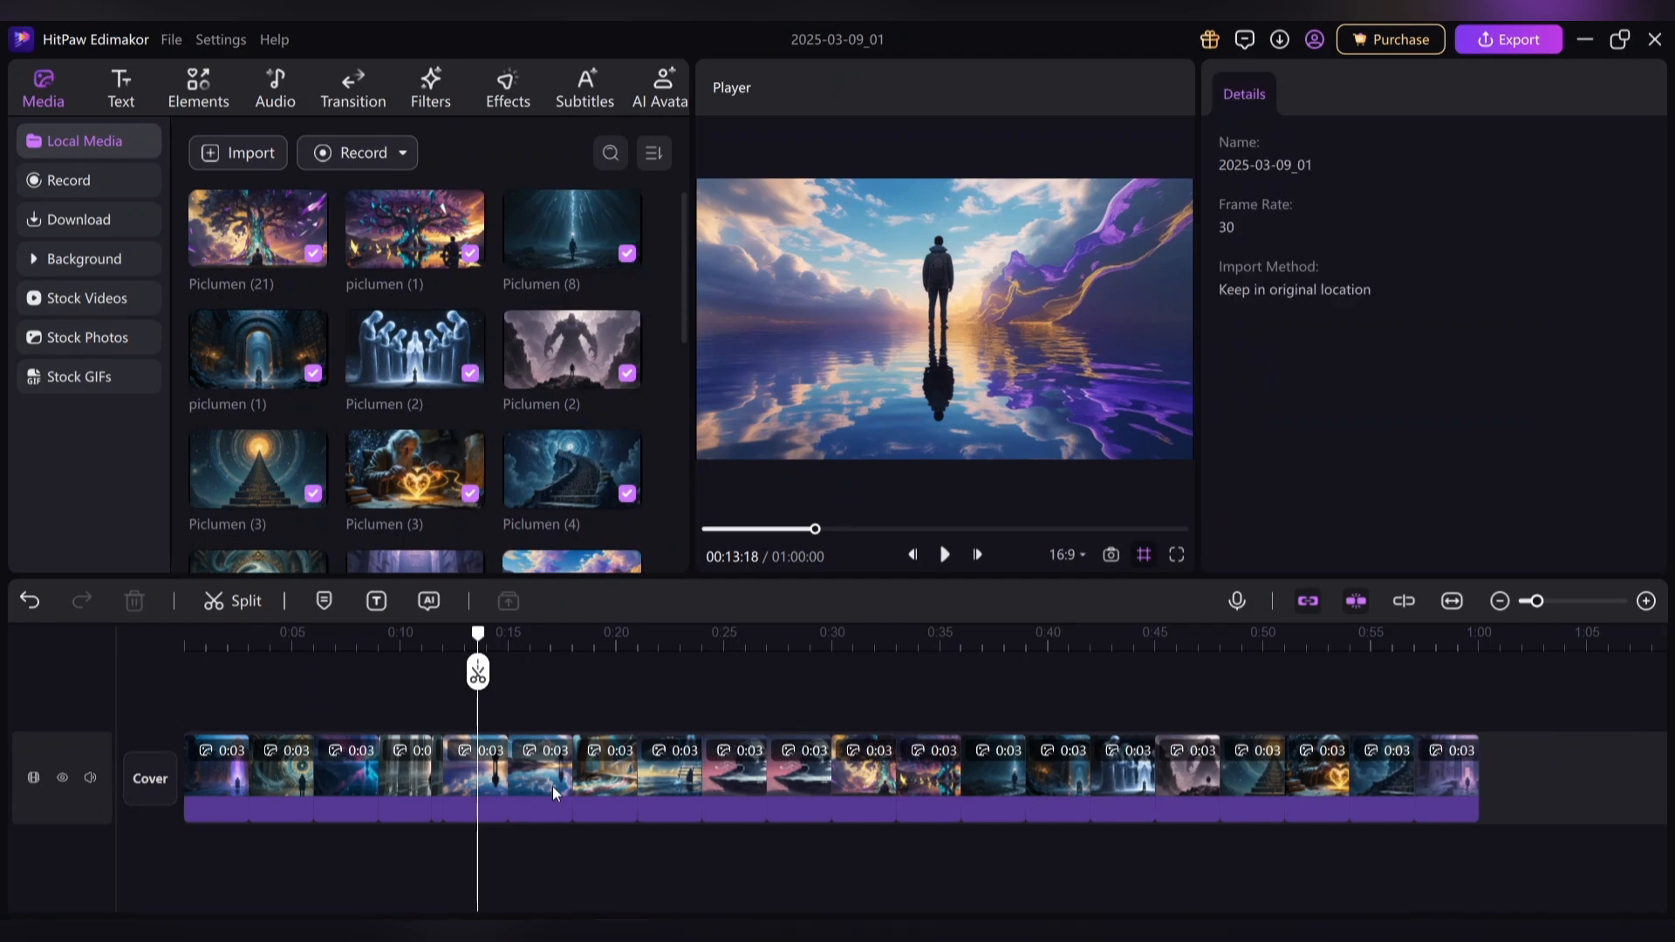
click(927, 780)
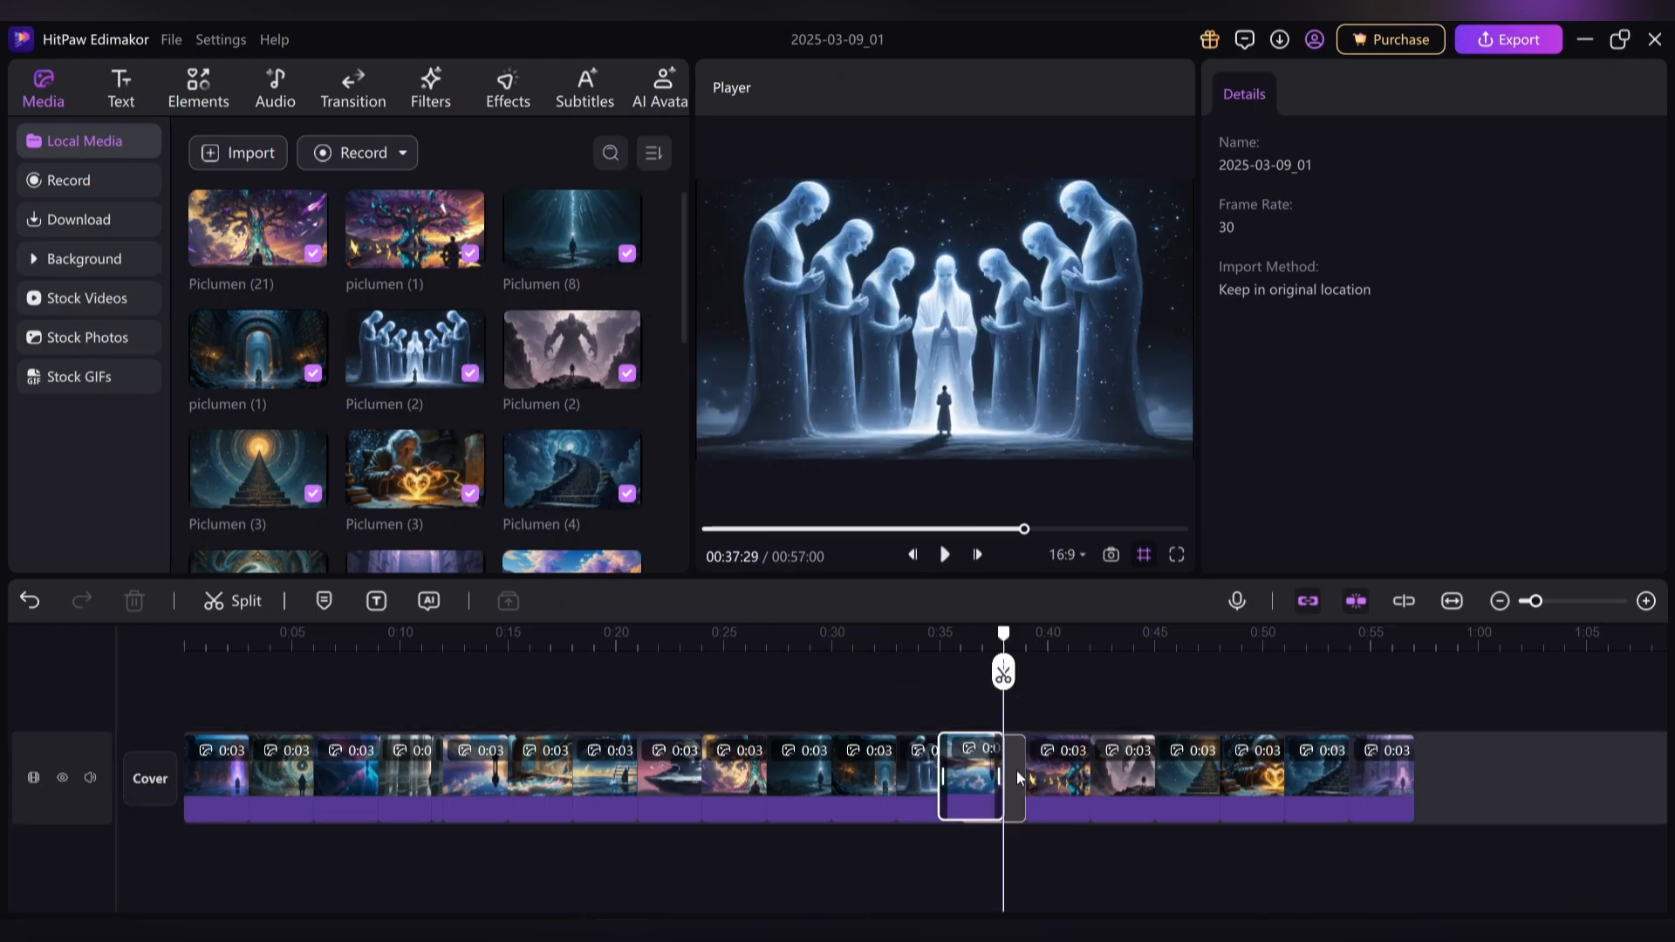
Zoom the glowing figures clip slightly, then reset its zoom to 100%
click(1251, 764)
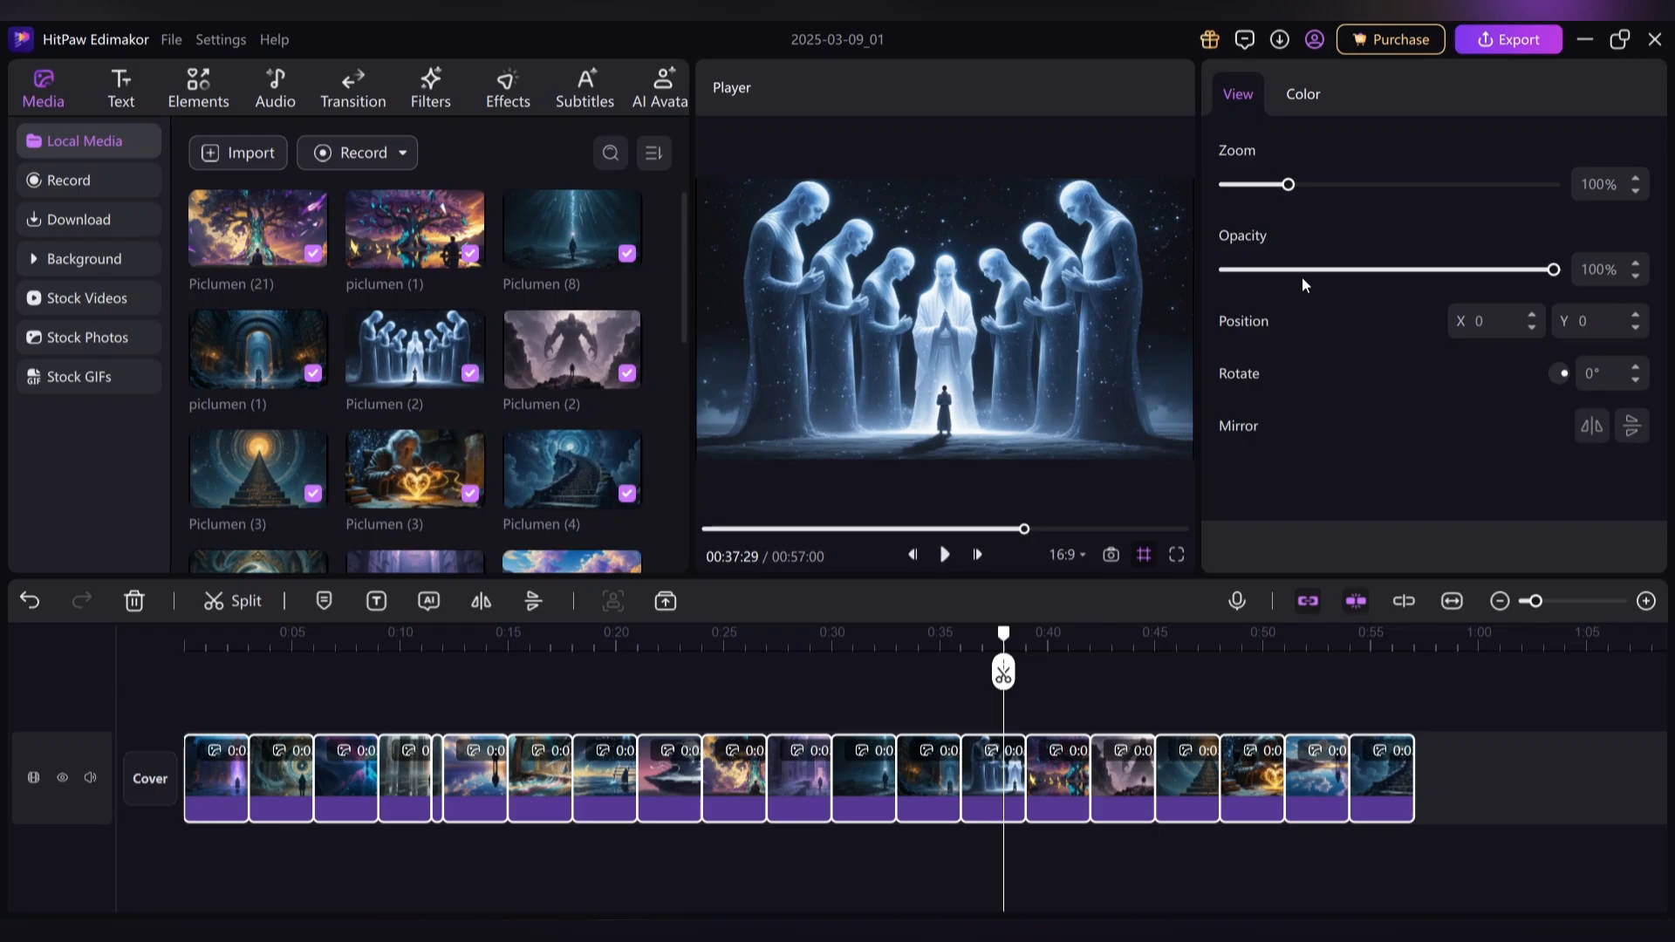
drag(1288, 184, 1295, 184)
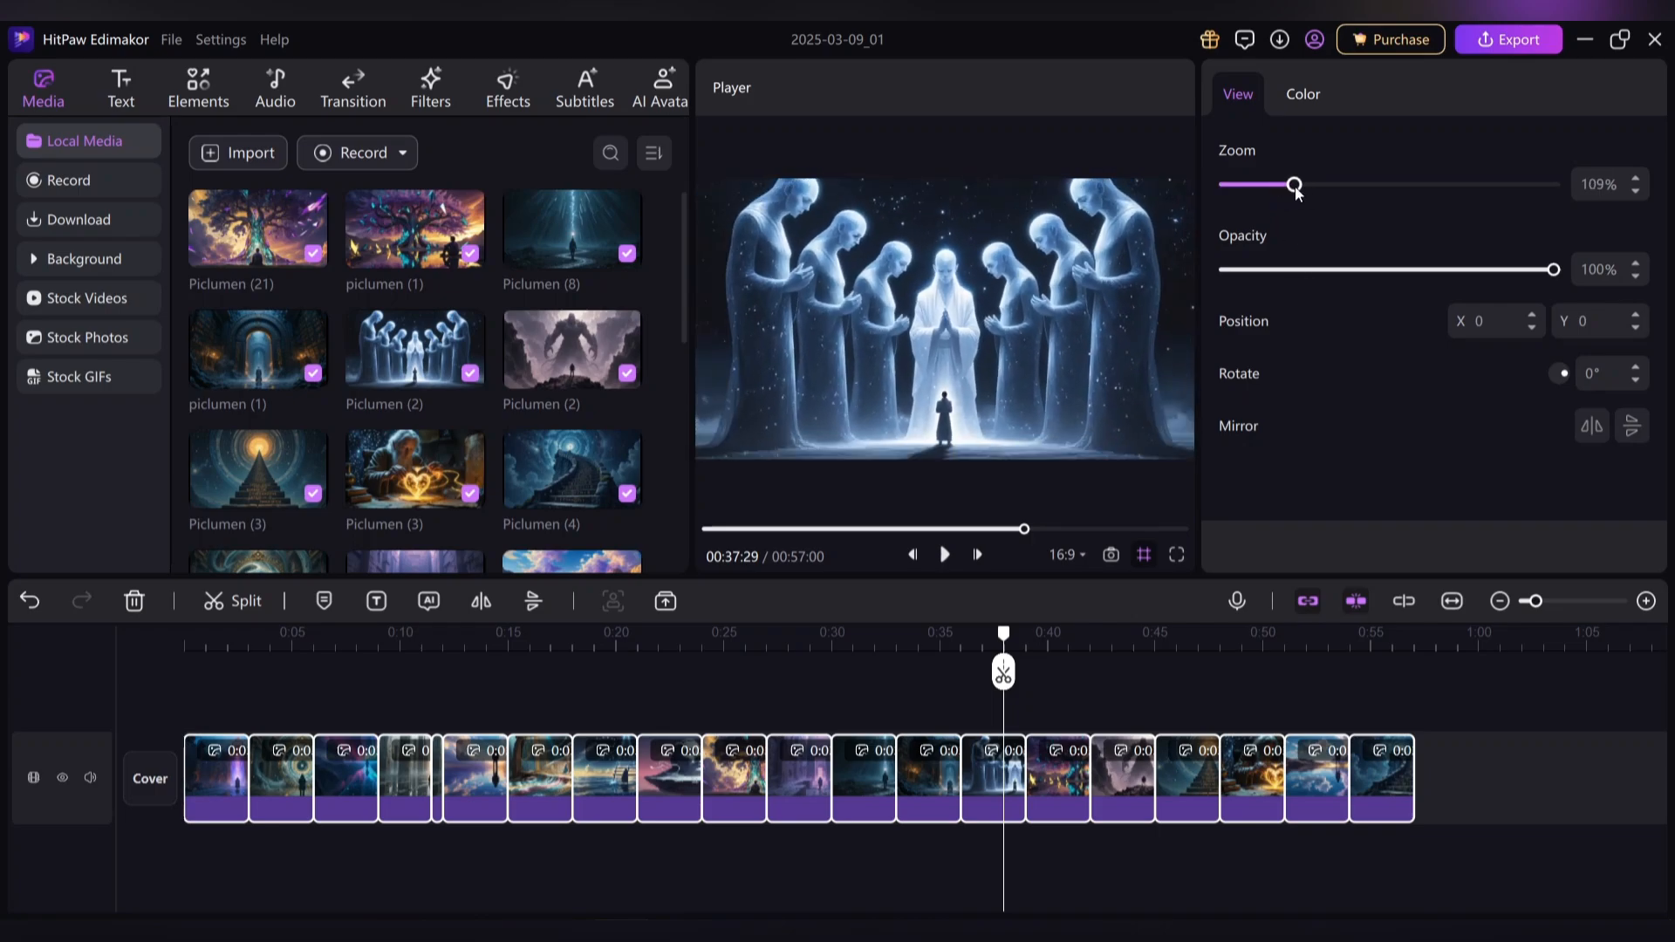
drag(1296, 184, 1288, 184)
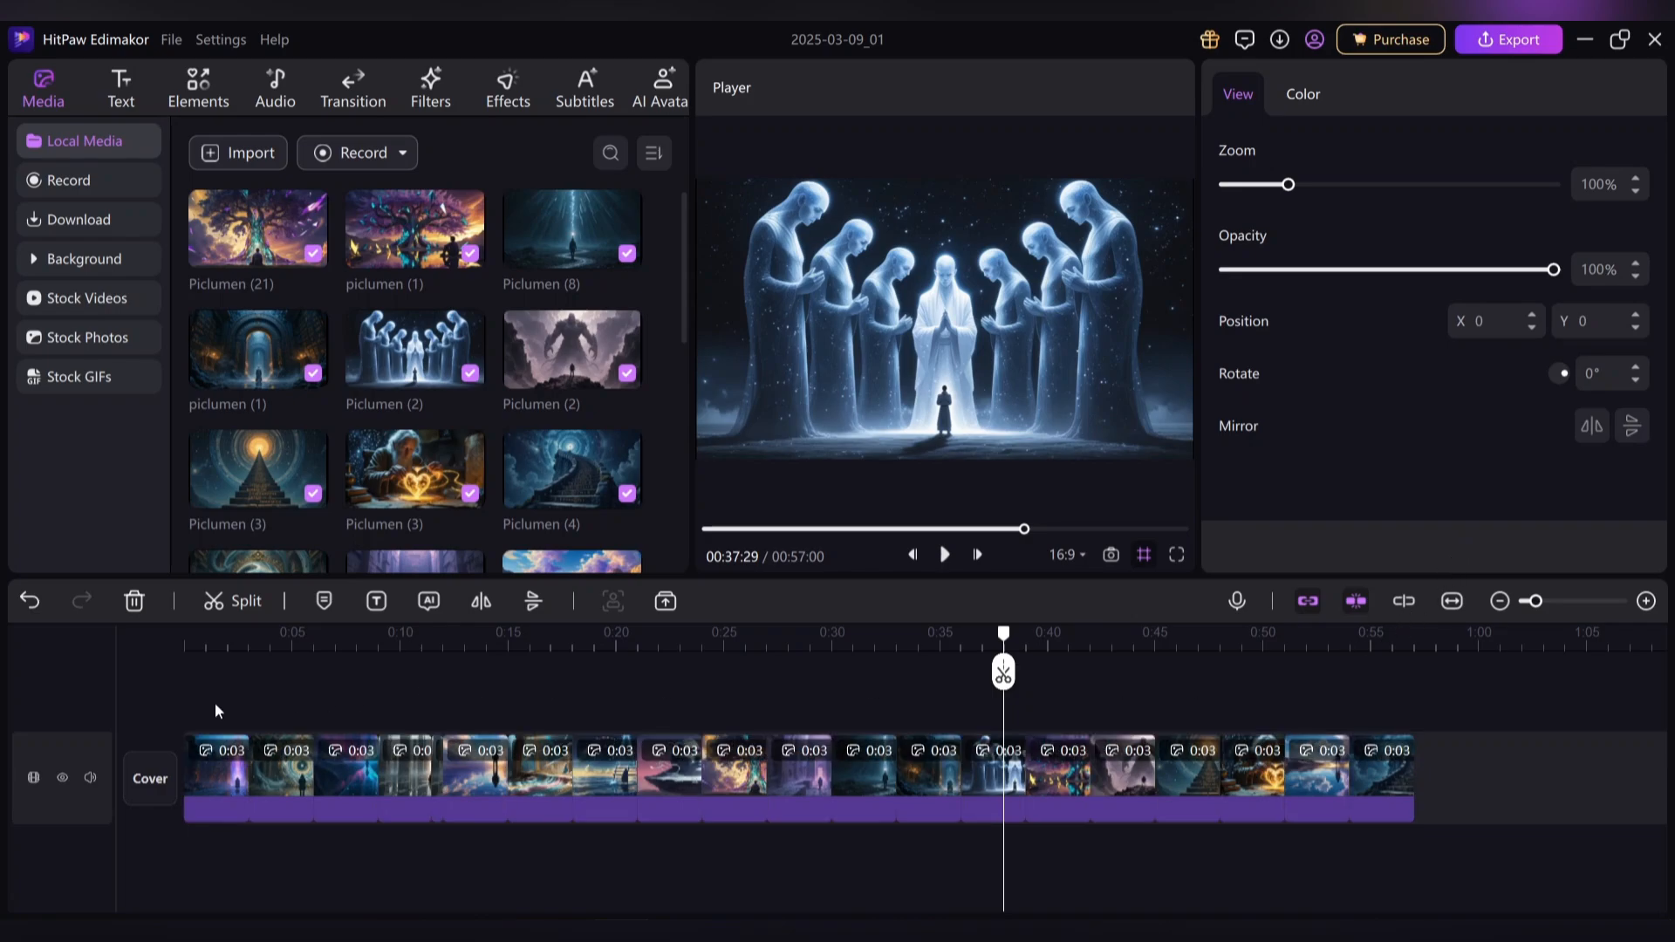
click(506, 87)
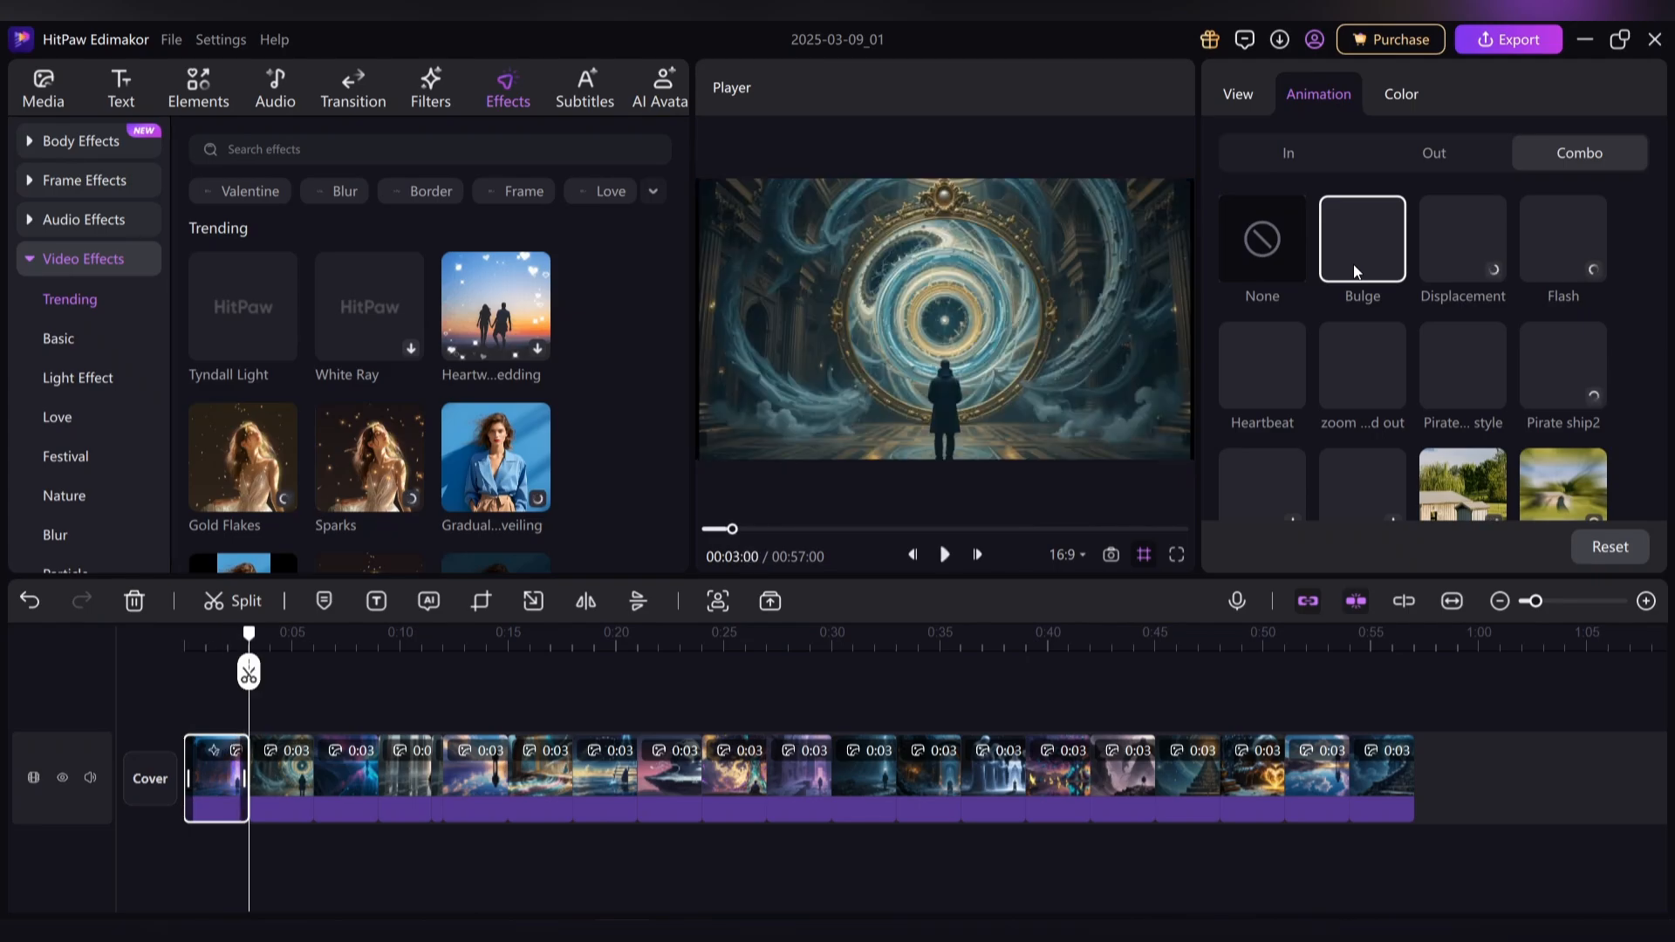
Preview zoom out, Pirate style, Heartbeat and Pirate ship2 combo animations on the opening clip
scroll(down, 3)
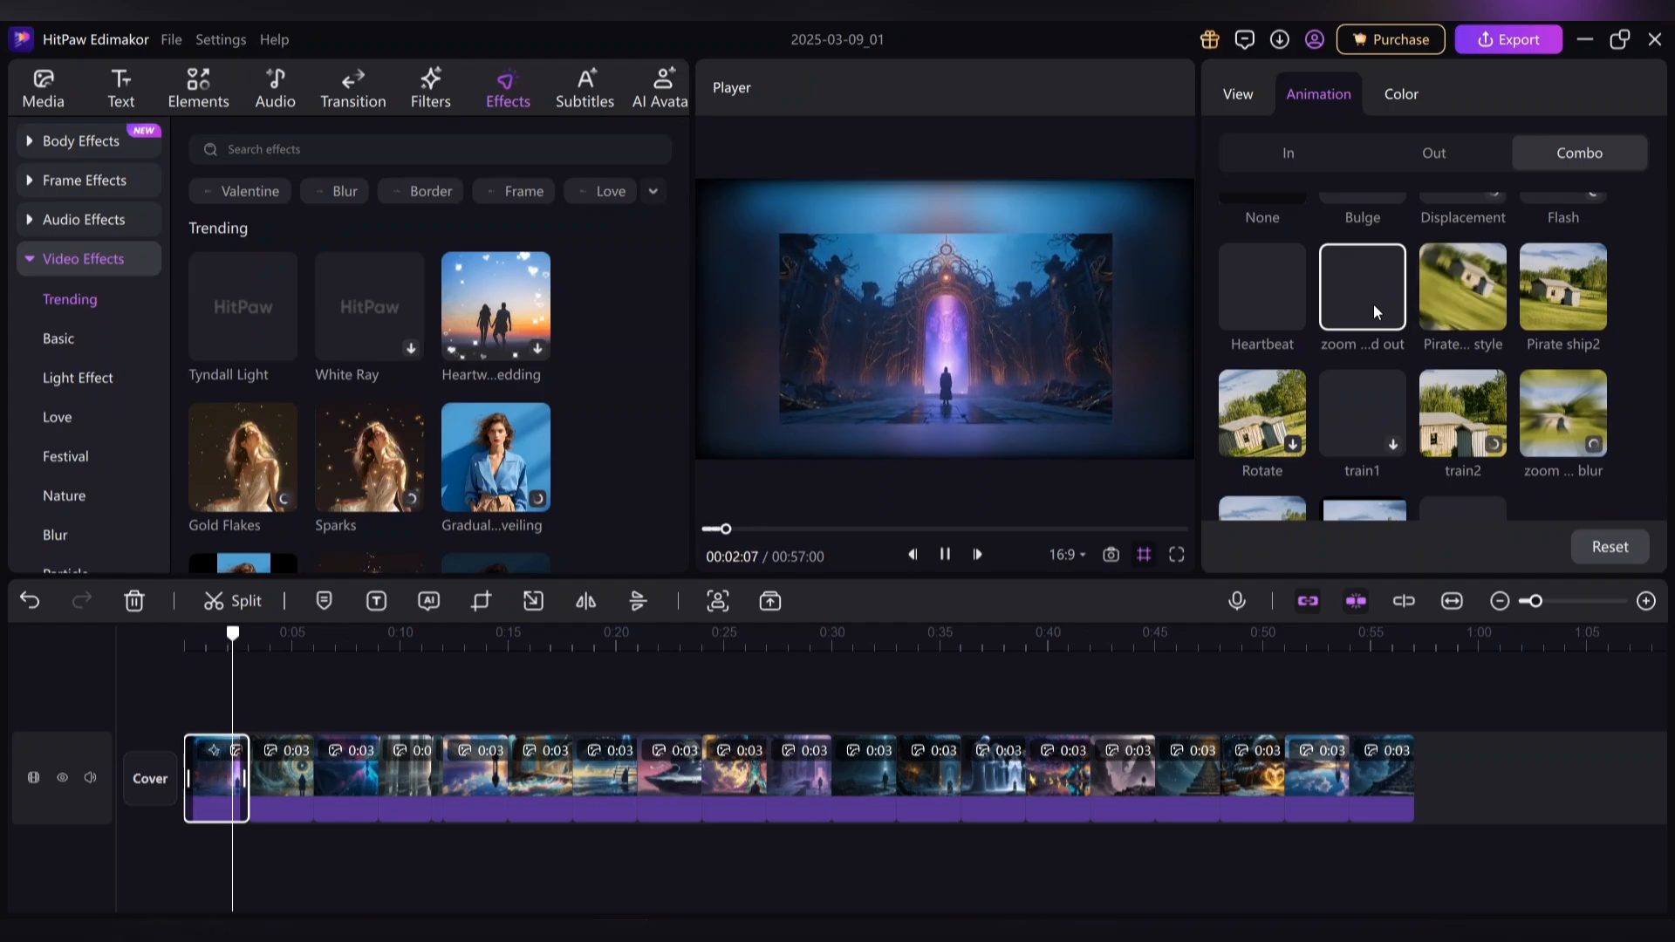
click(1261, 286)
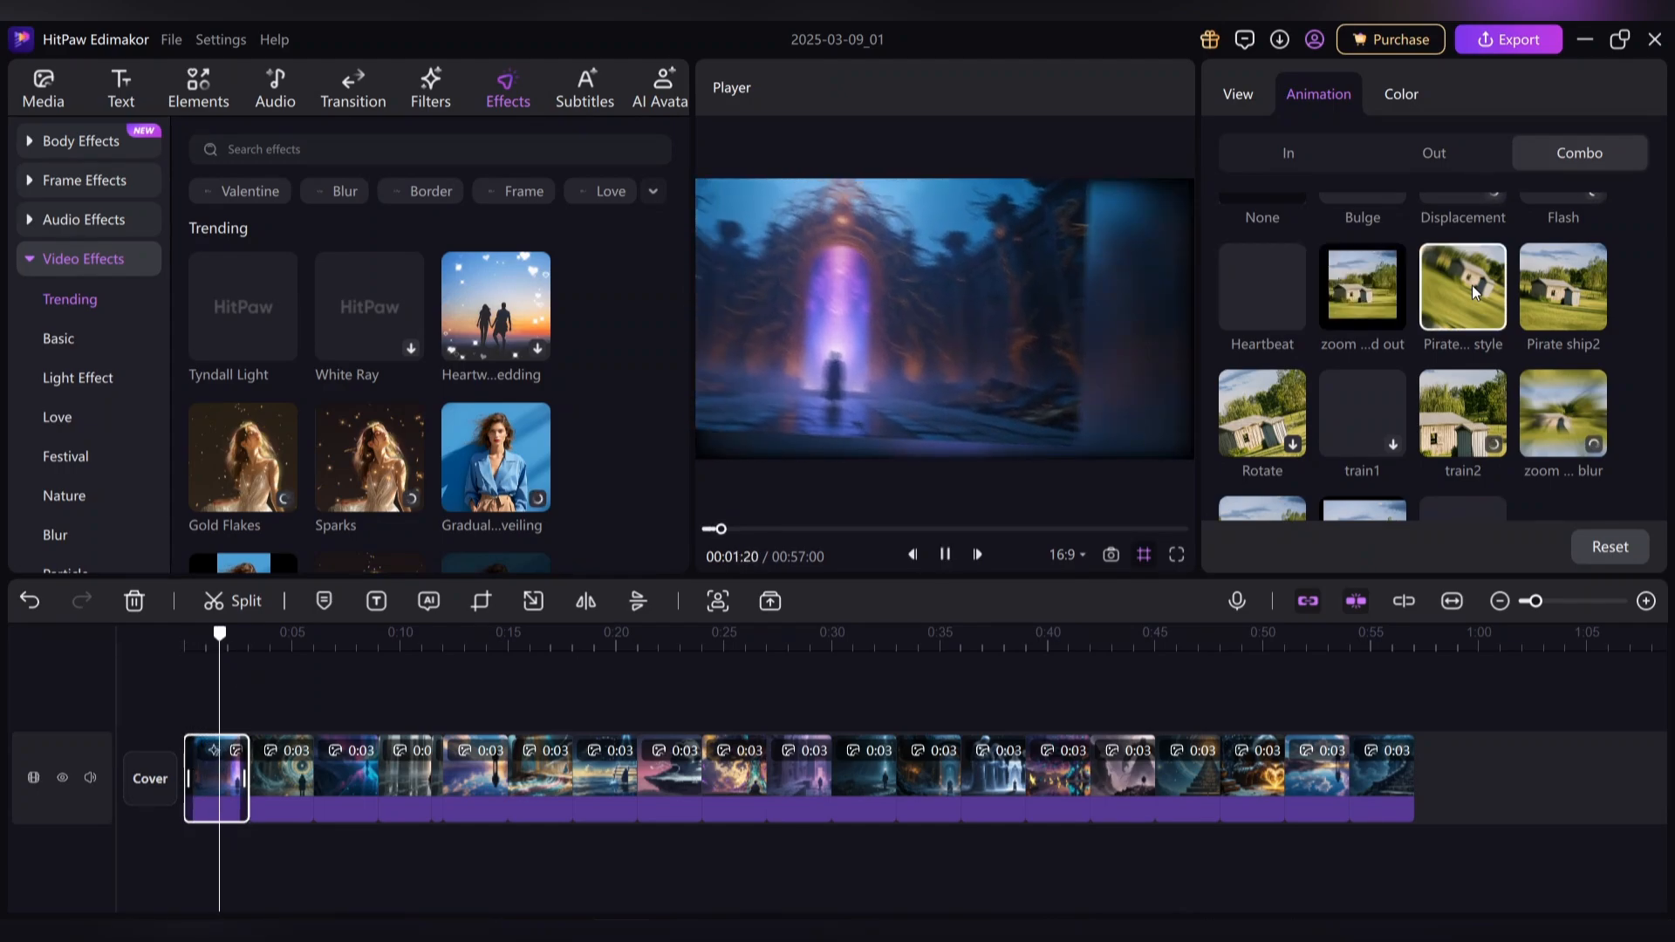
click(1562, 280)
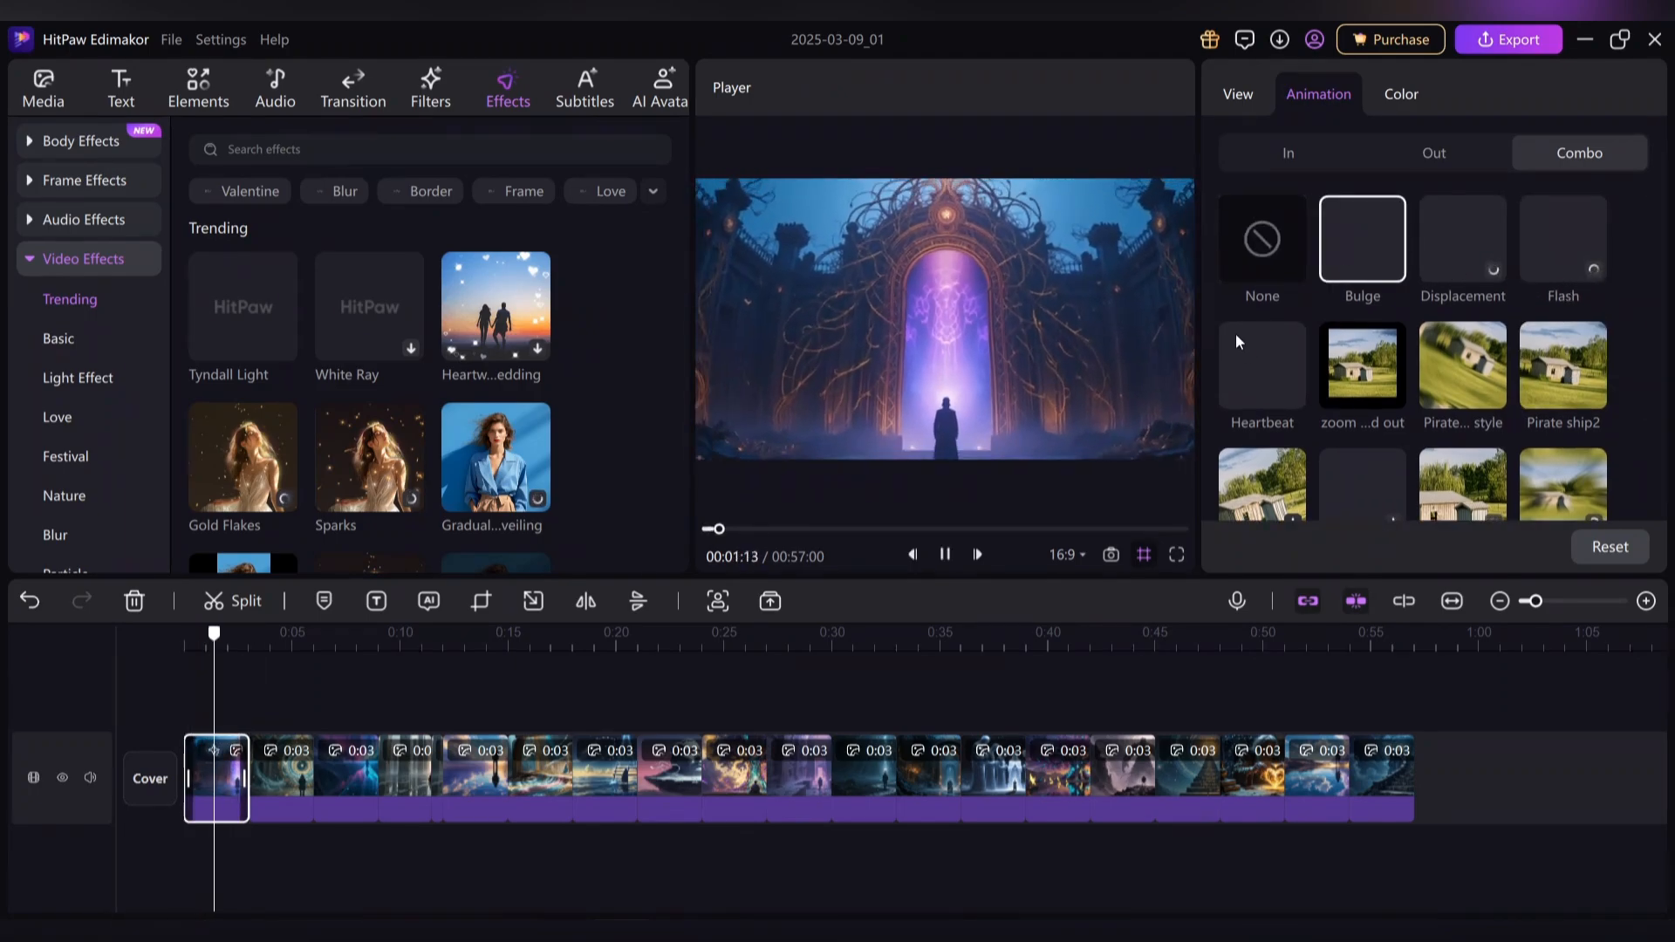
click(1361, 365)
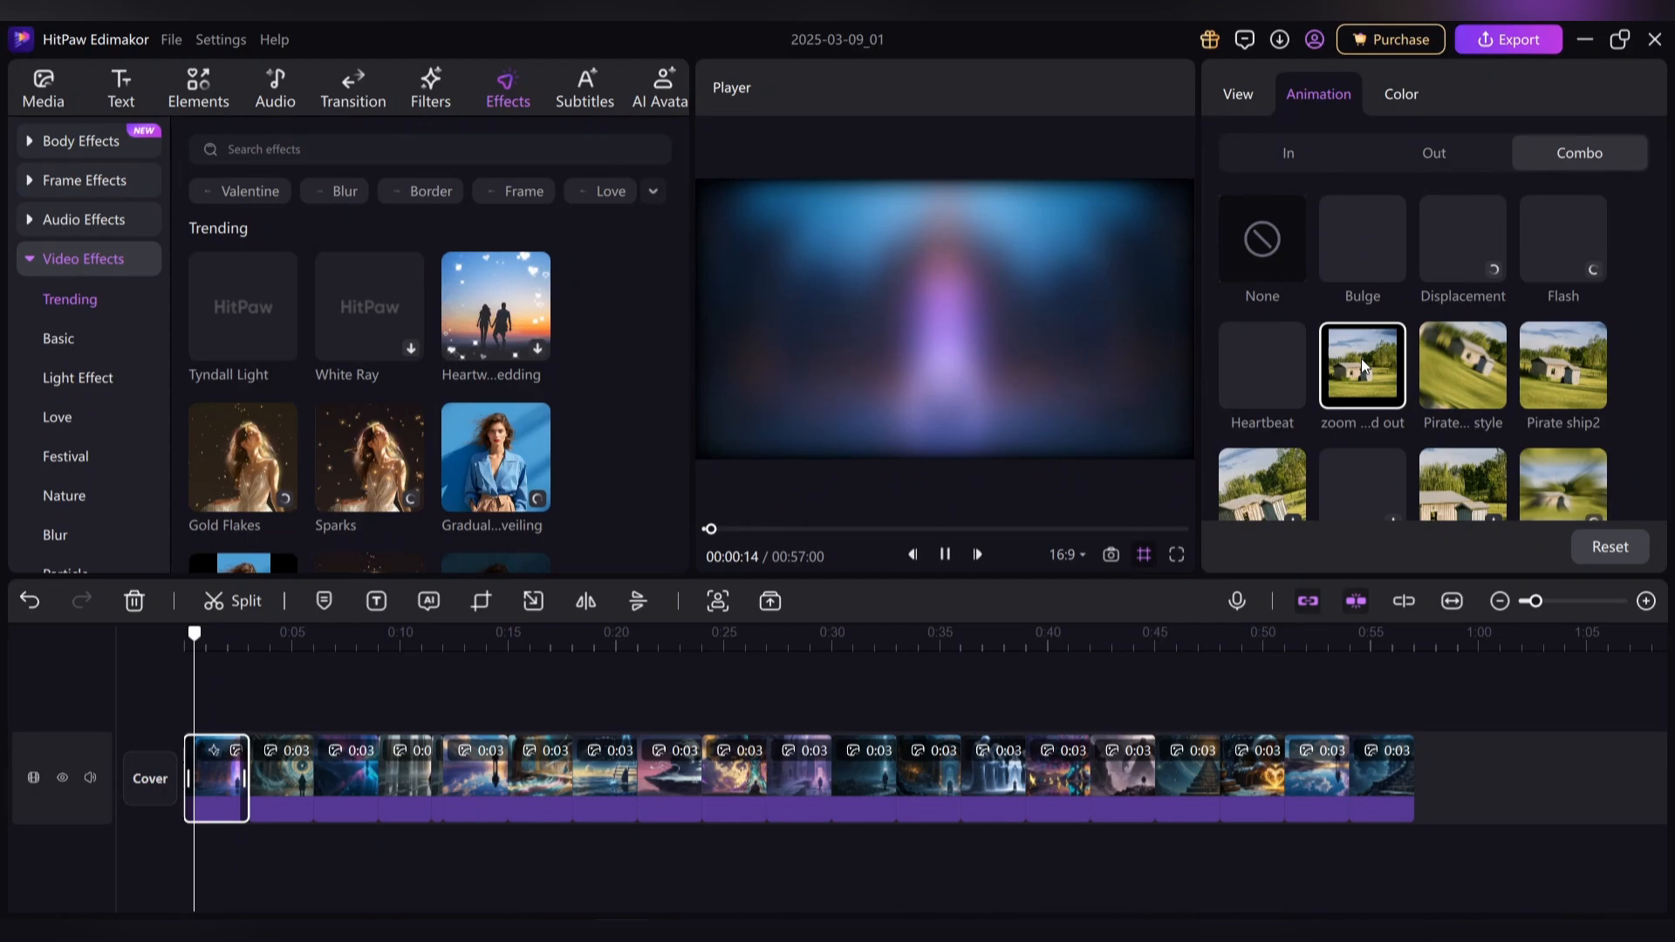
click(1261, 363)
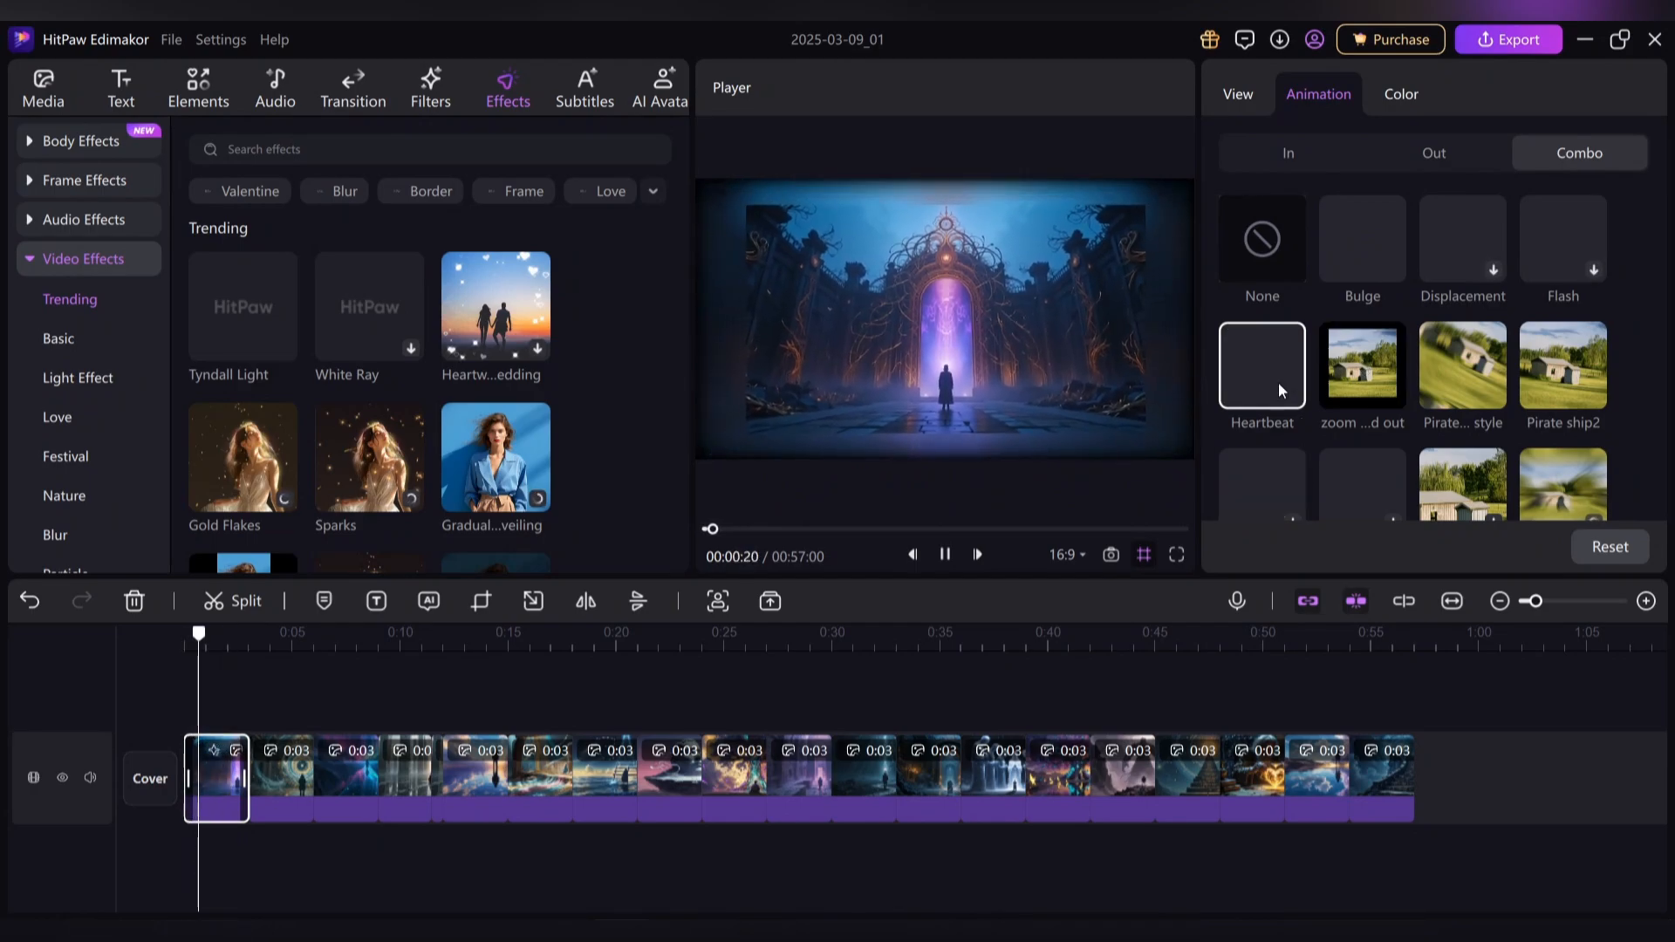
click(1561, 367)
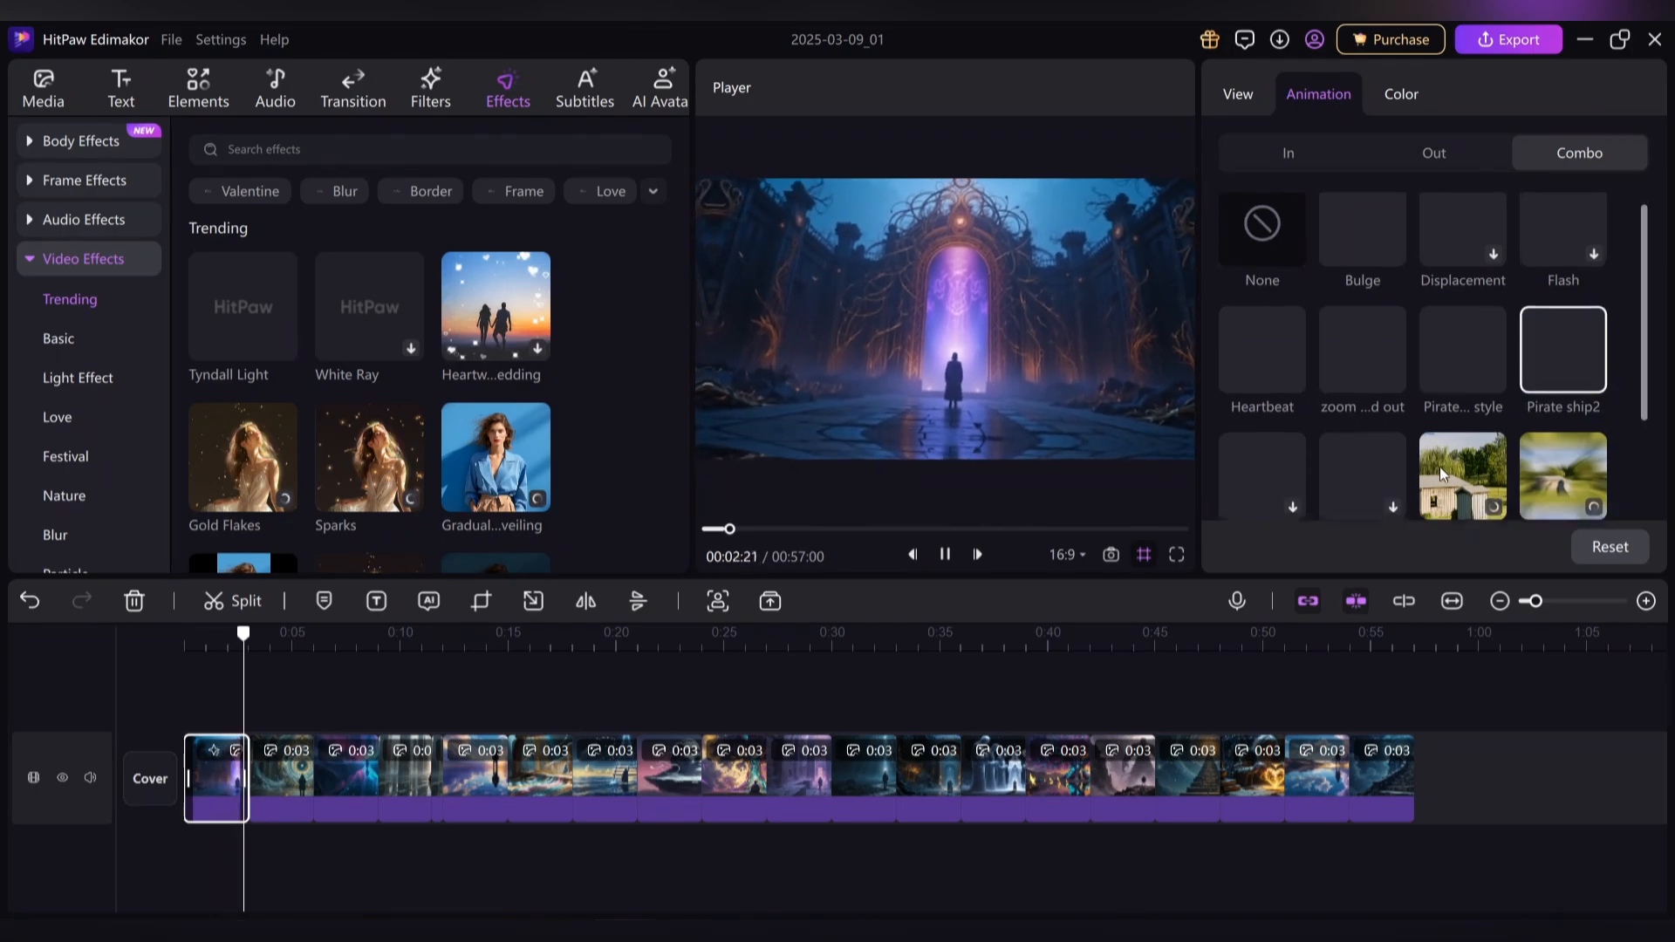
scroll(down, 3)
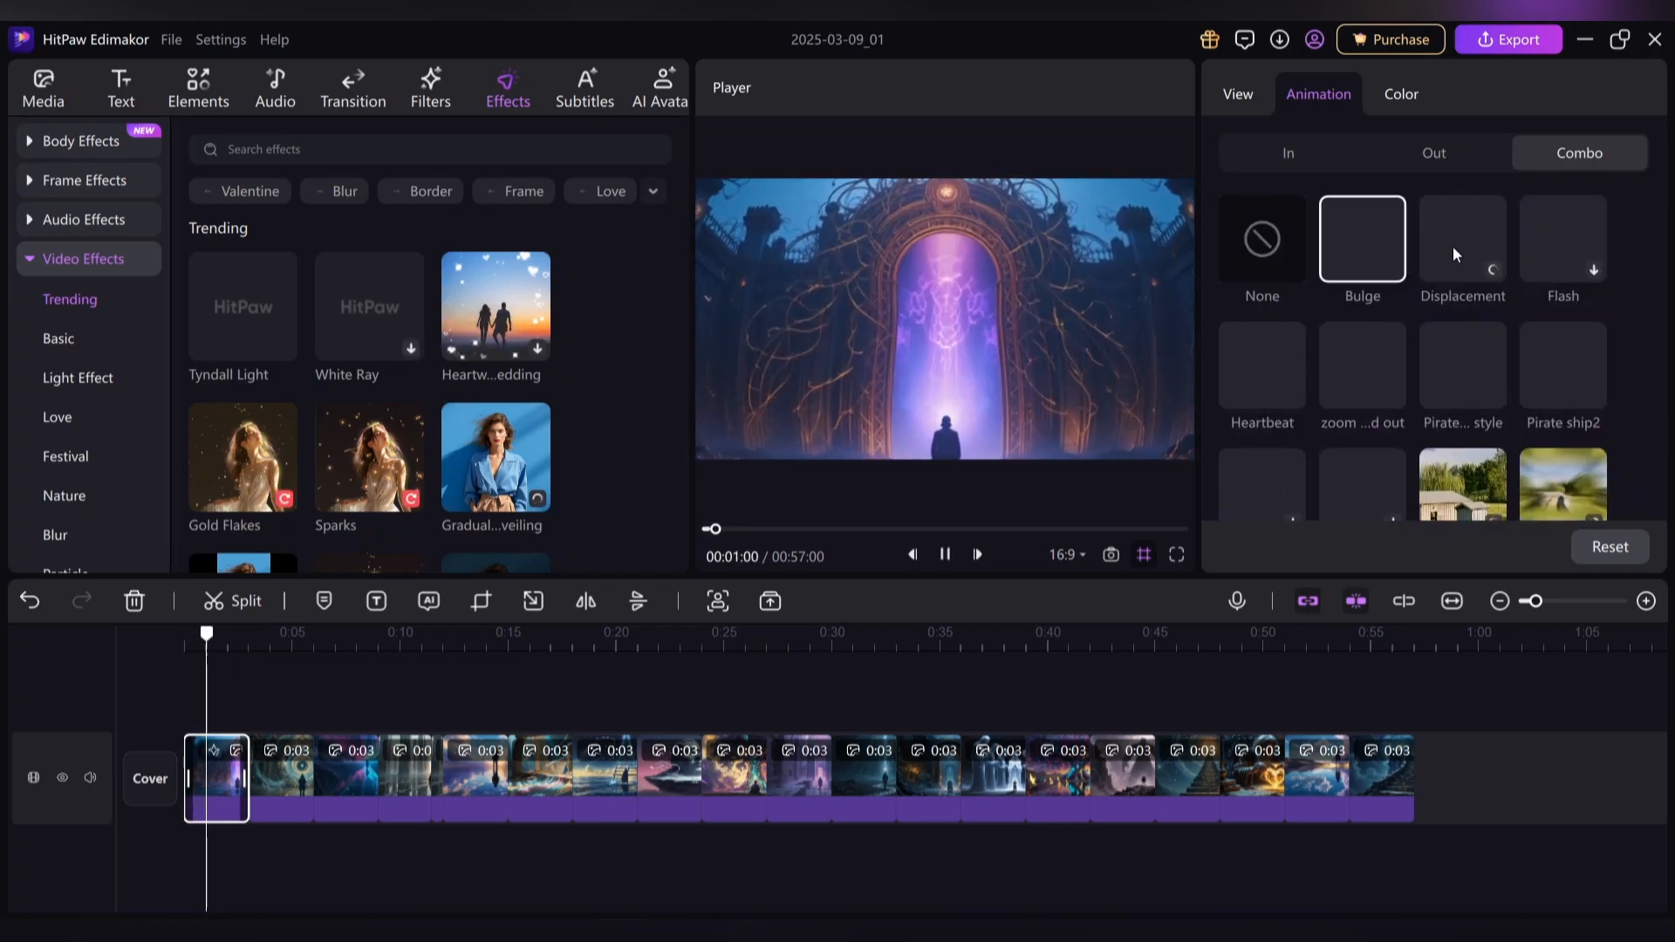
click(1262, 363)
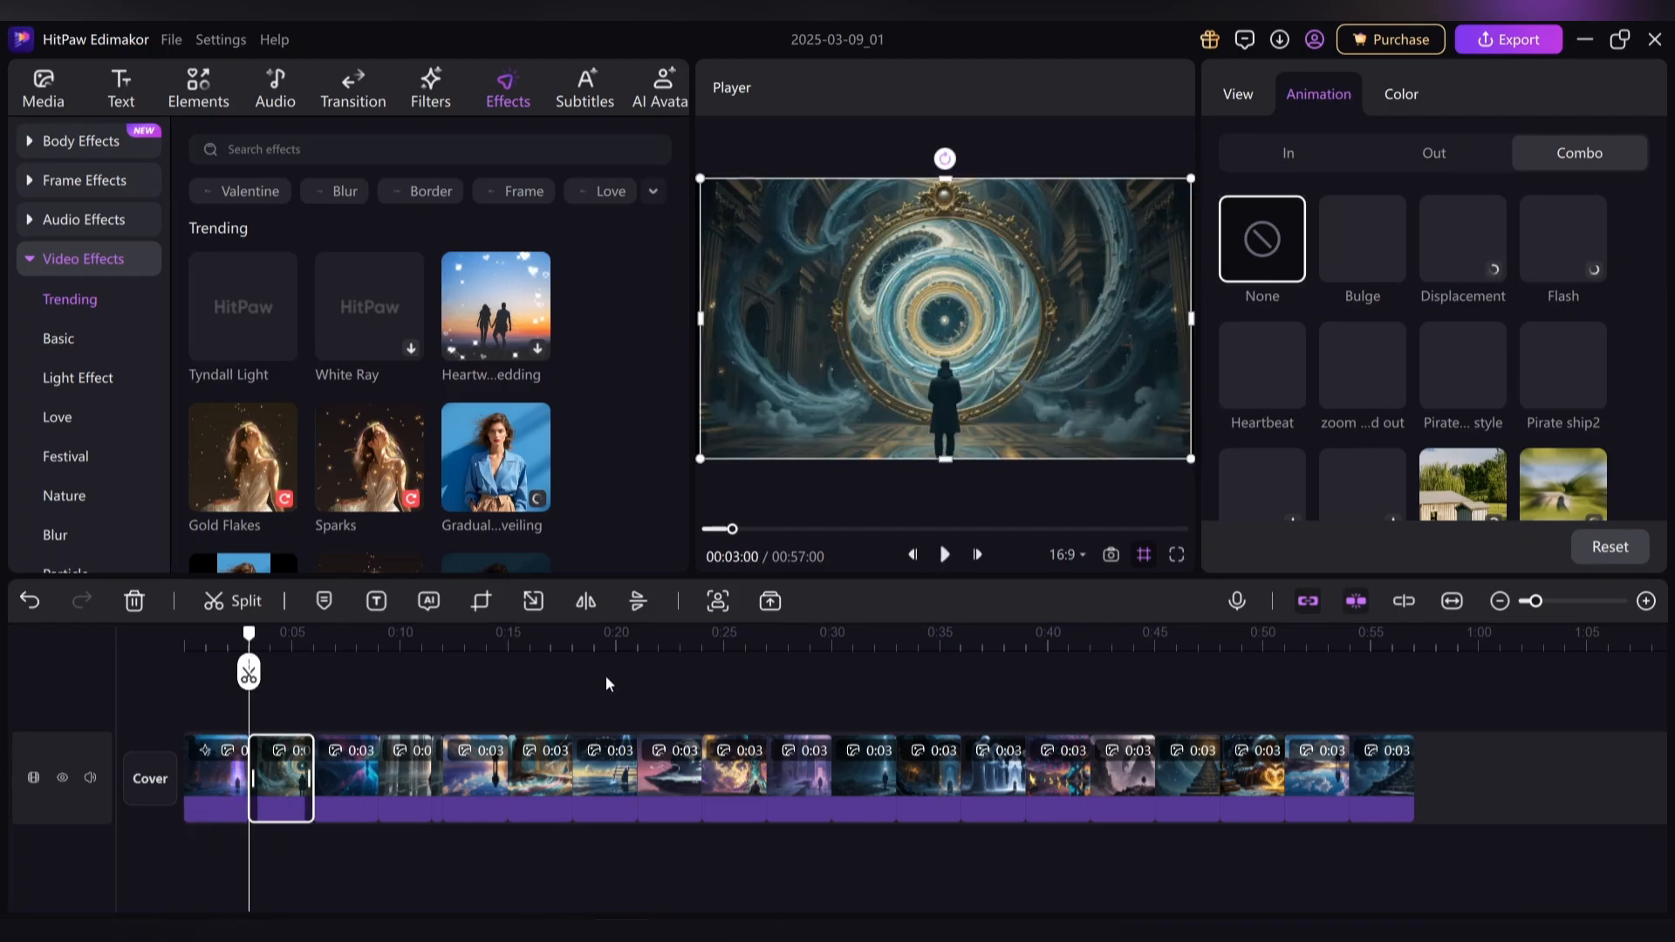
Give the second clip a zoom out animation and two later clips combo animations
click(1361, 363)
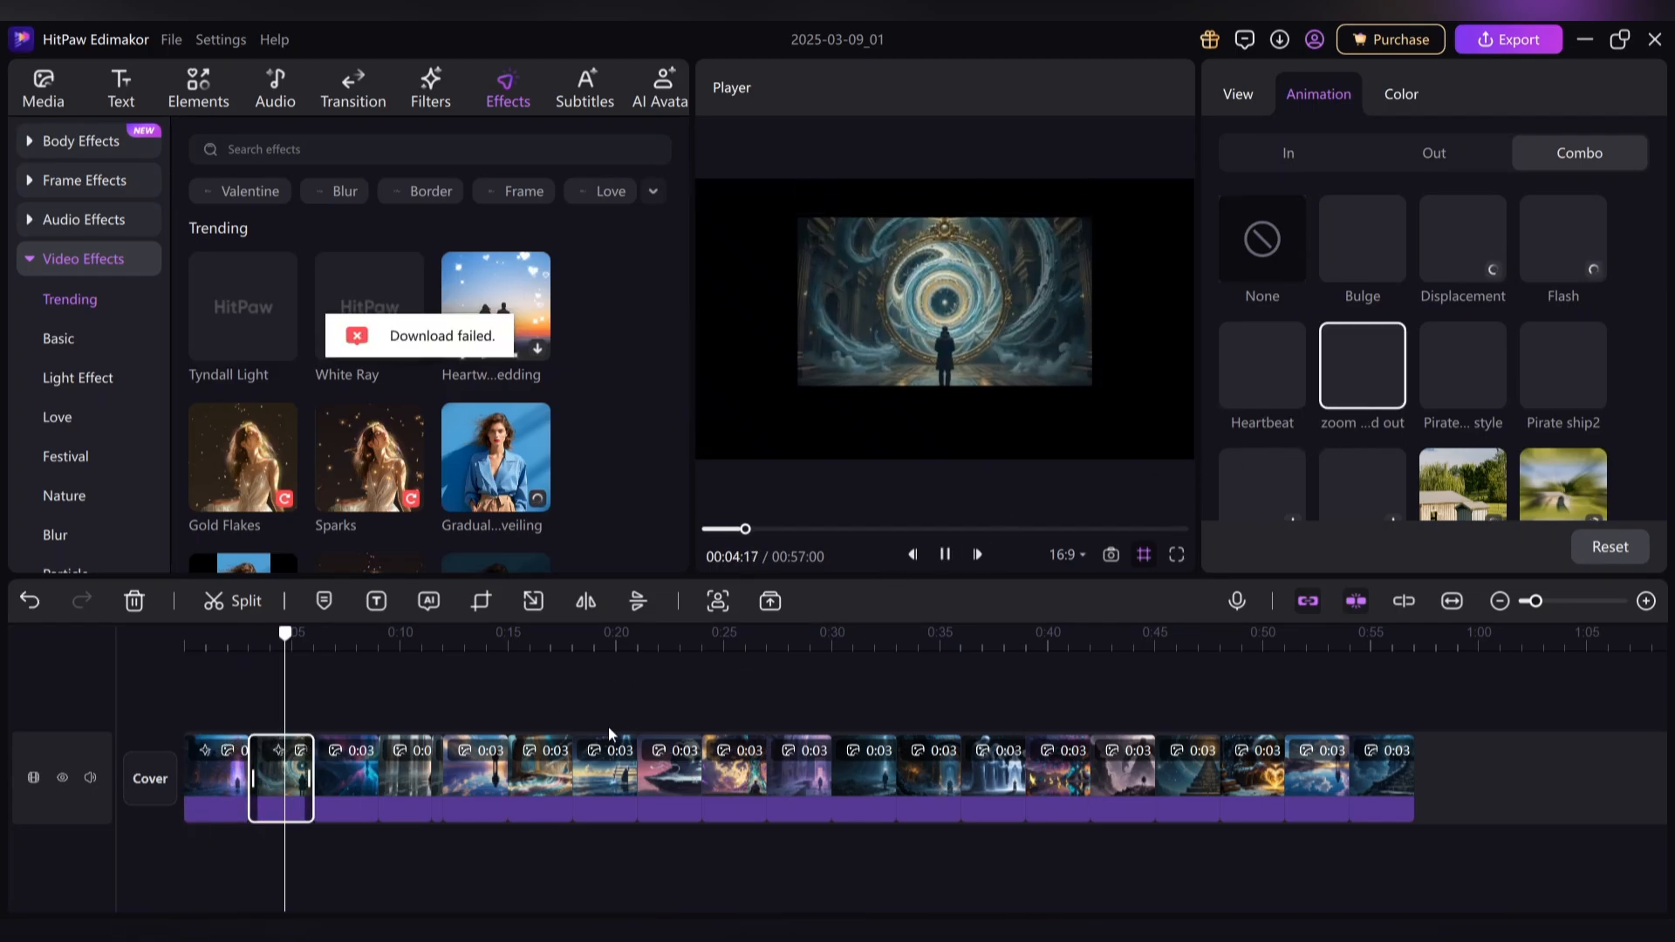
click(347, 760)
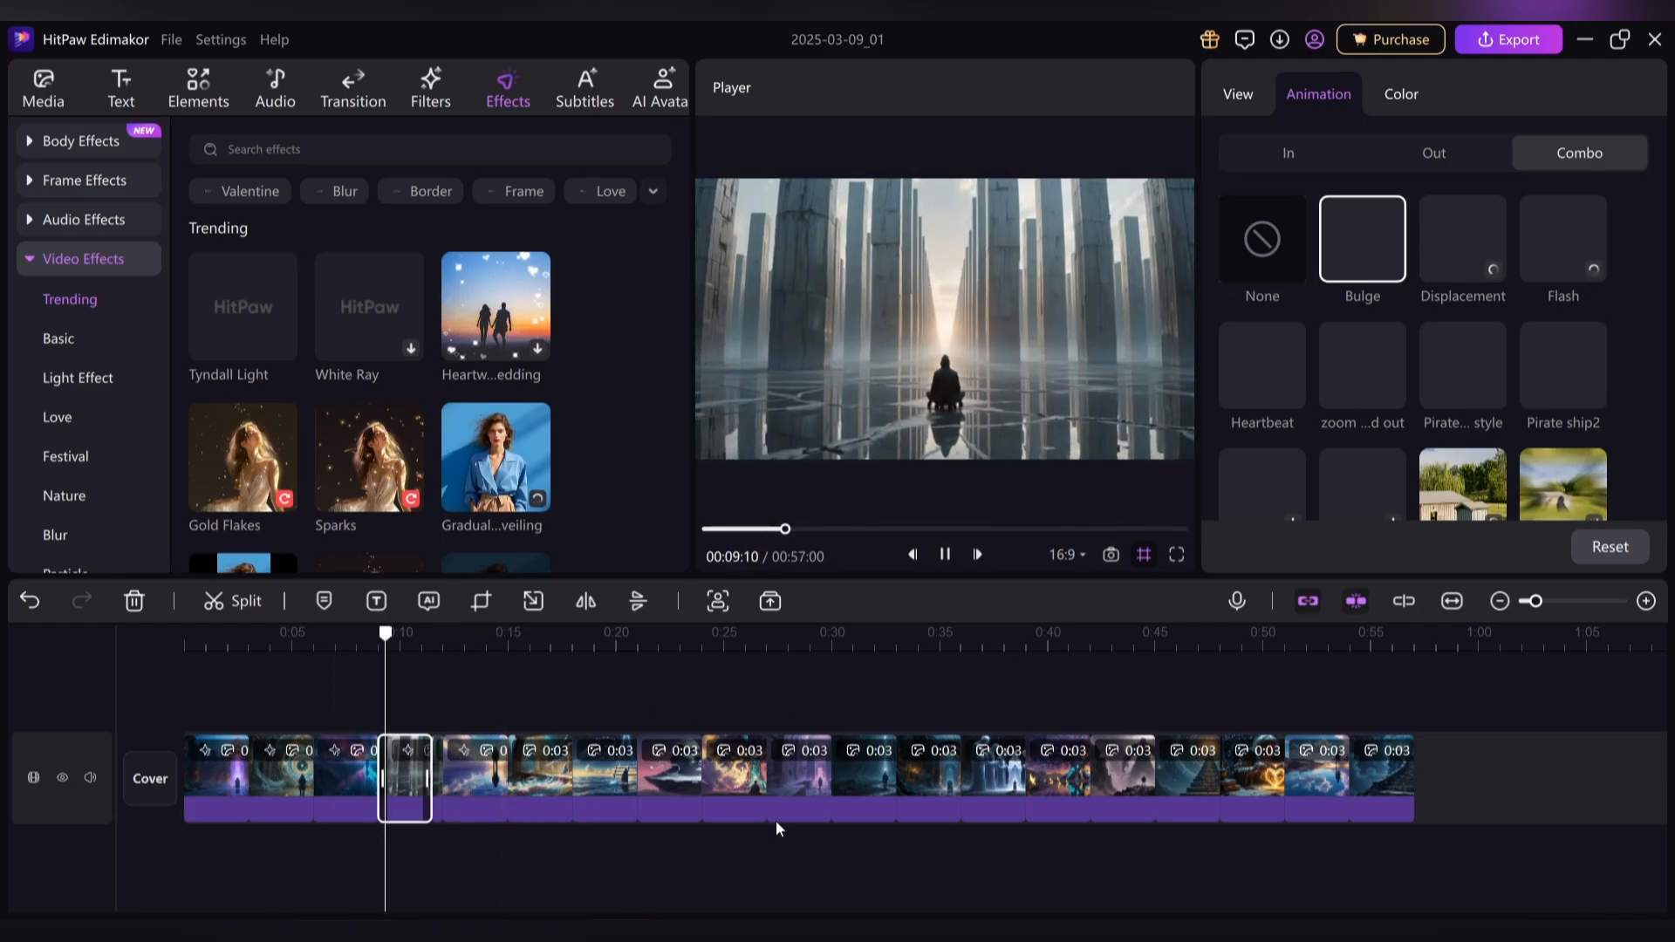
click(668, 764)
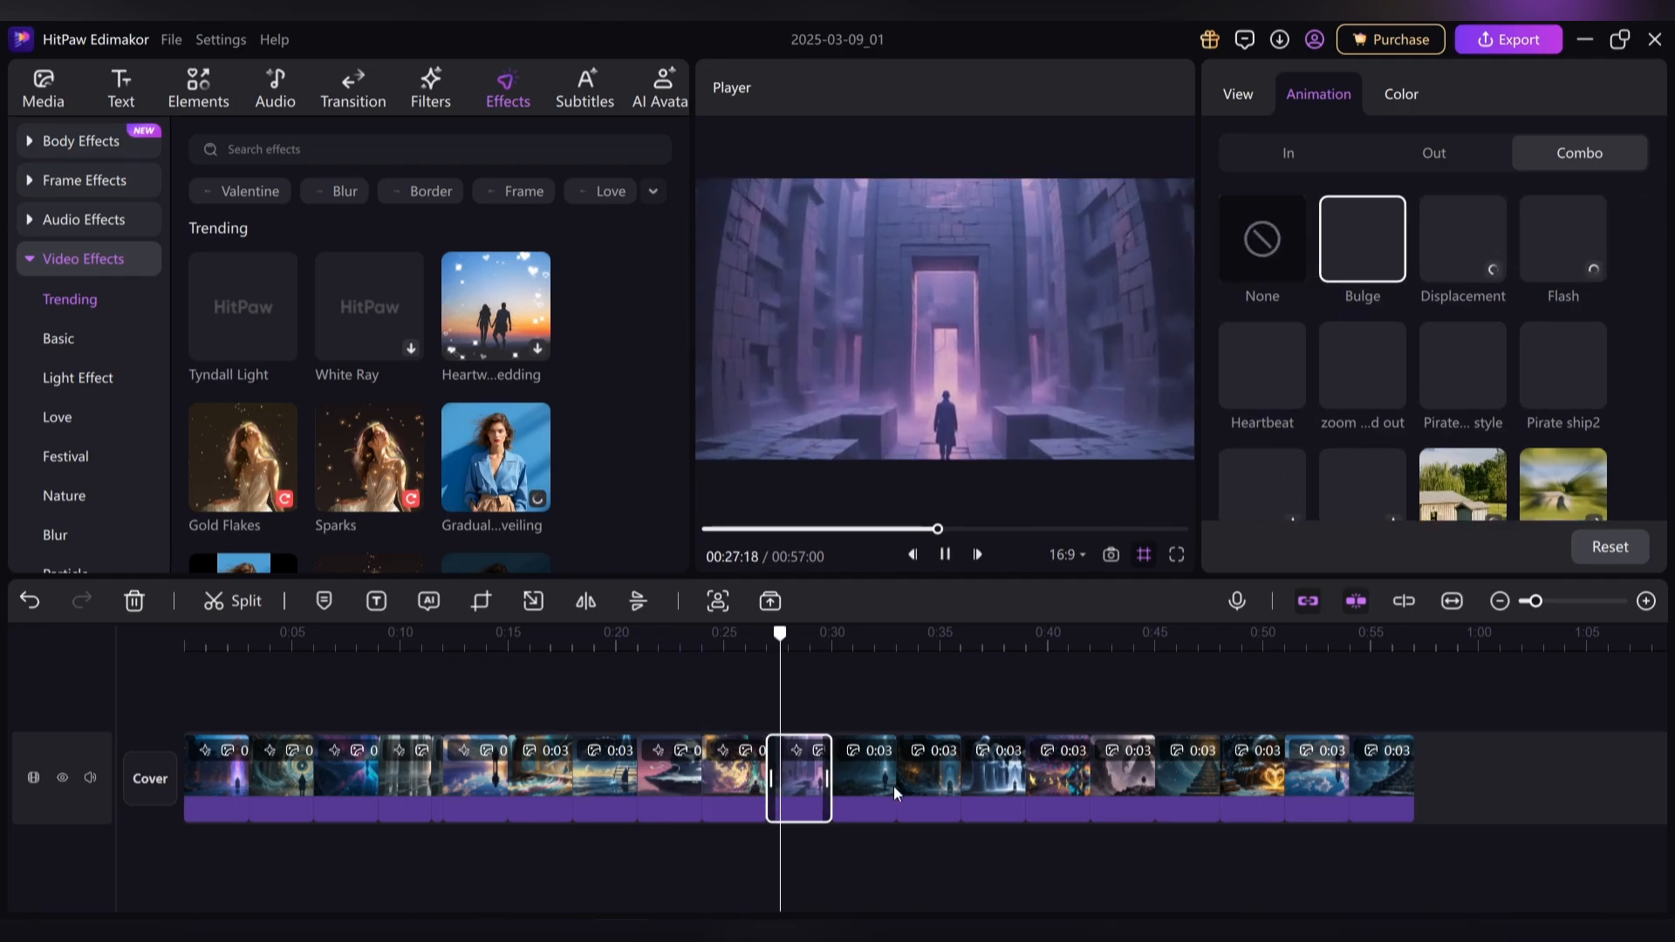
click(927, 776)
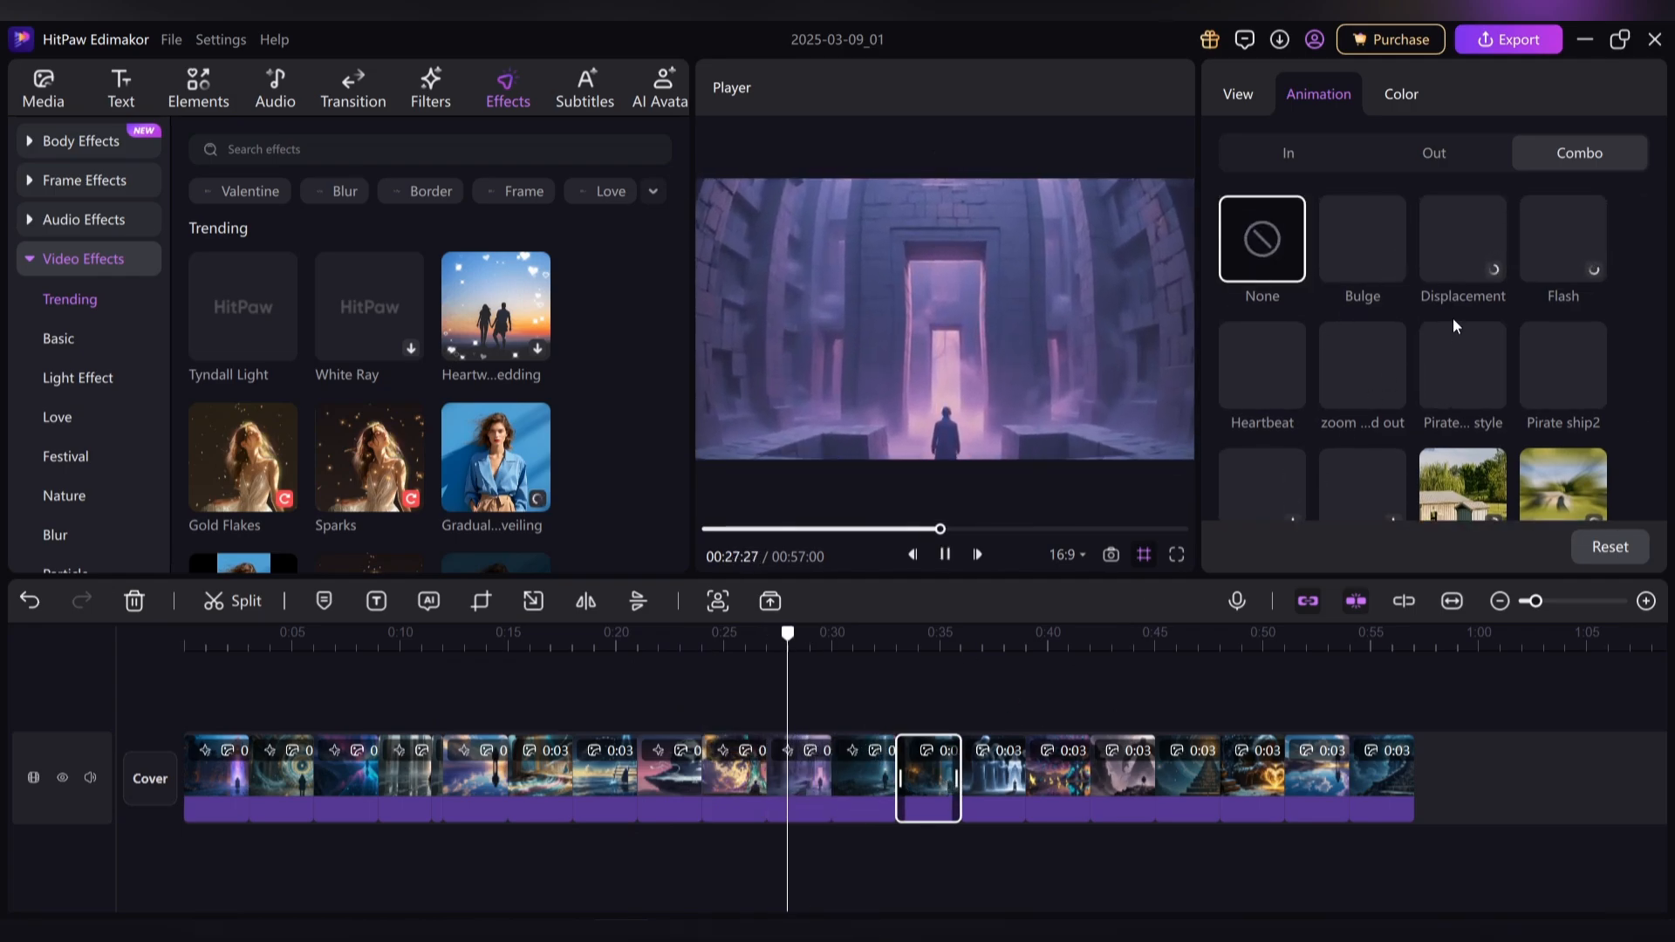
click(1462, 366)
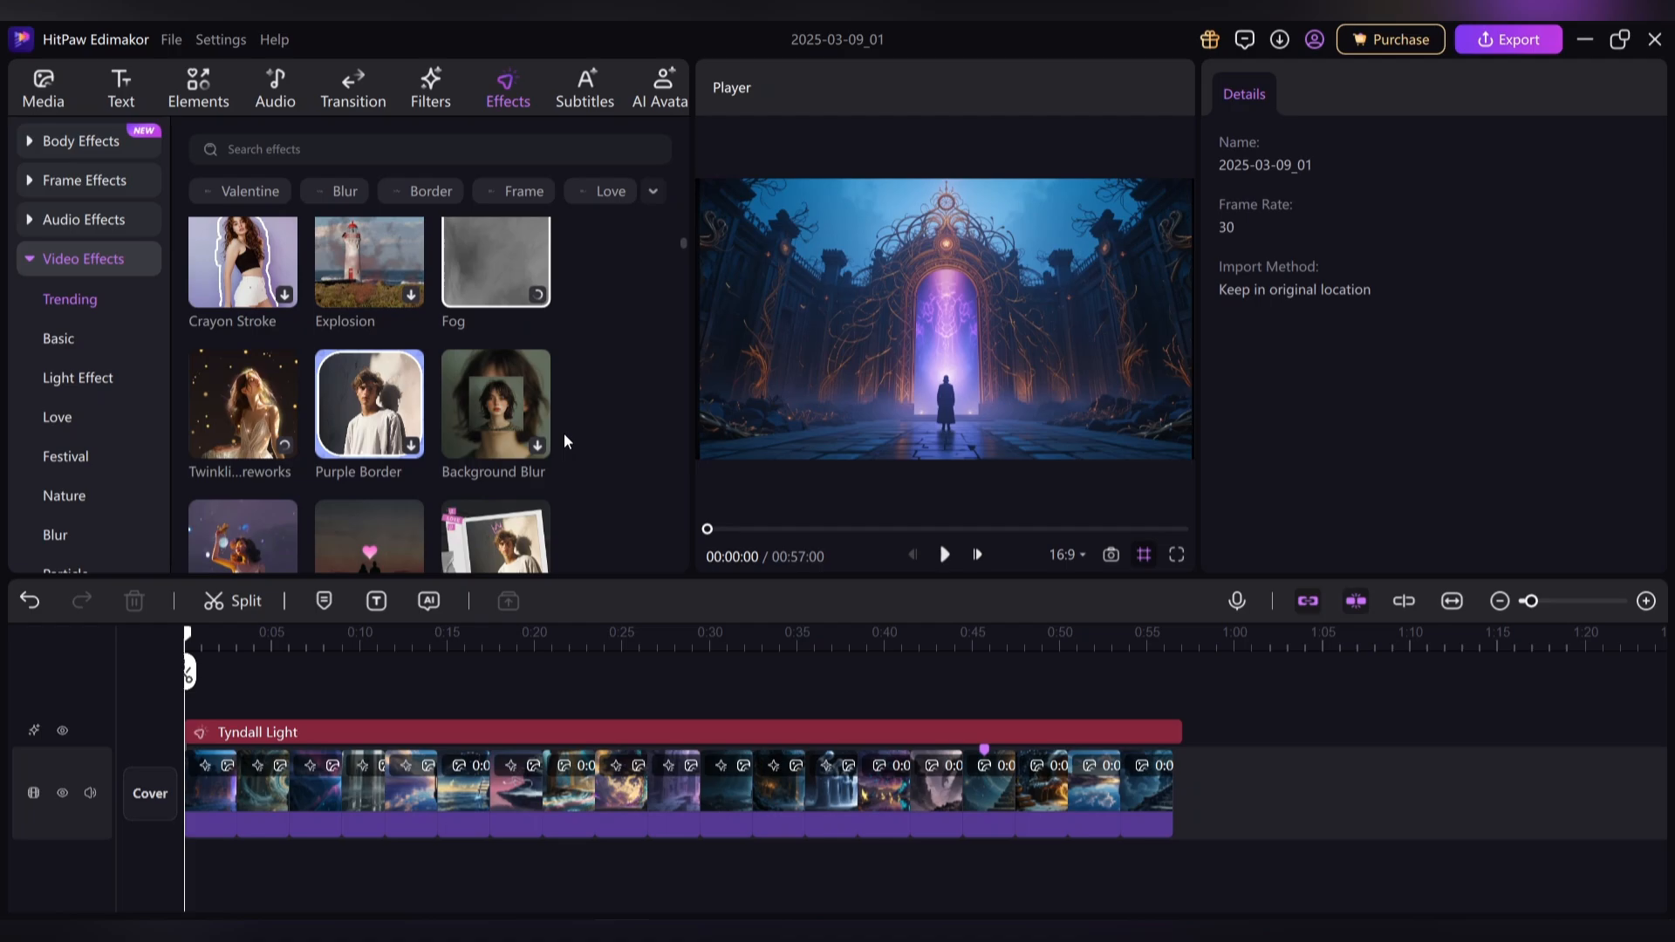
Open the Media library and start adding the voiceover and Low Noon music
click(43, 87)
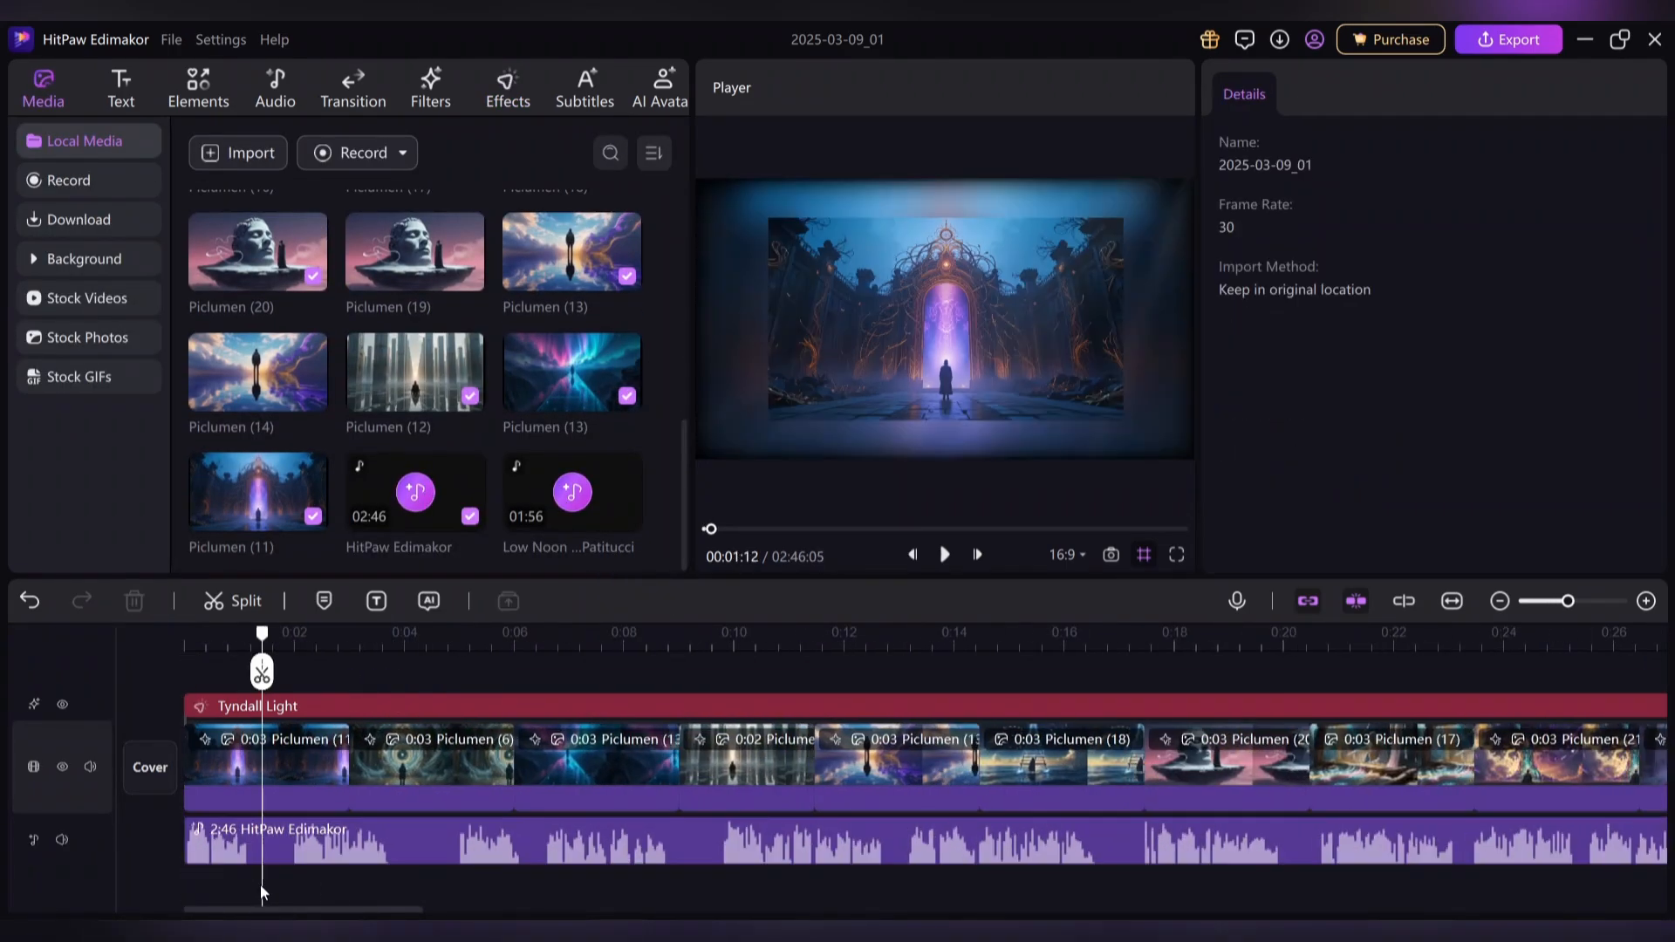
drag(261, 648, 253, 648)
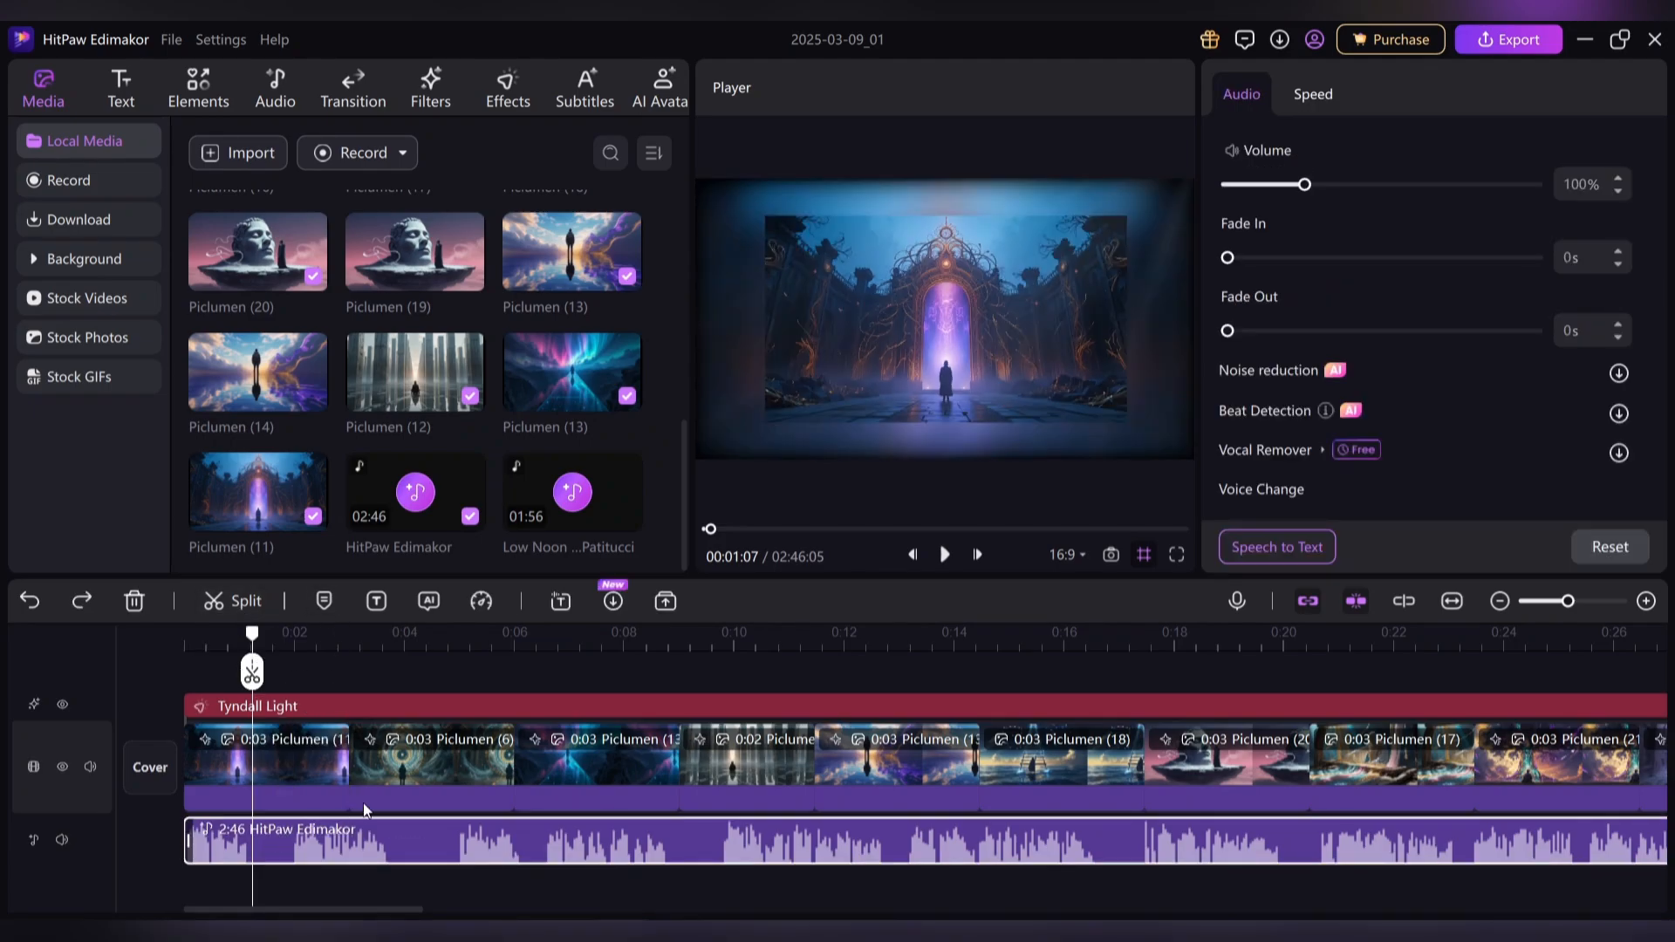
click(1617, 411)
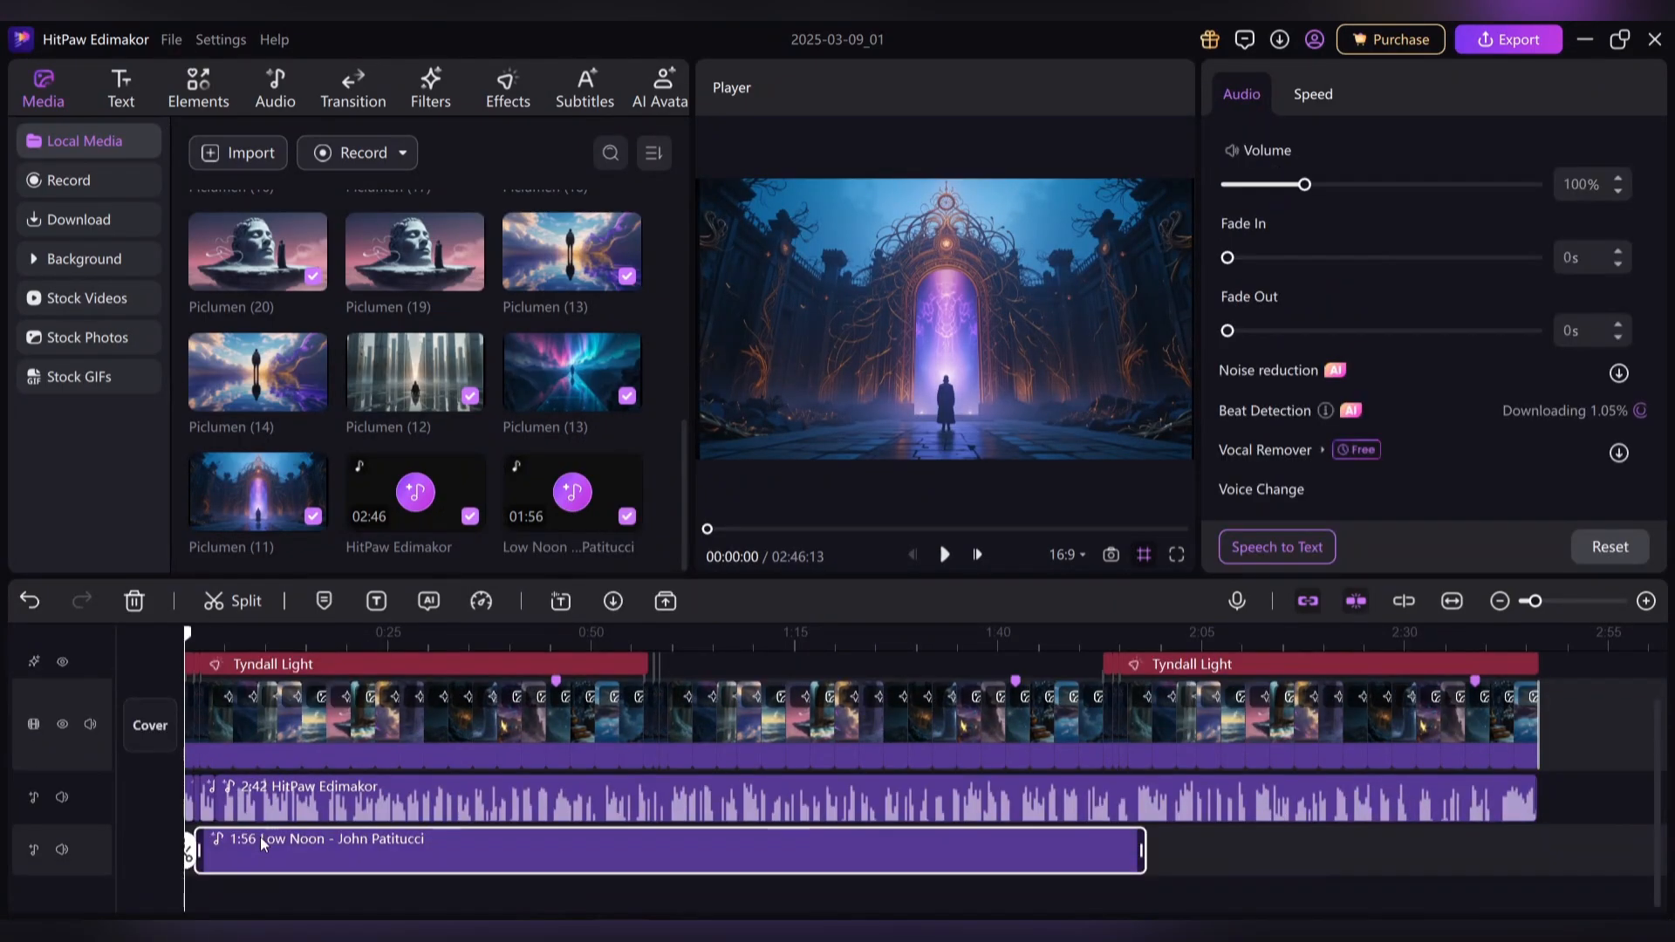
Lower the background music volume to 30% and split the music clip at about 1:42
drag(1303, 184, 1264, 185)
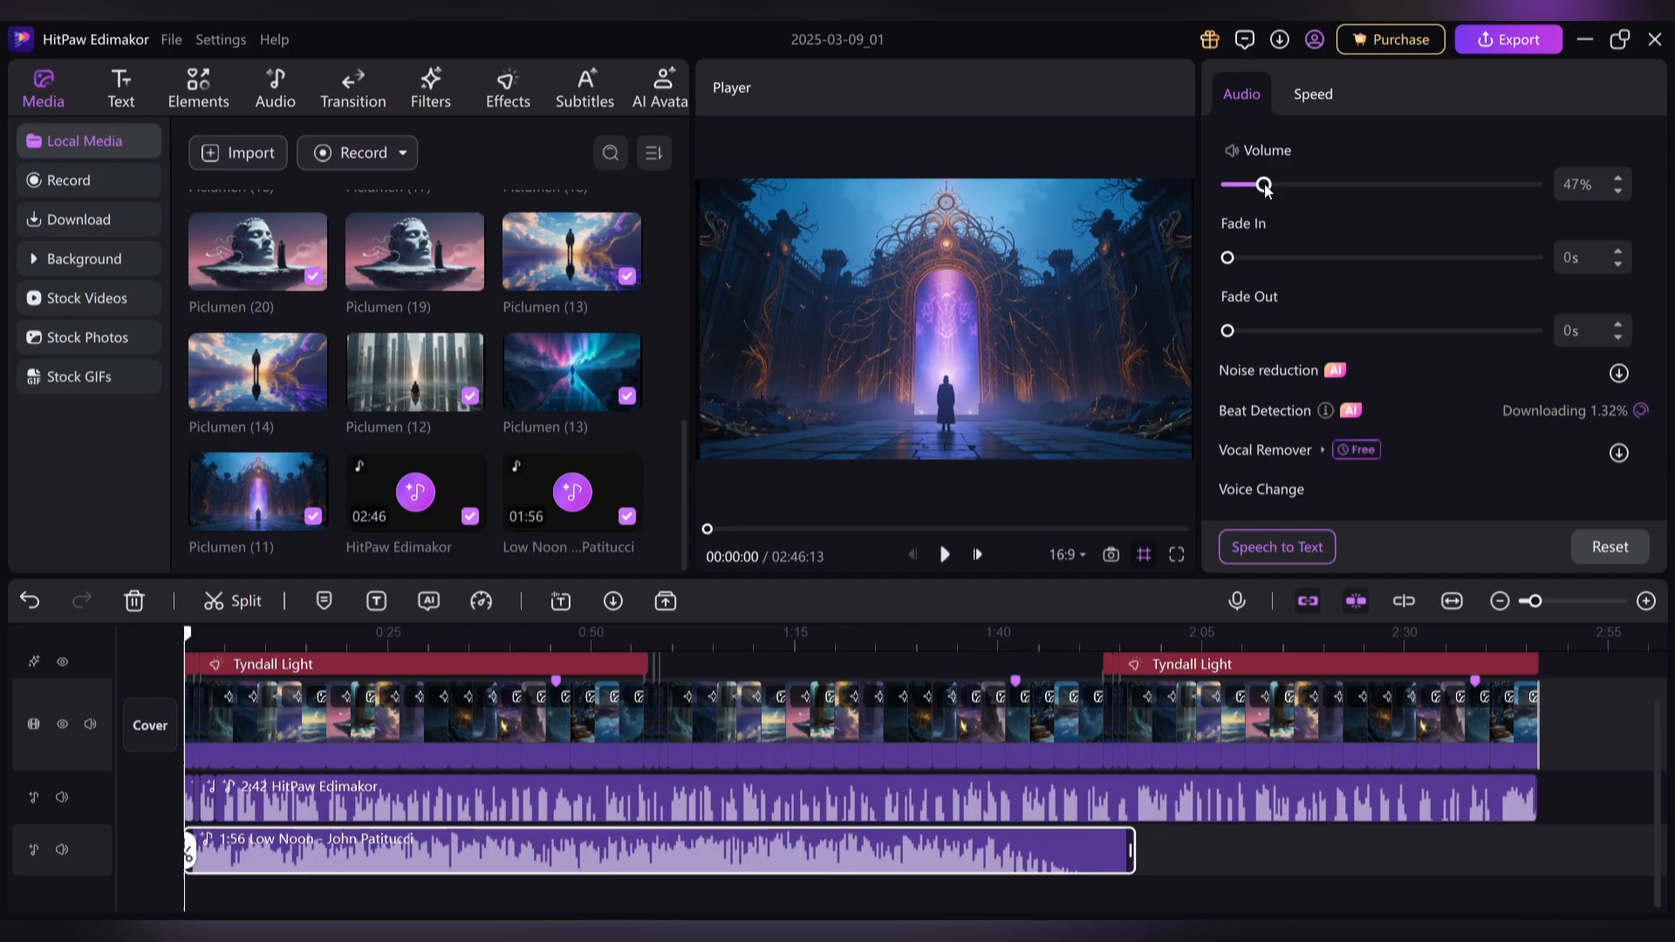
drag(1265, 185, 1250, 185)
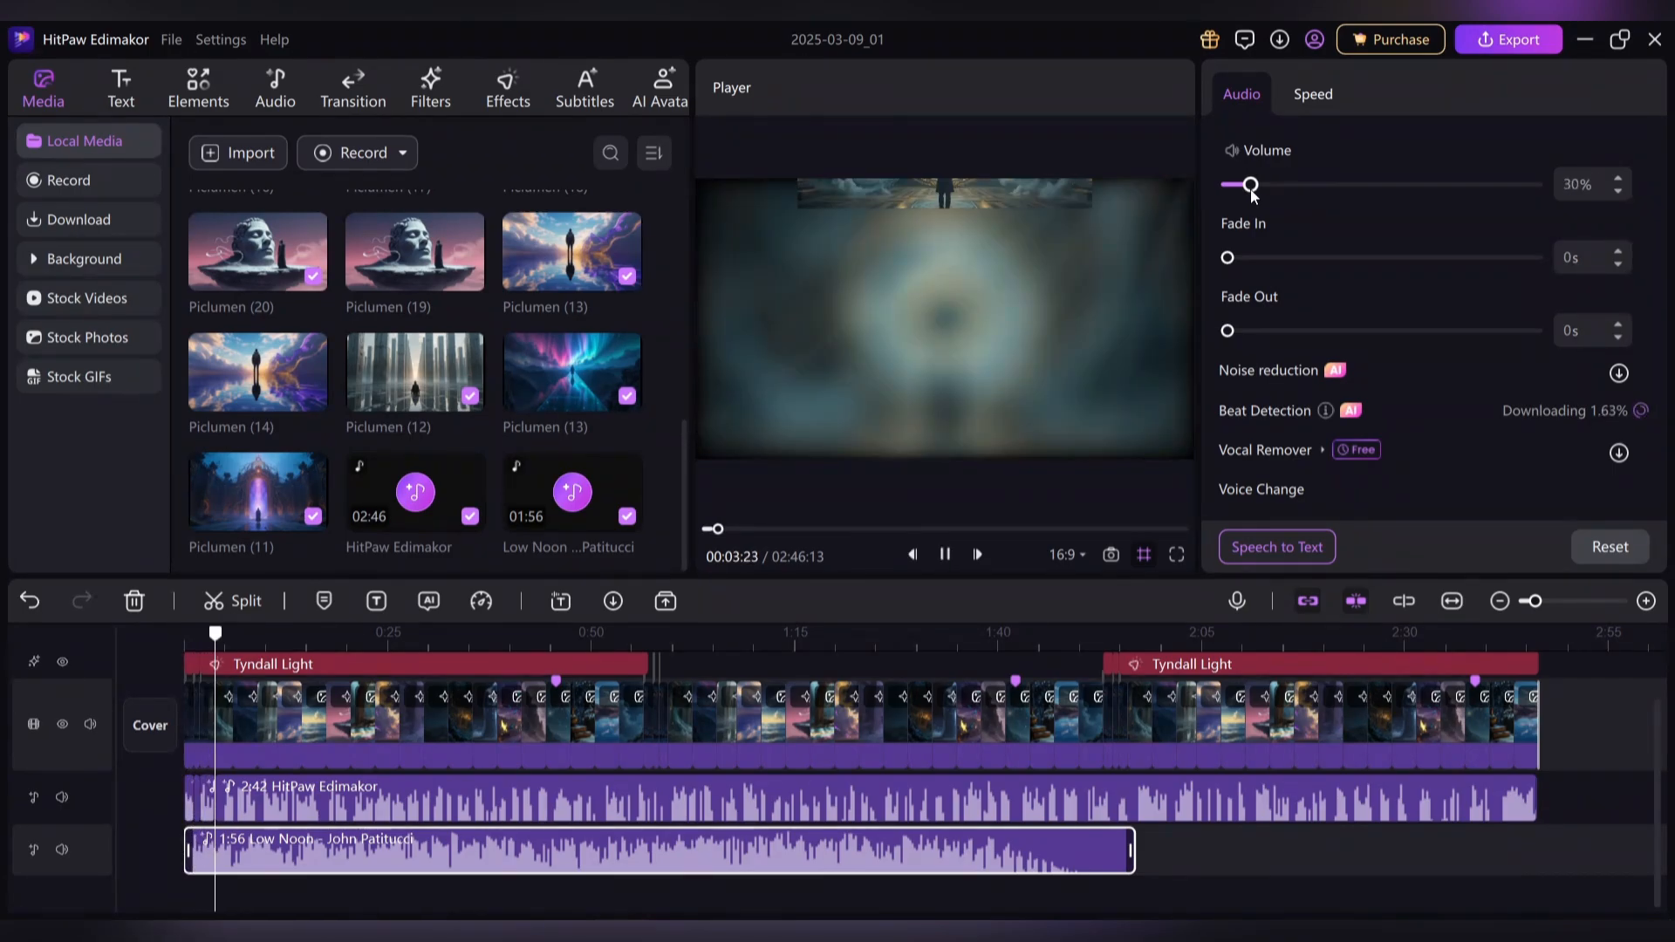
click(692, 633)
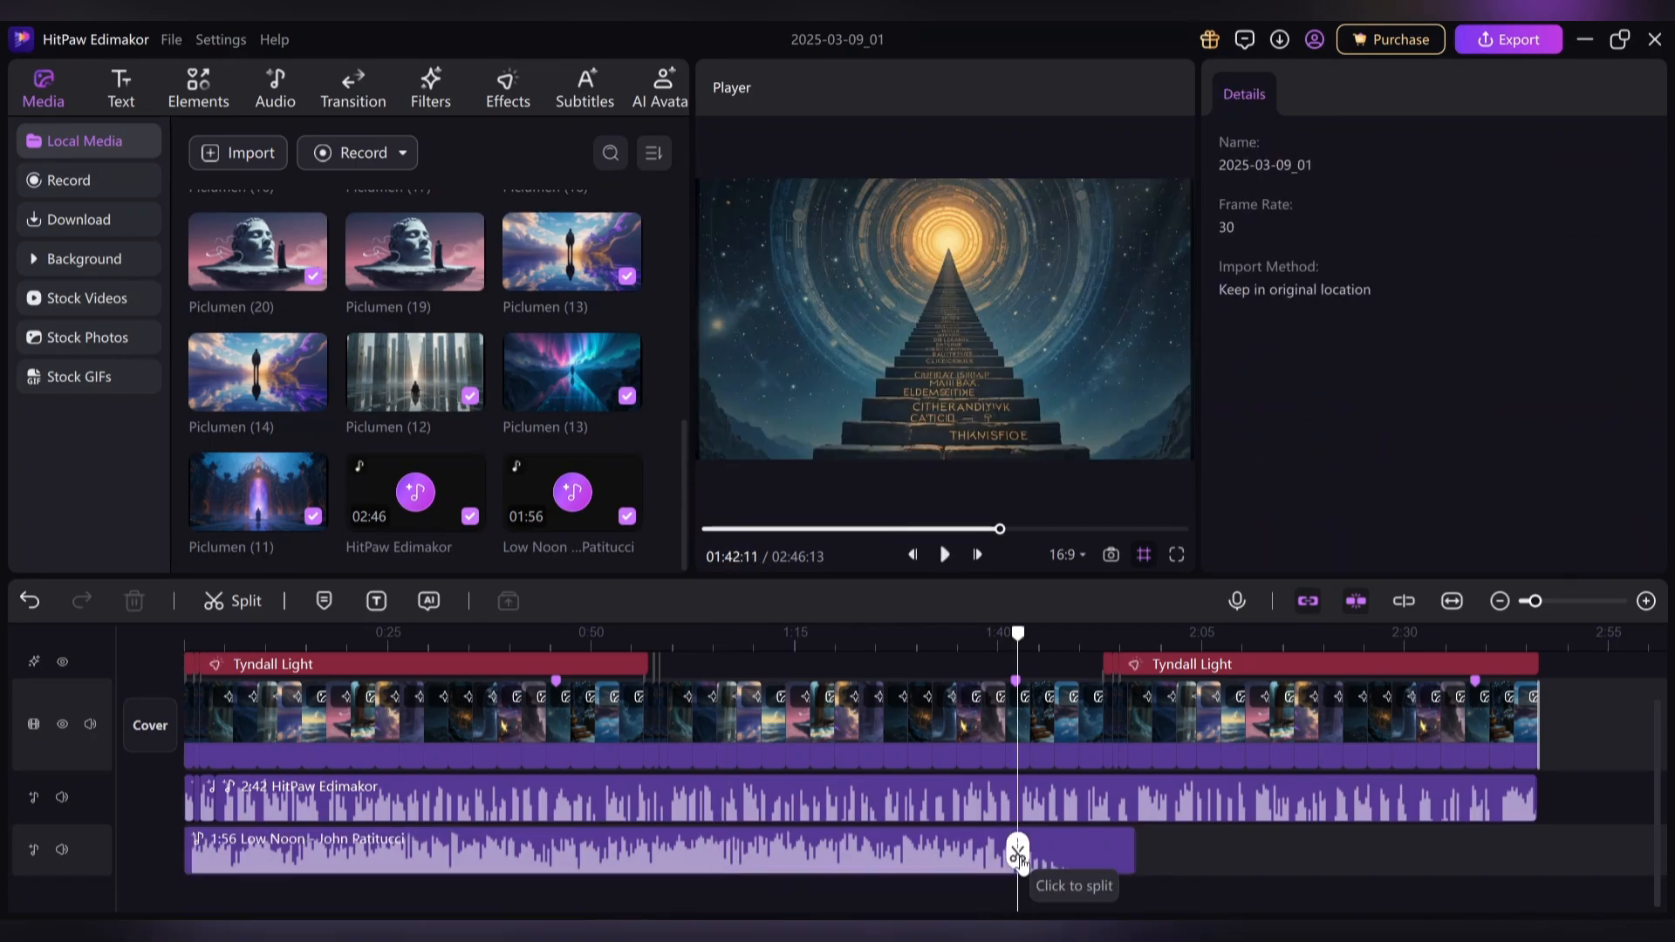
click(1015, 851)
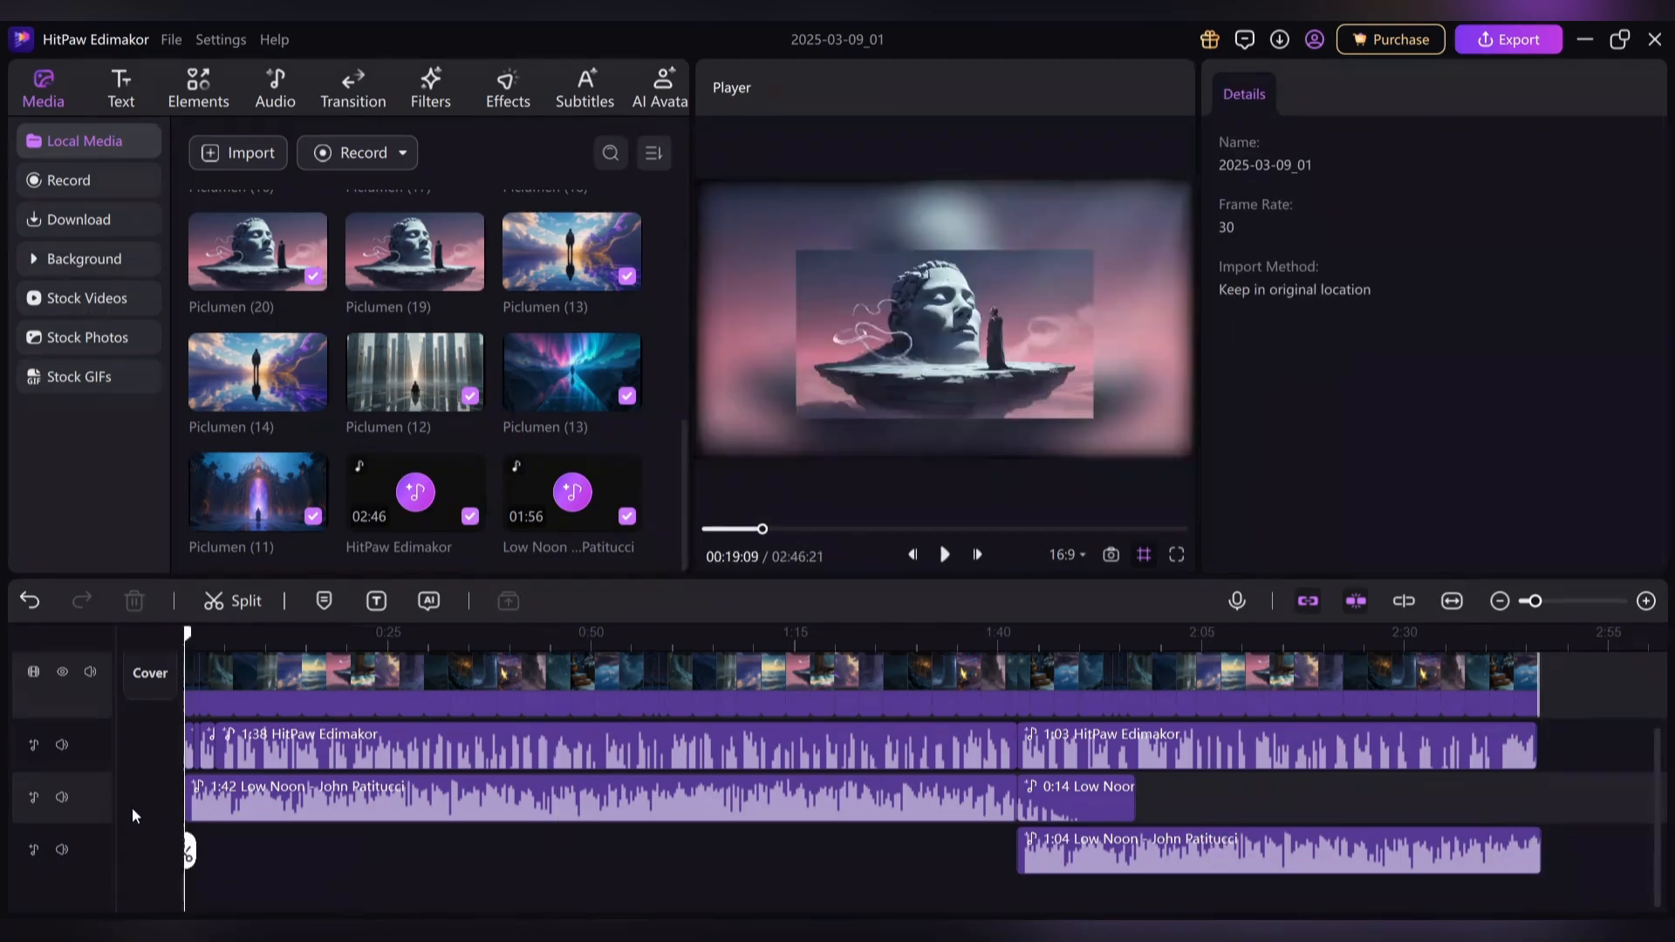
click(429, 87)
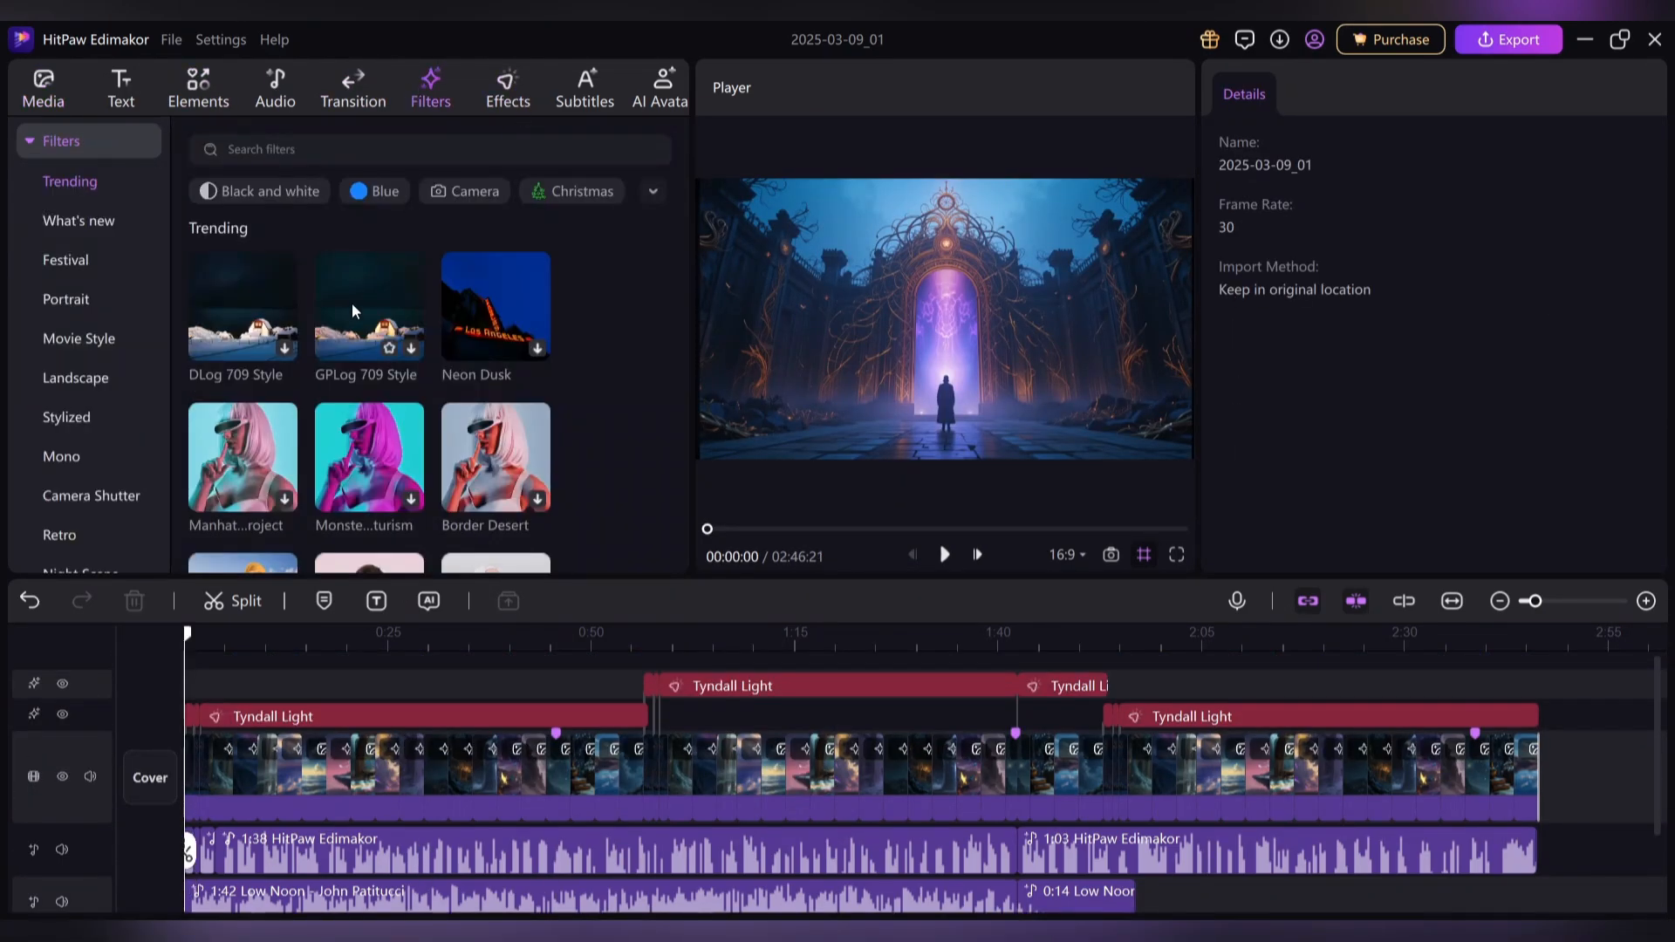
Drop the Trending Sparks video effect onto the effect track at 0:00
click(508, 87)
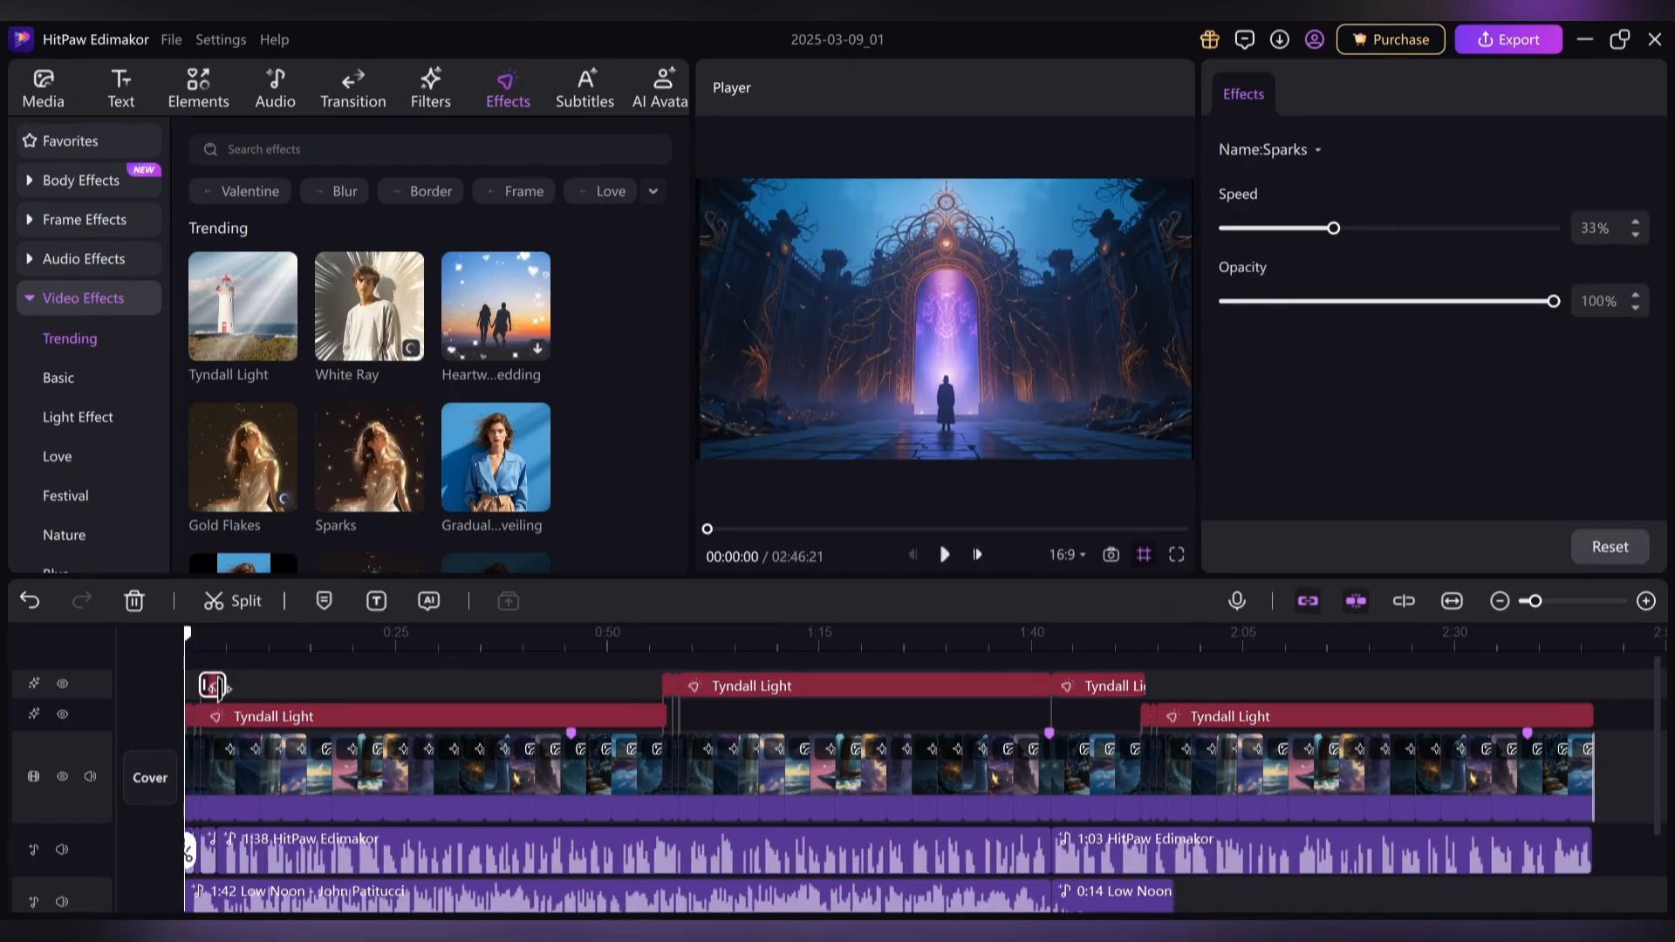
click(944, 555)
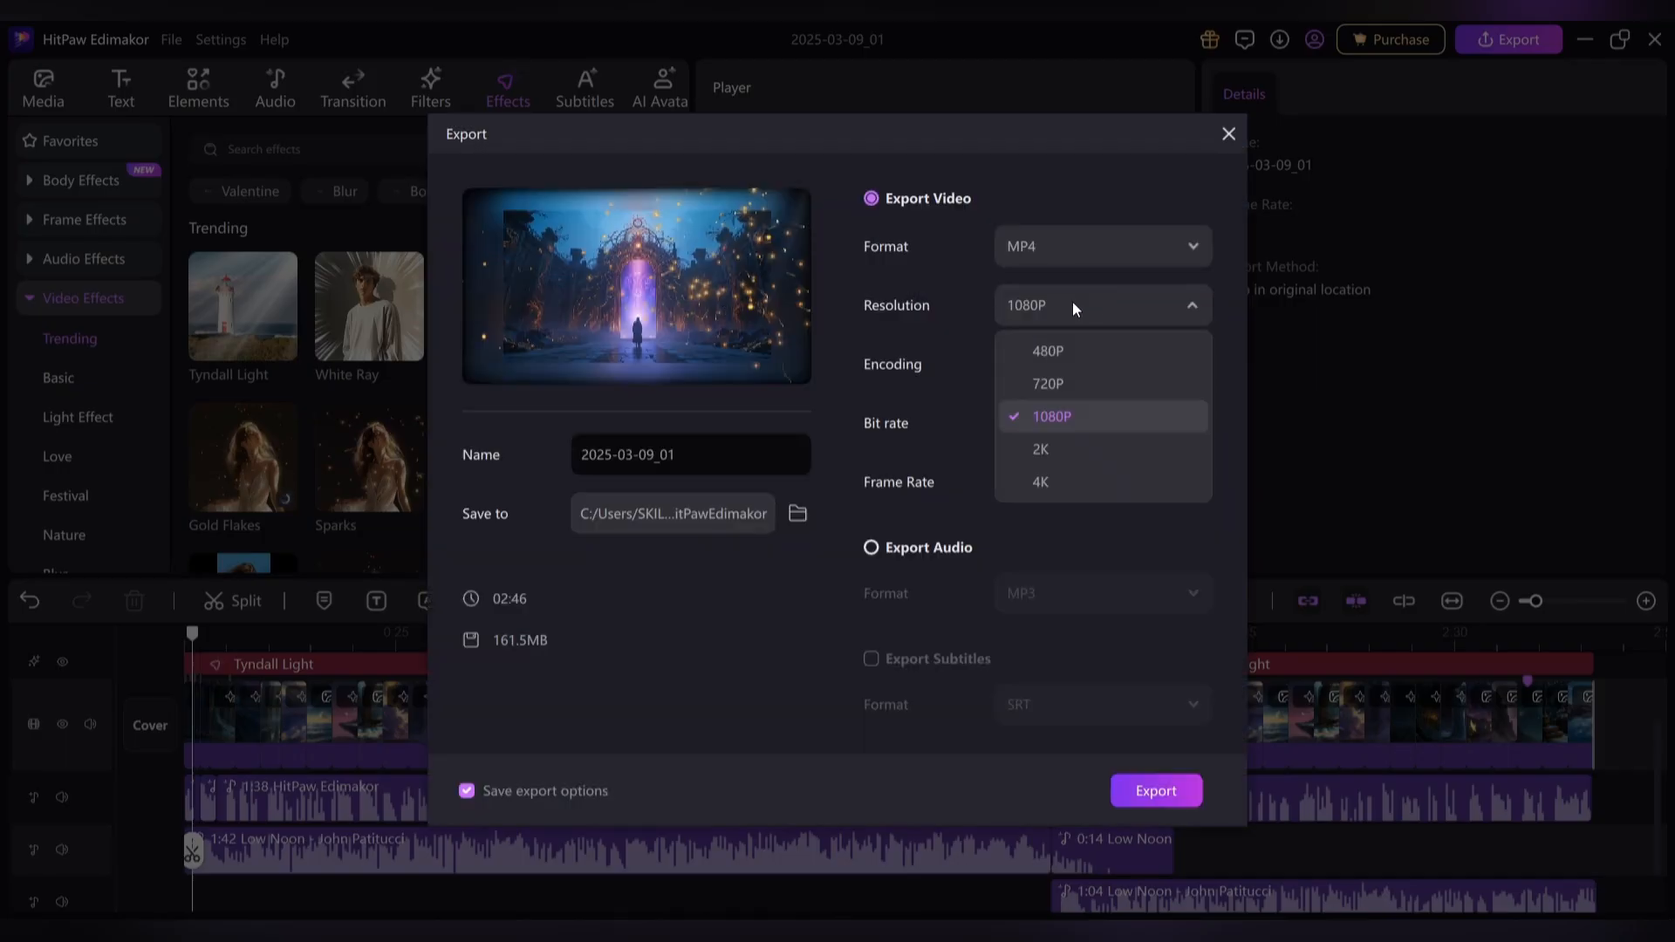
Keep the export at 1080P MP4 and change the frame rate to 60 fps
click(1100, 364)
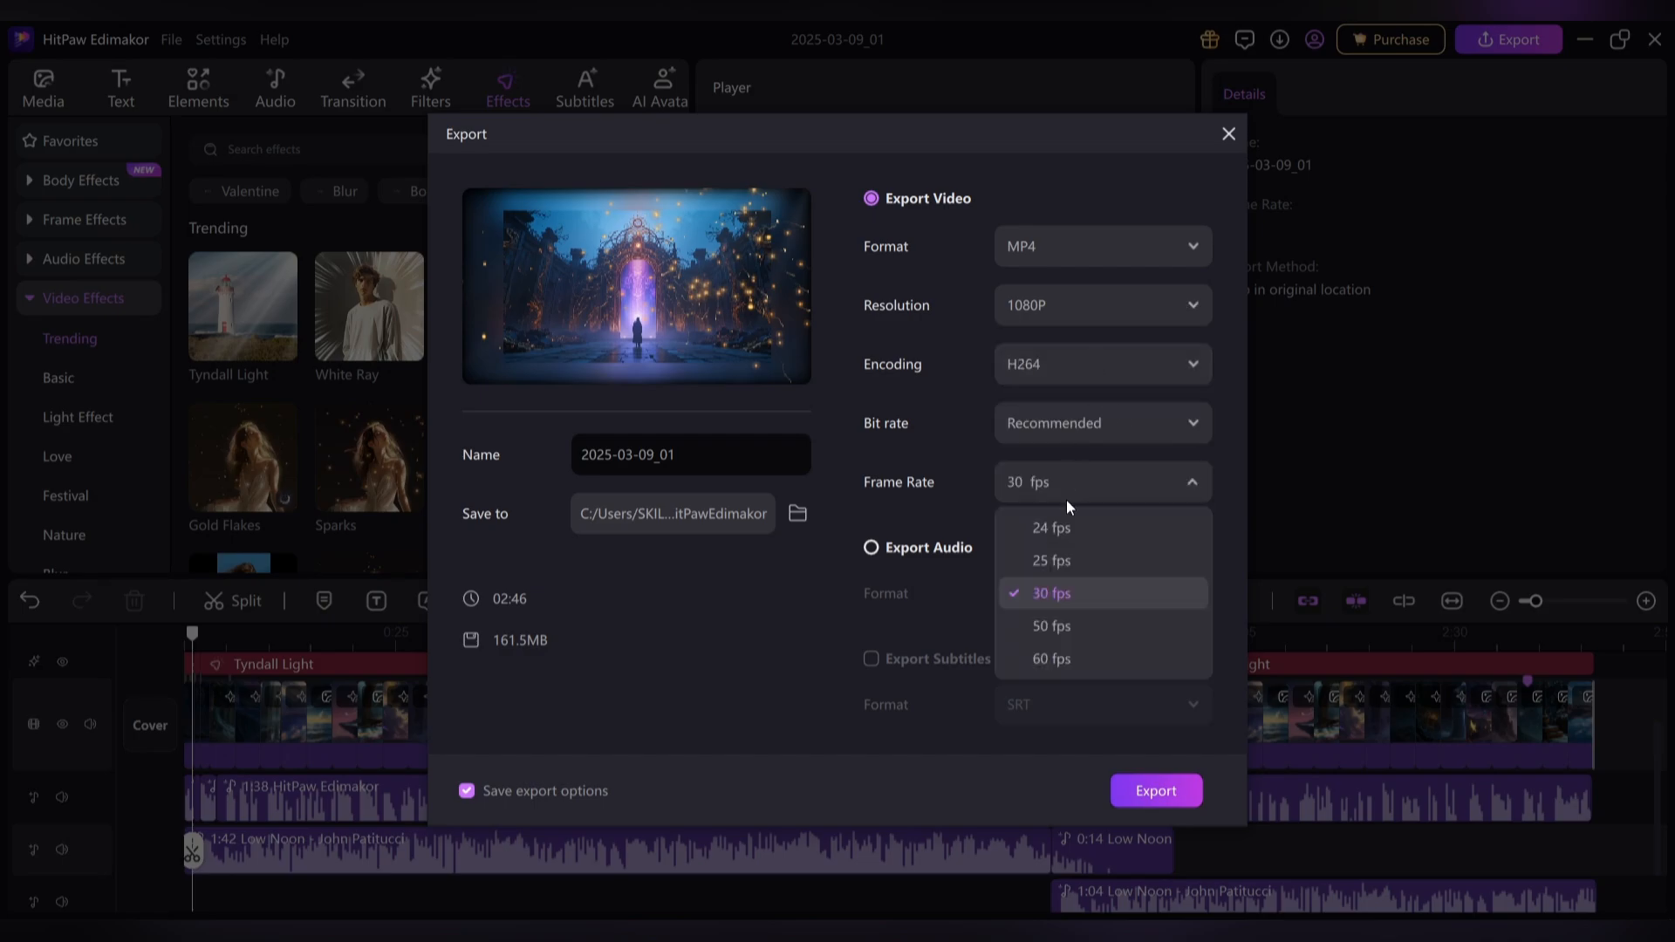
click(1050, 660)
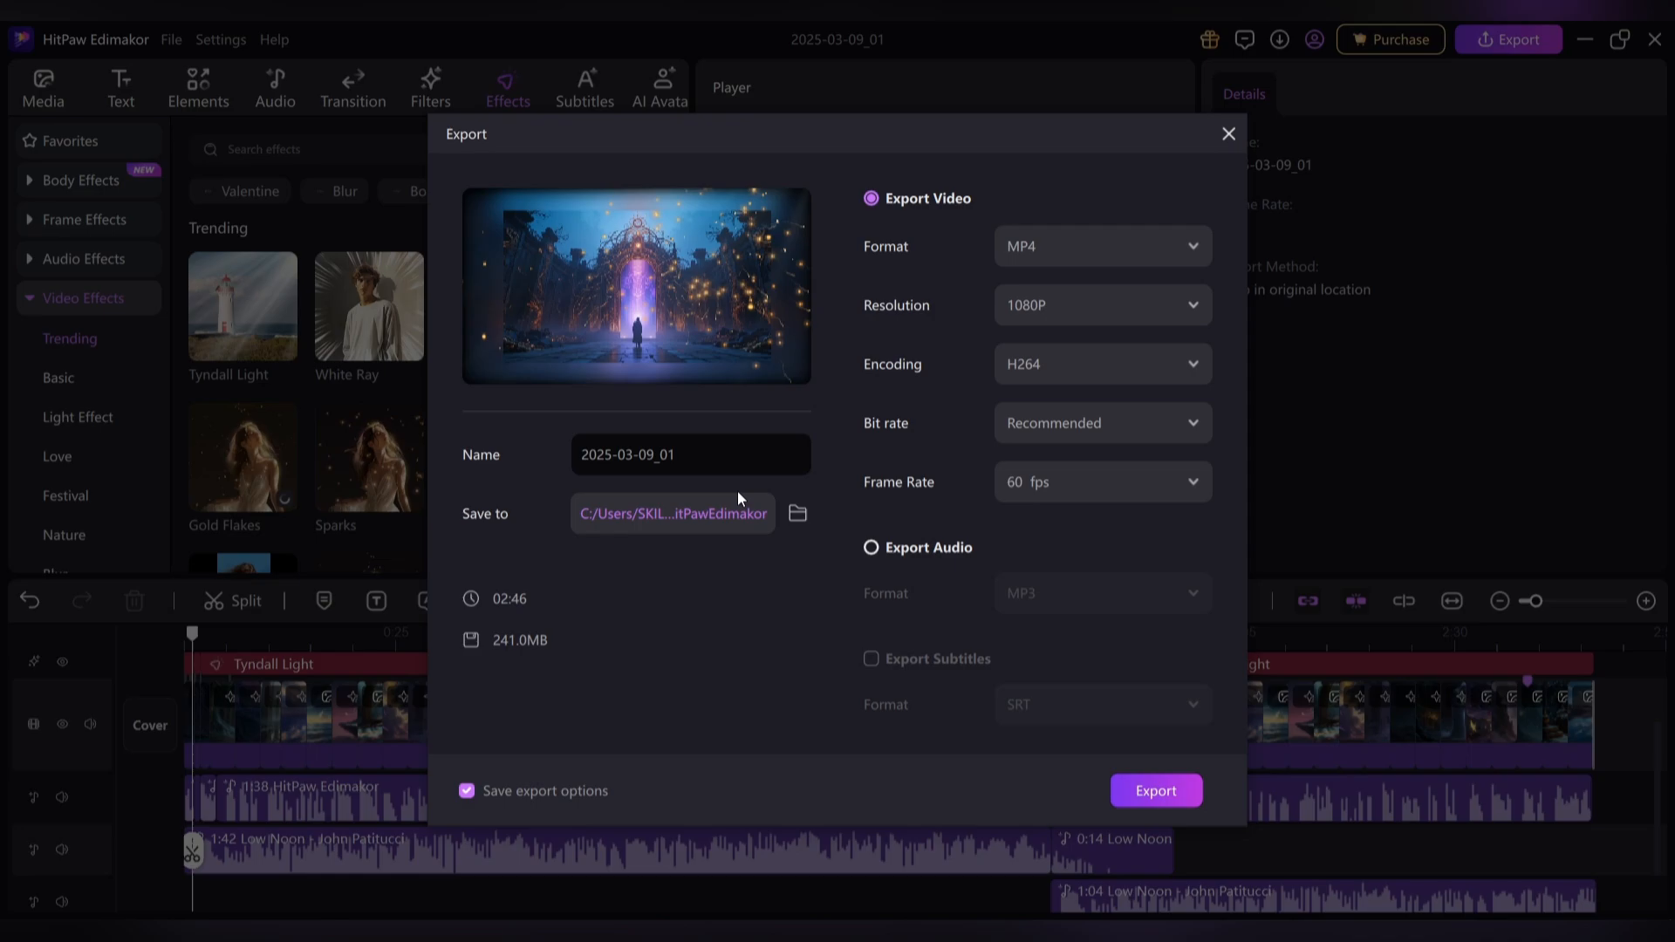
text(AI)
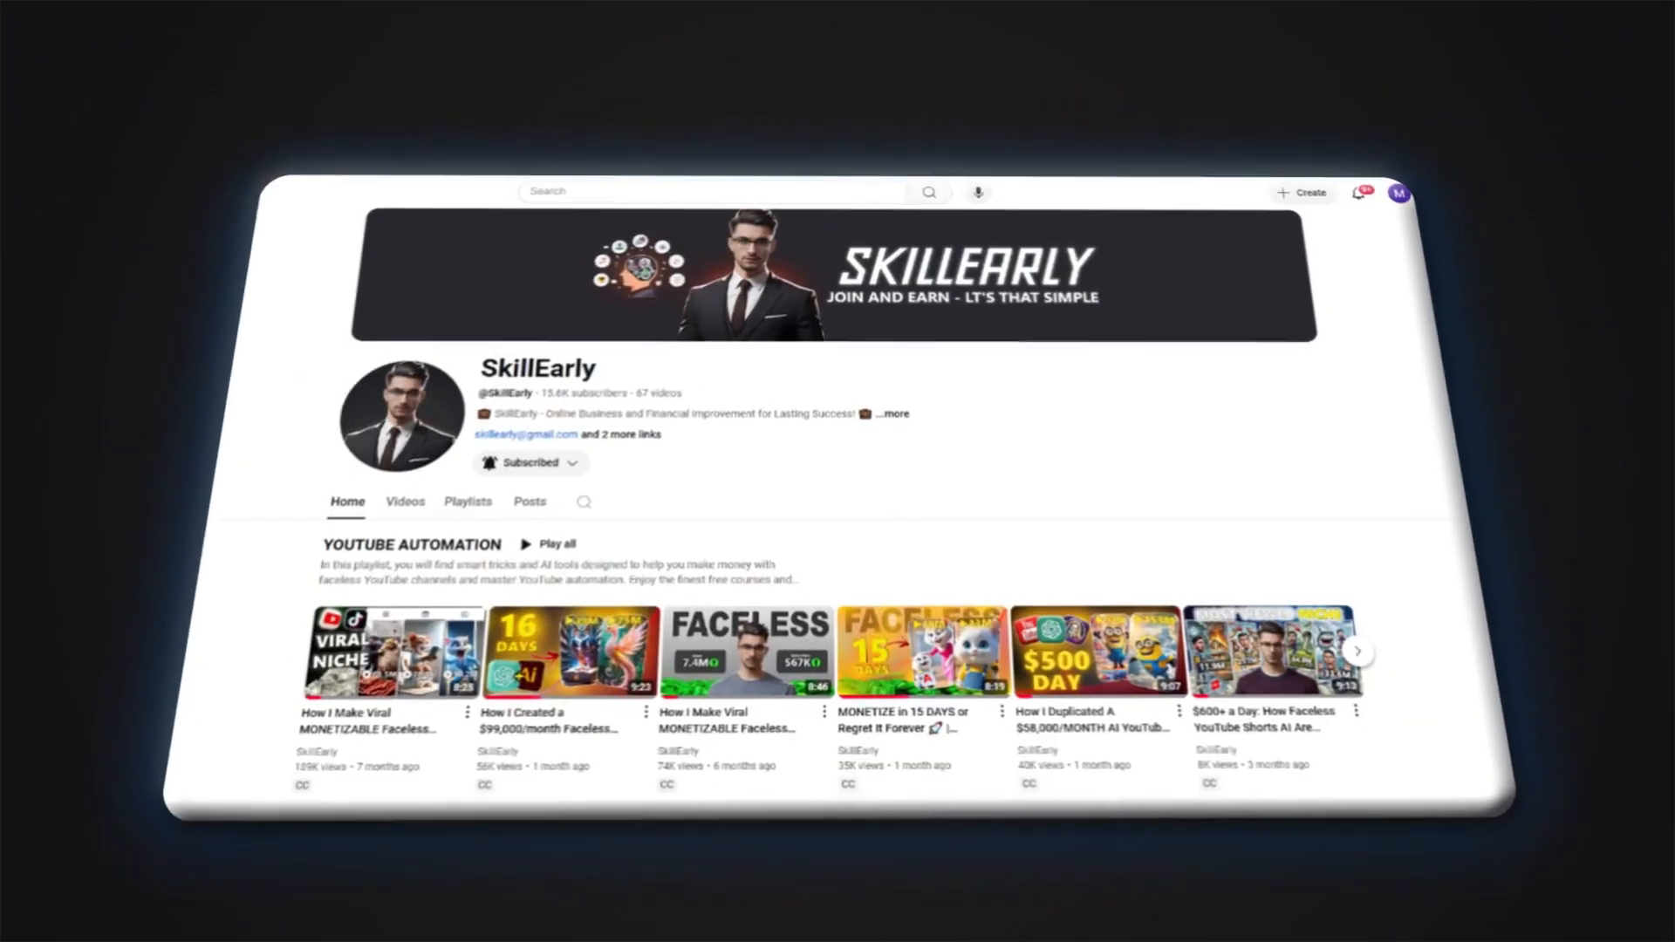
click(405, 501)
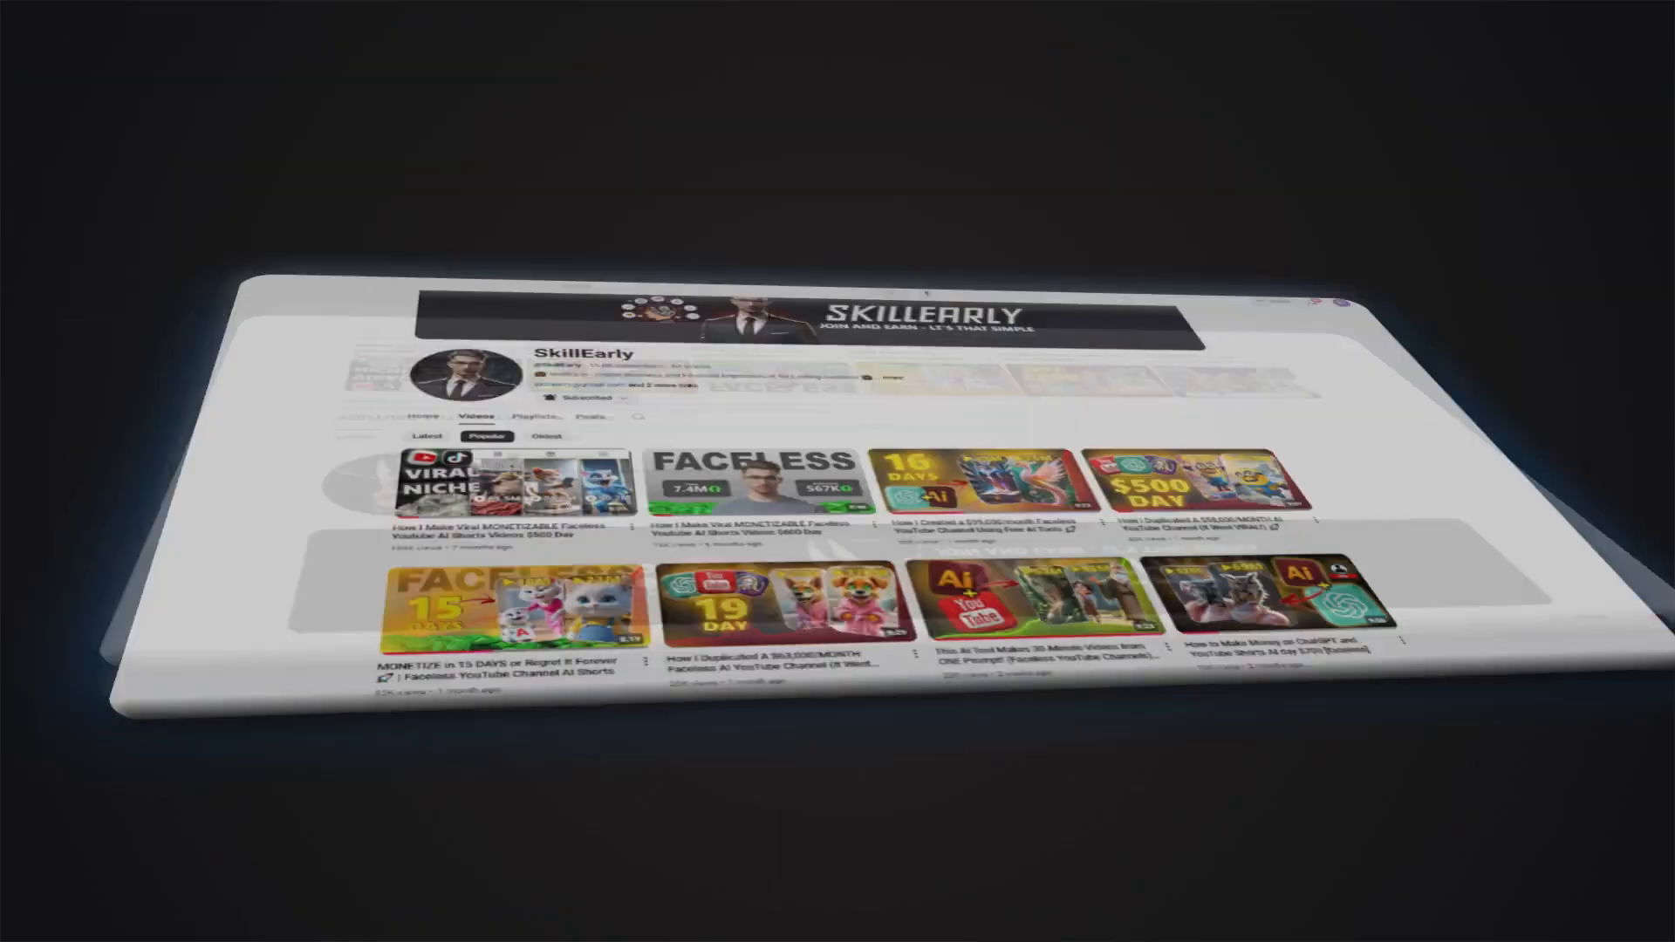